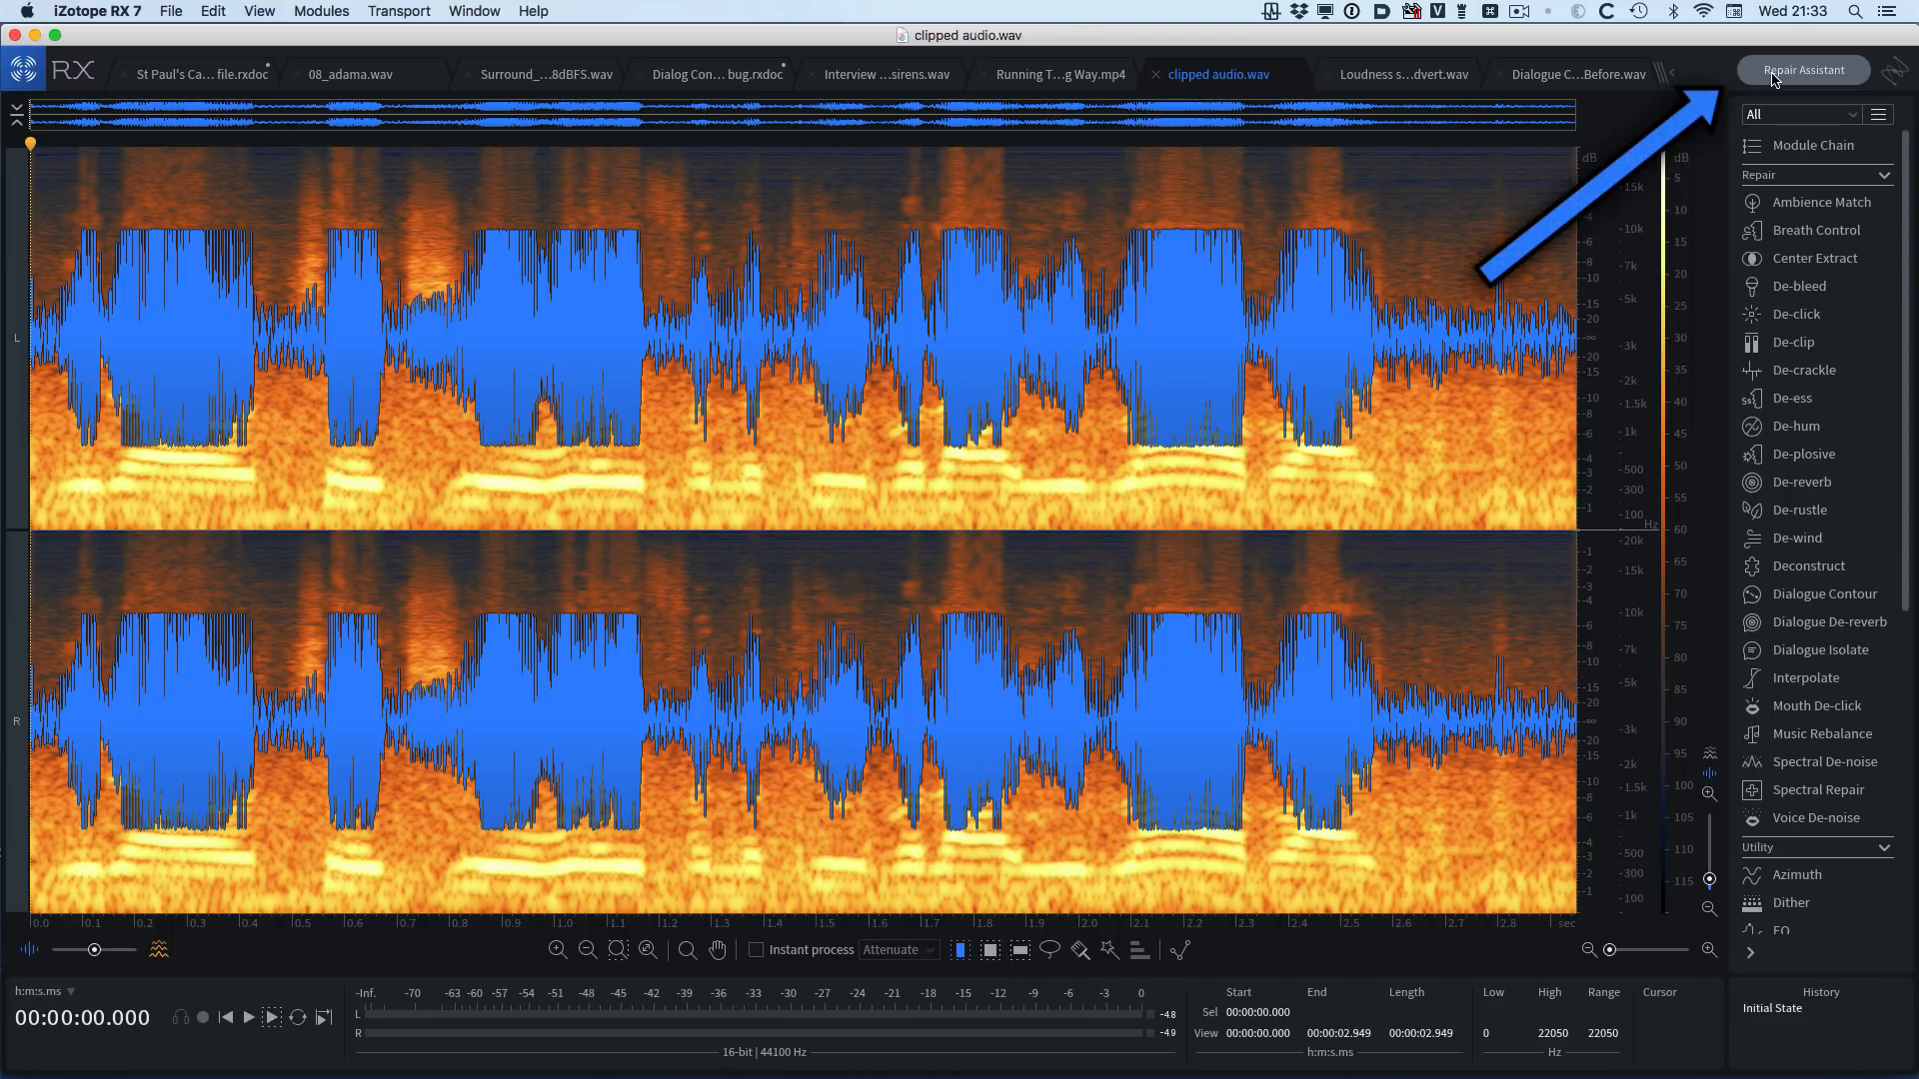
# - Run Repair Assistant analysis on the clipped recording as Dialogue material
pyautogui.click(1801, 70)
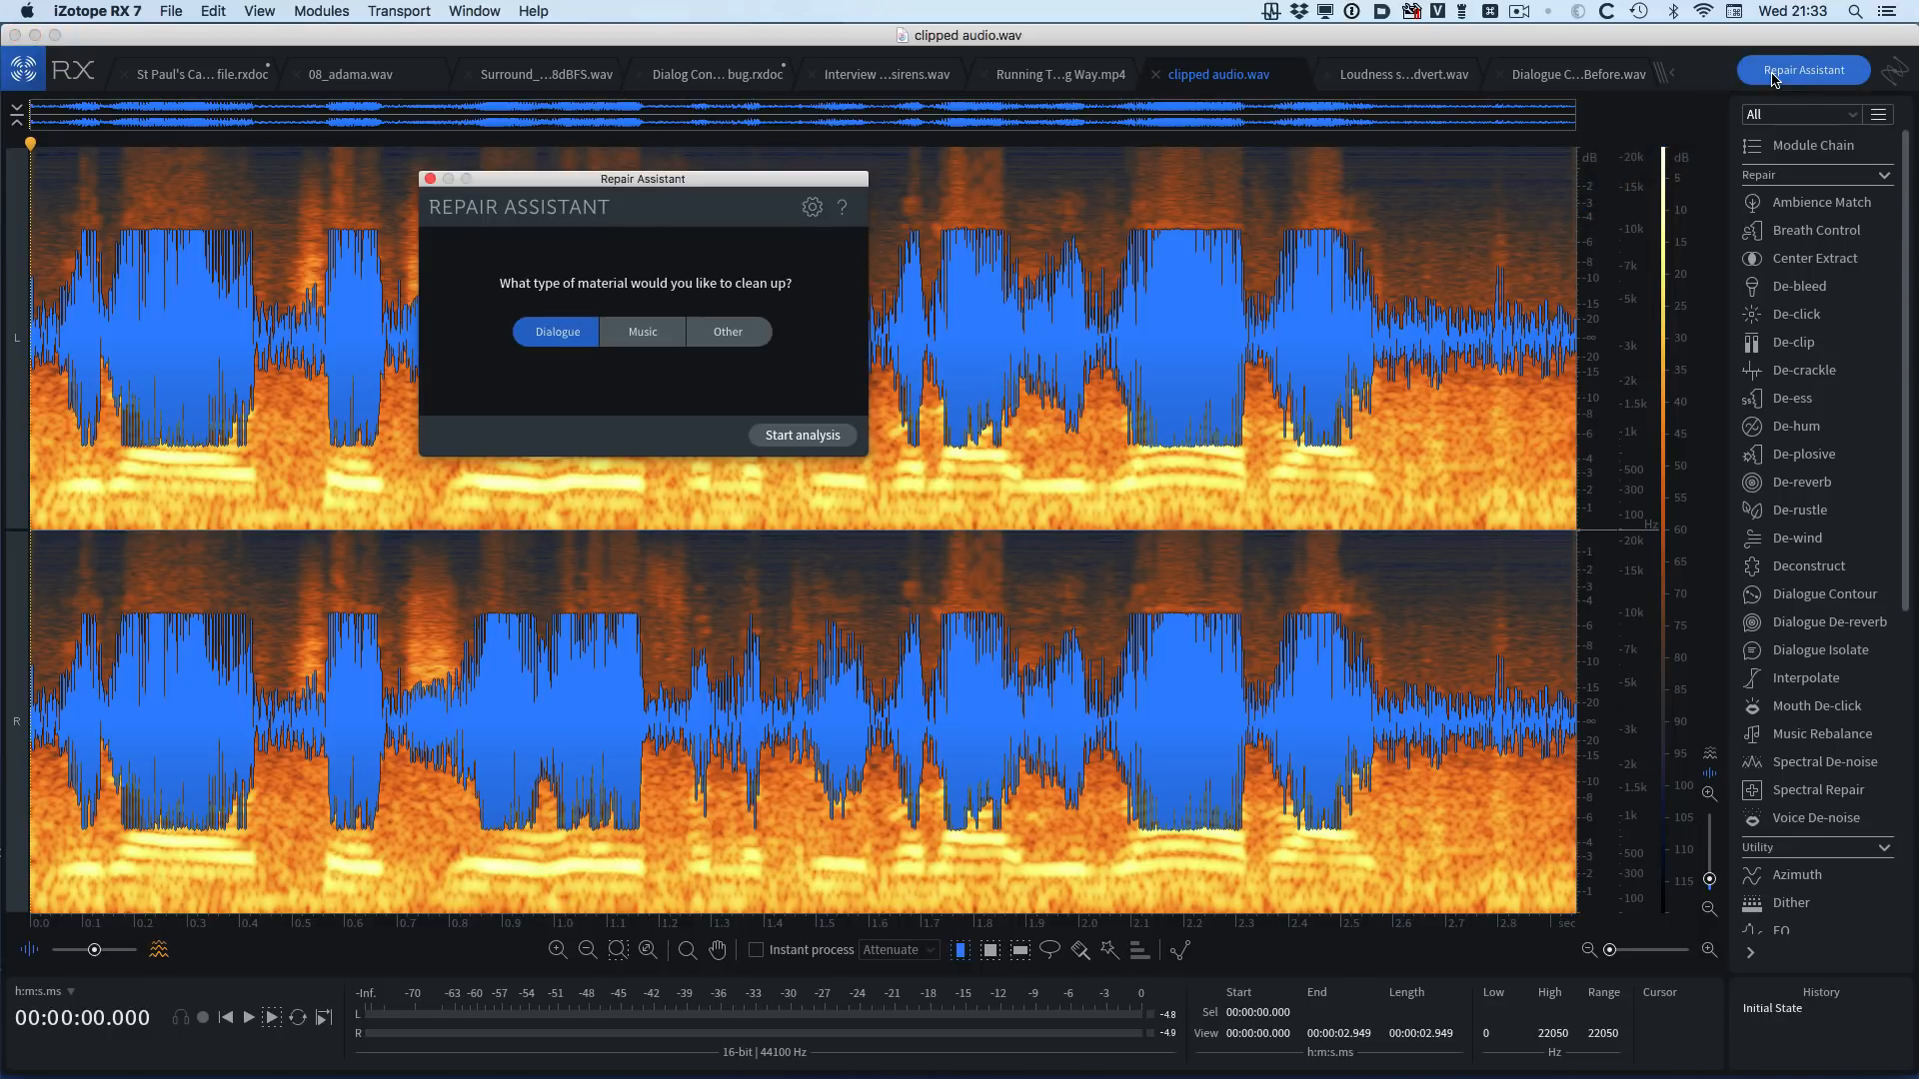
pyautogui.moveTo(645, 302)
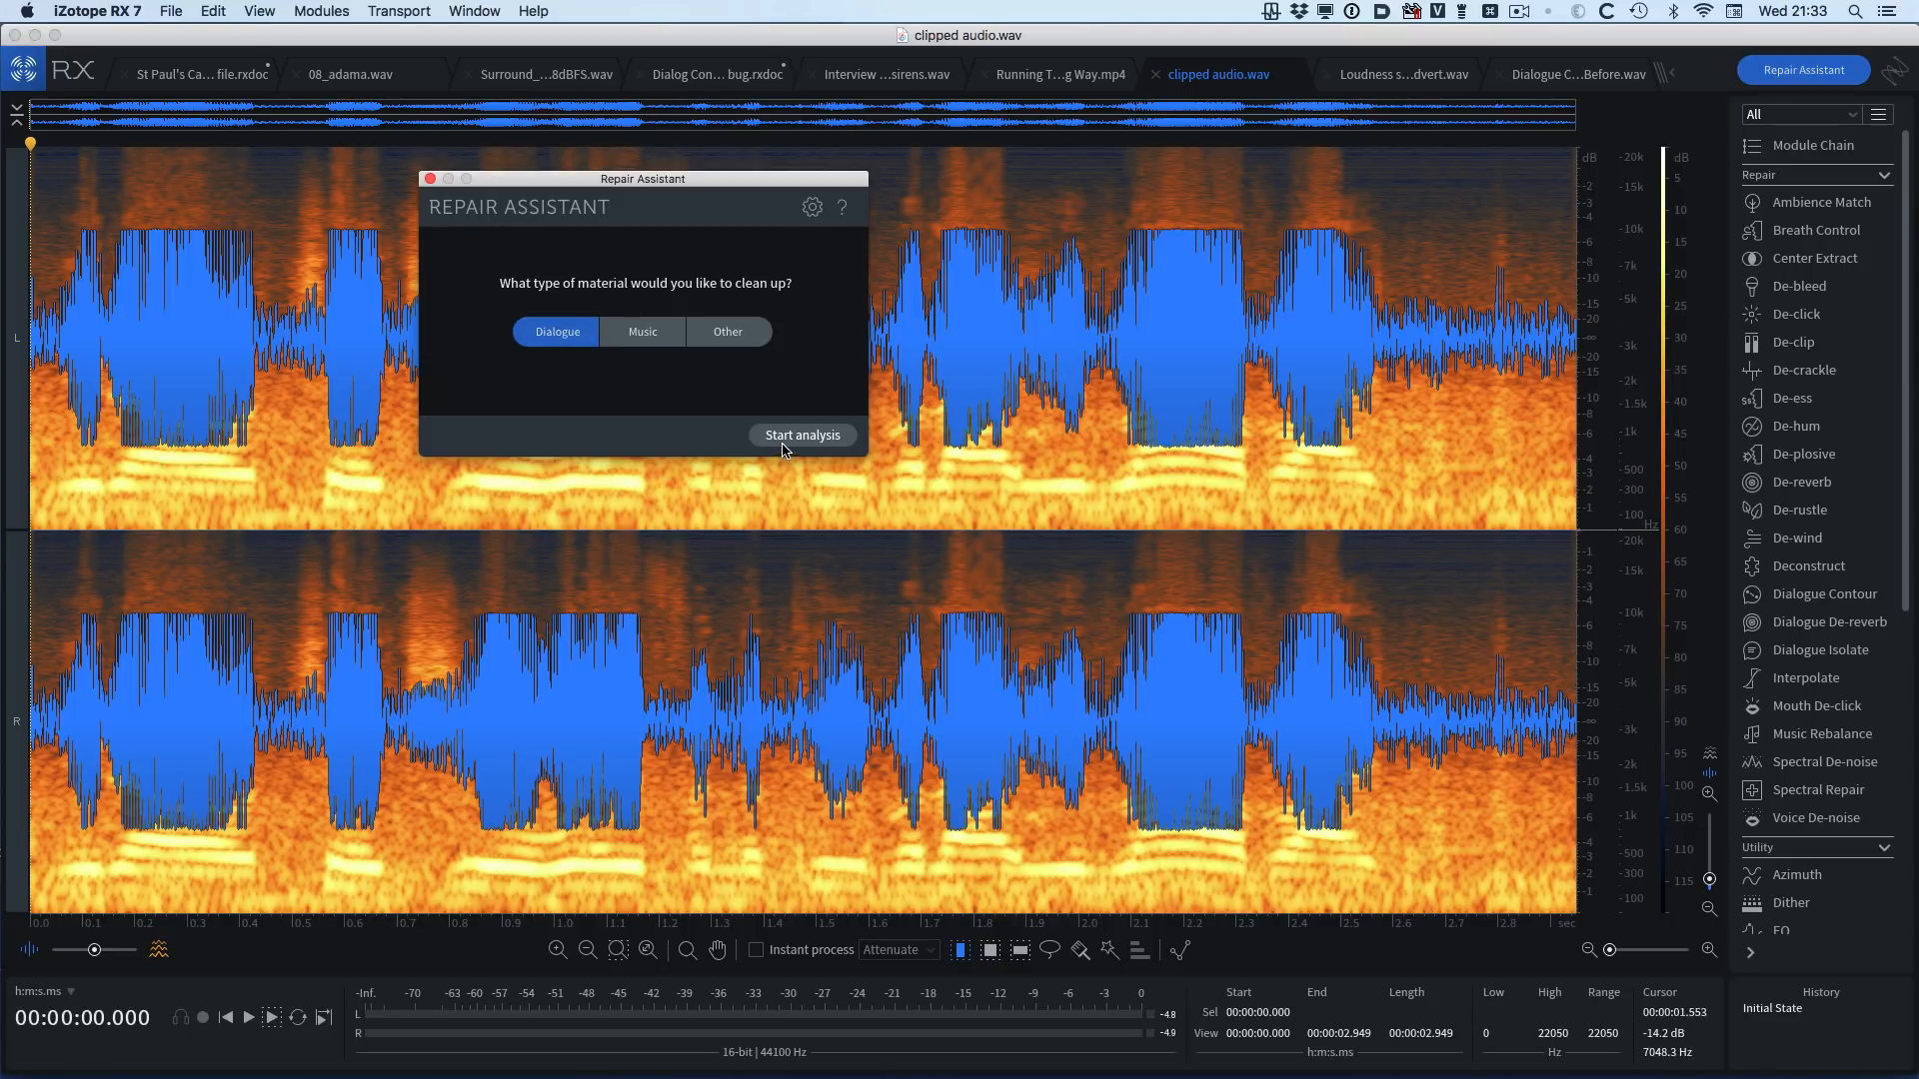
pyautogui.click(804, 434)
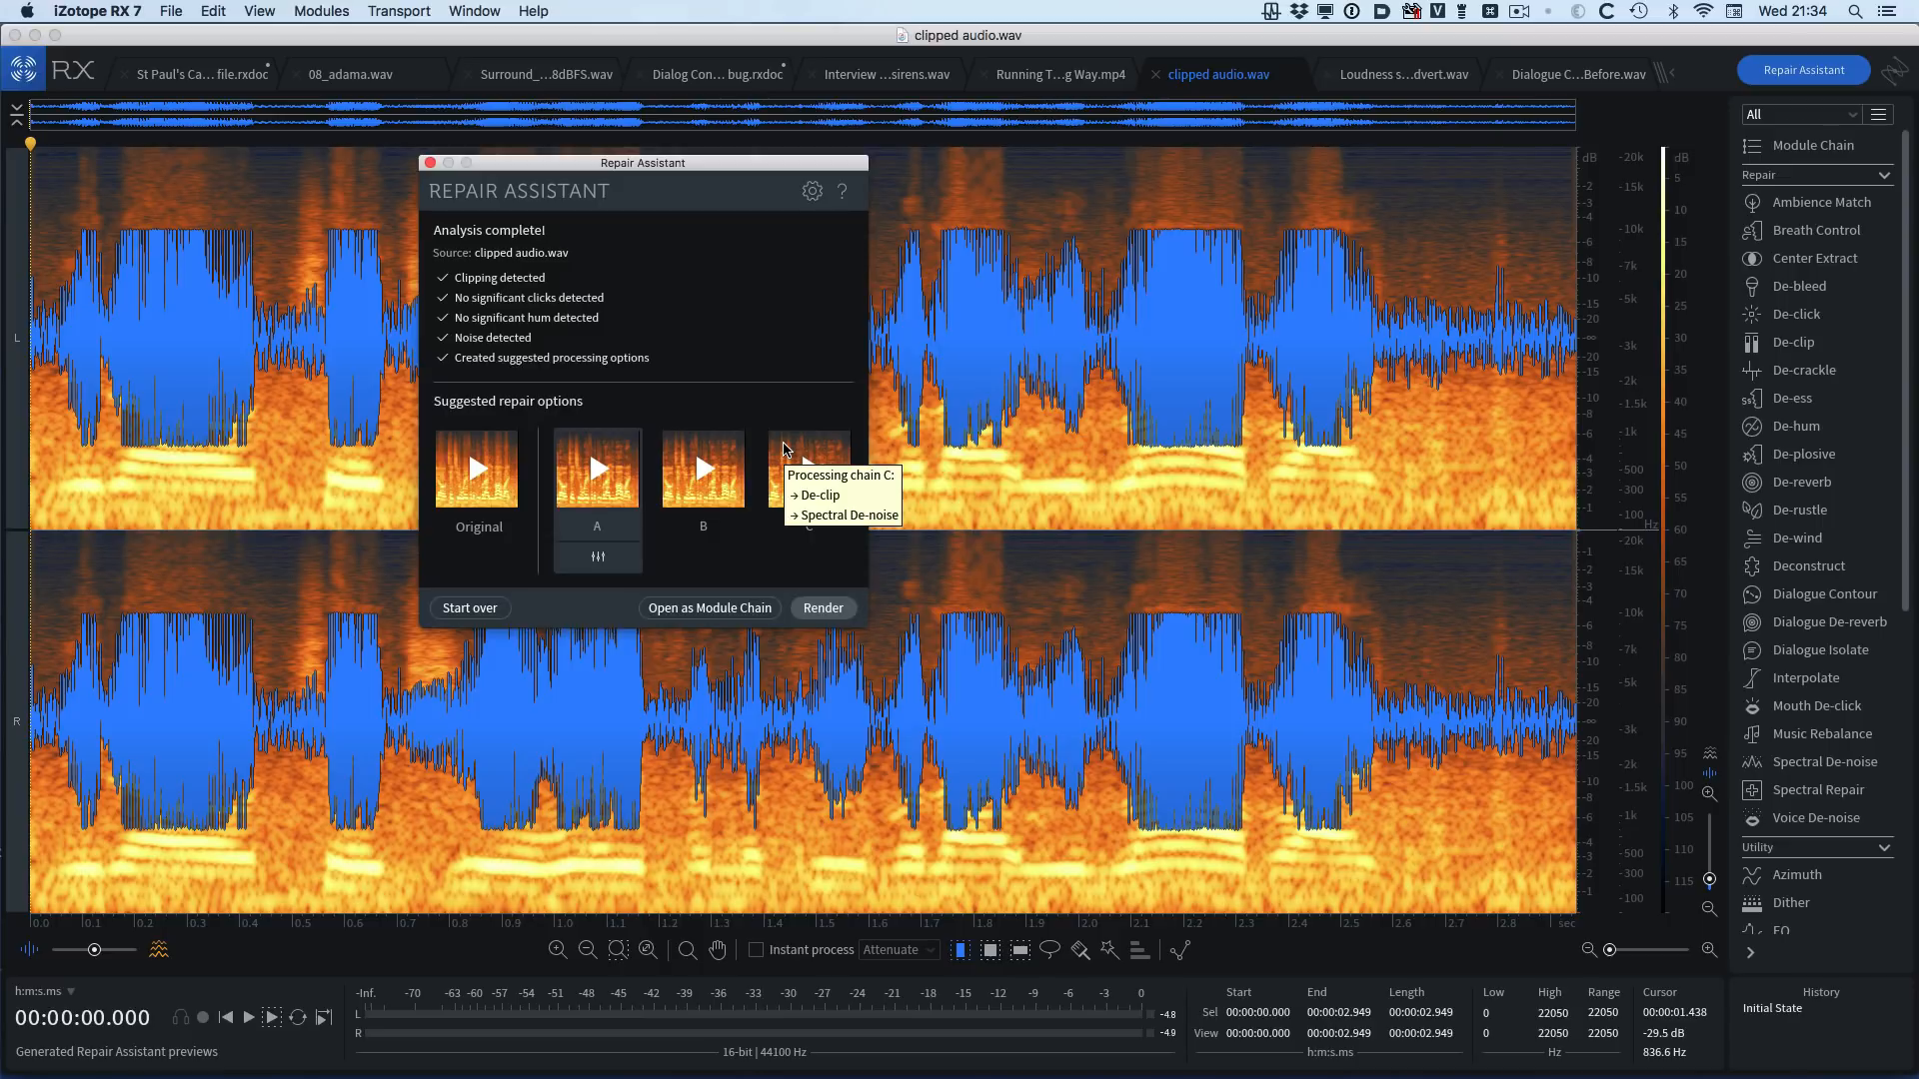
pyautogui.moveTo(597, 467)
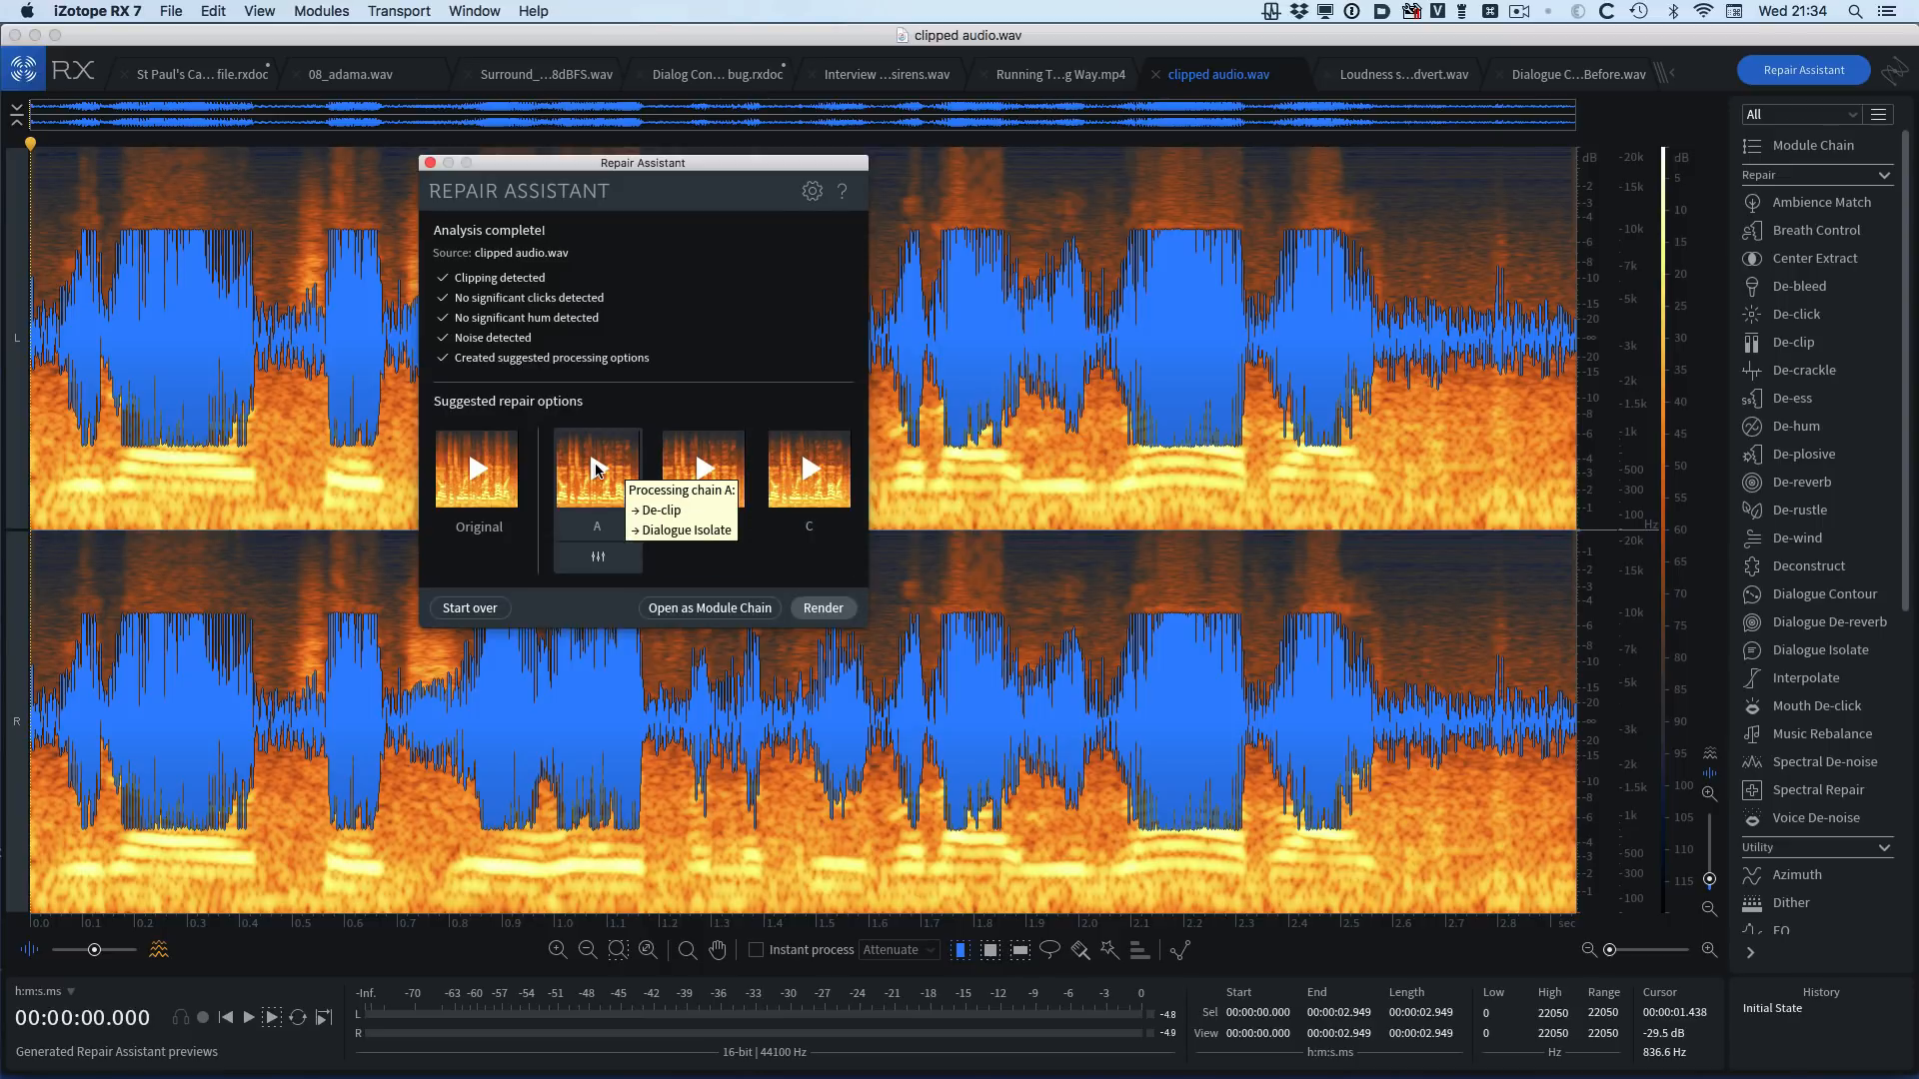
# - Audition chains A, B and C, then rehear C at maximum intensity
pyautogui.click(596, 468)
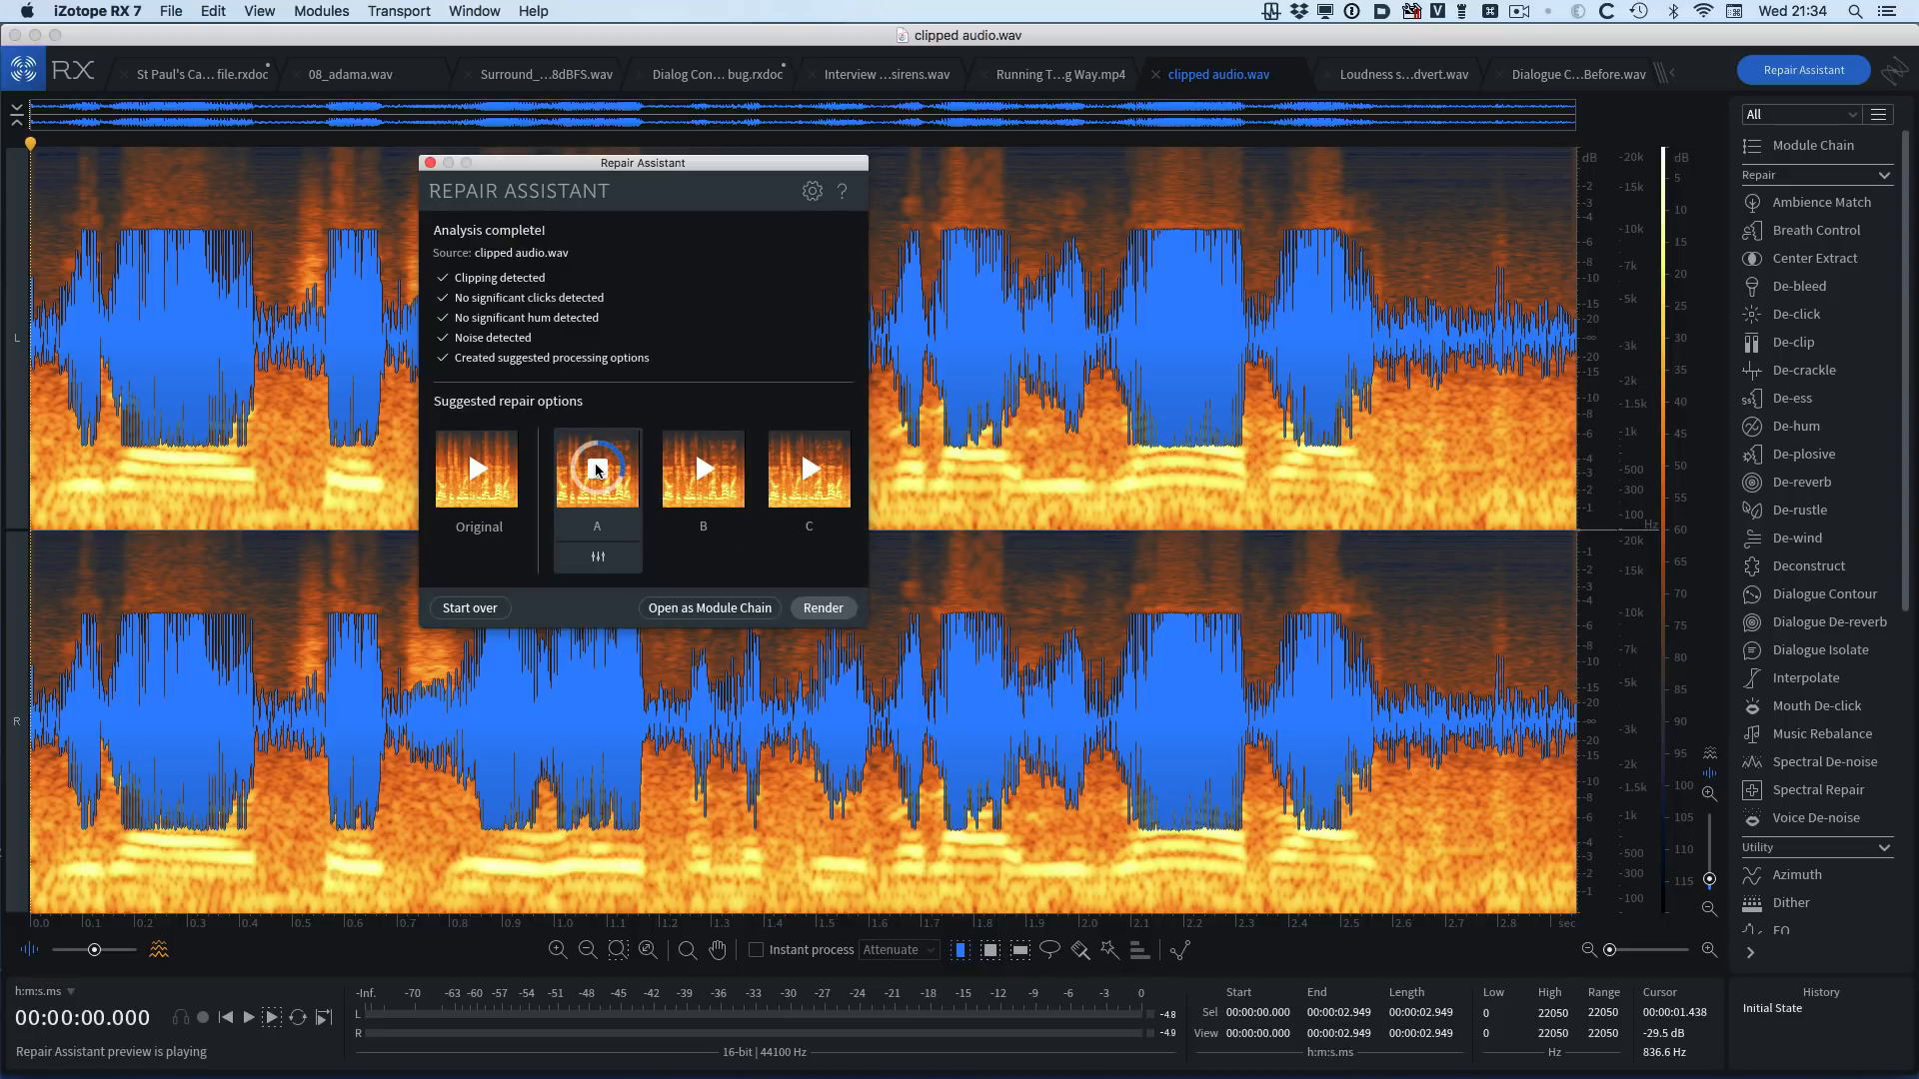
pyautogui.click(595, 468)
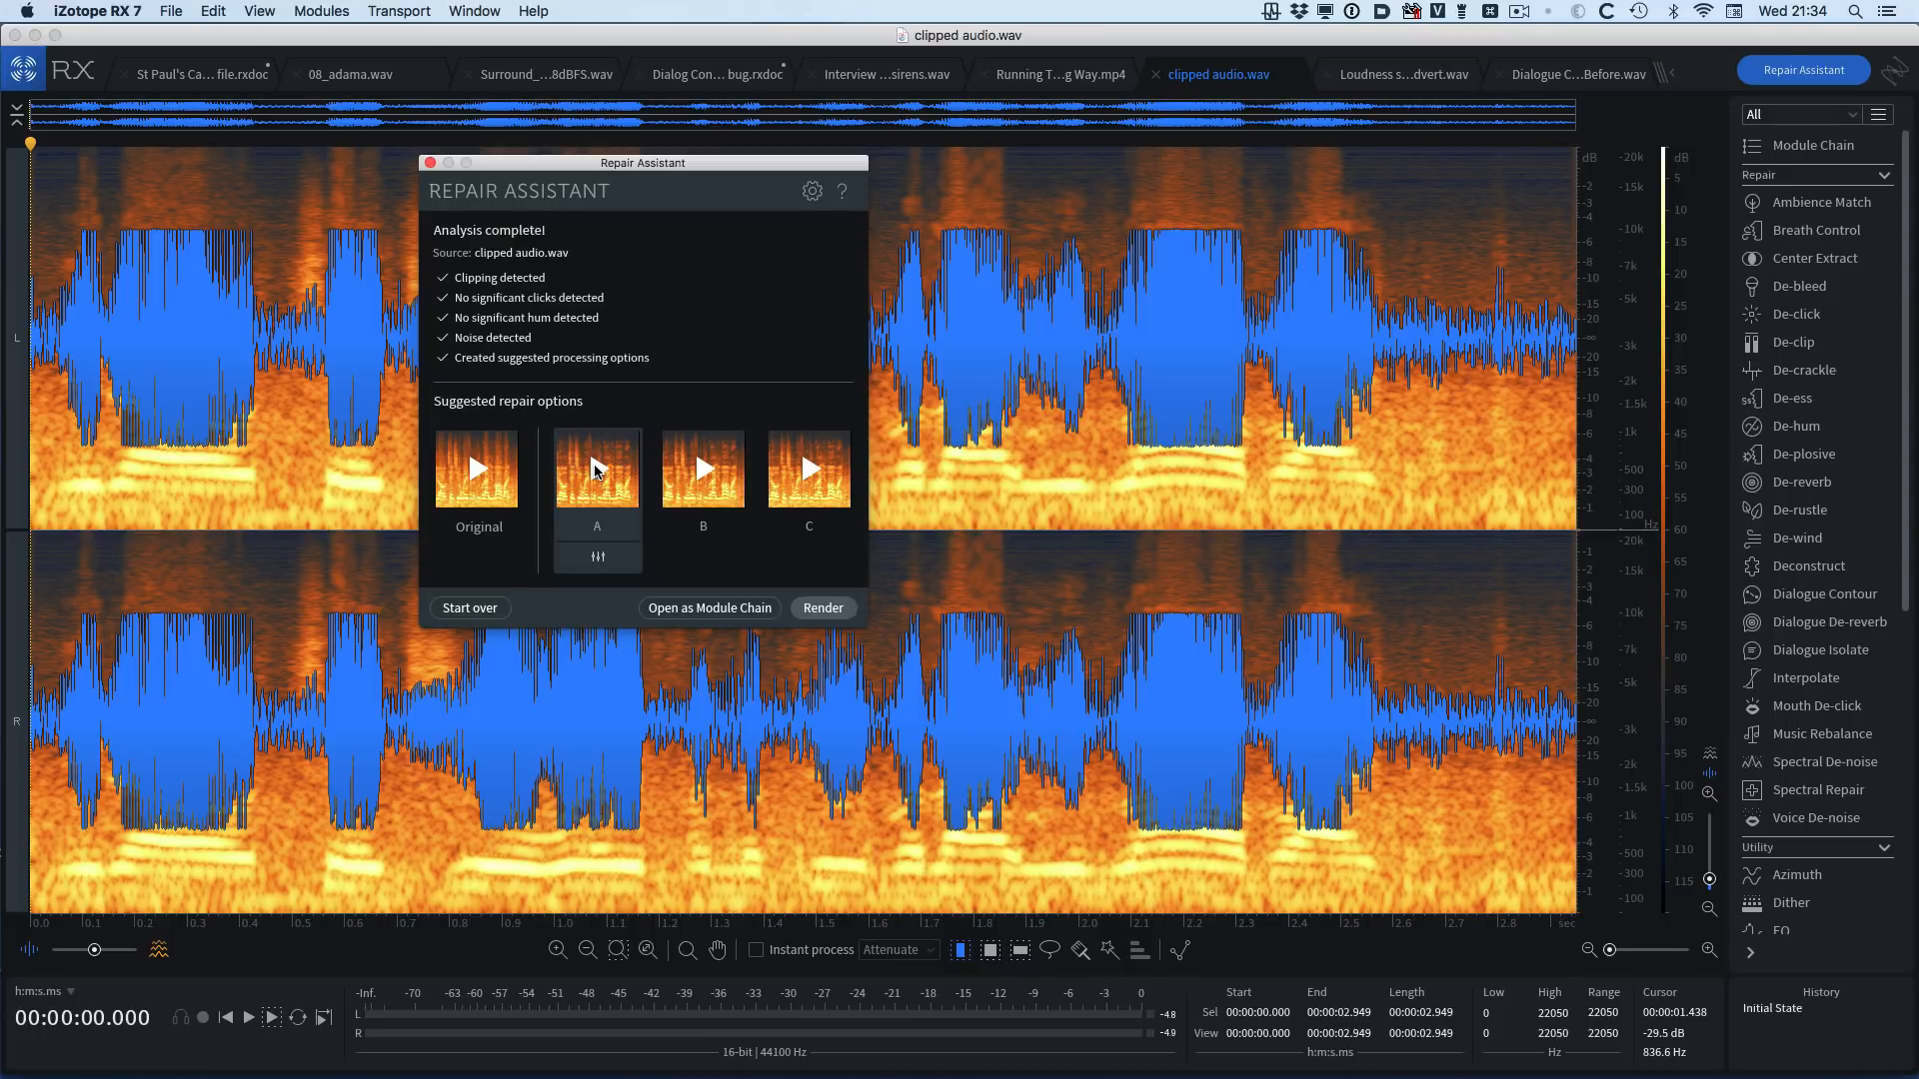
pyautogui.click(702, 467)
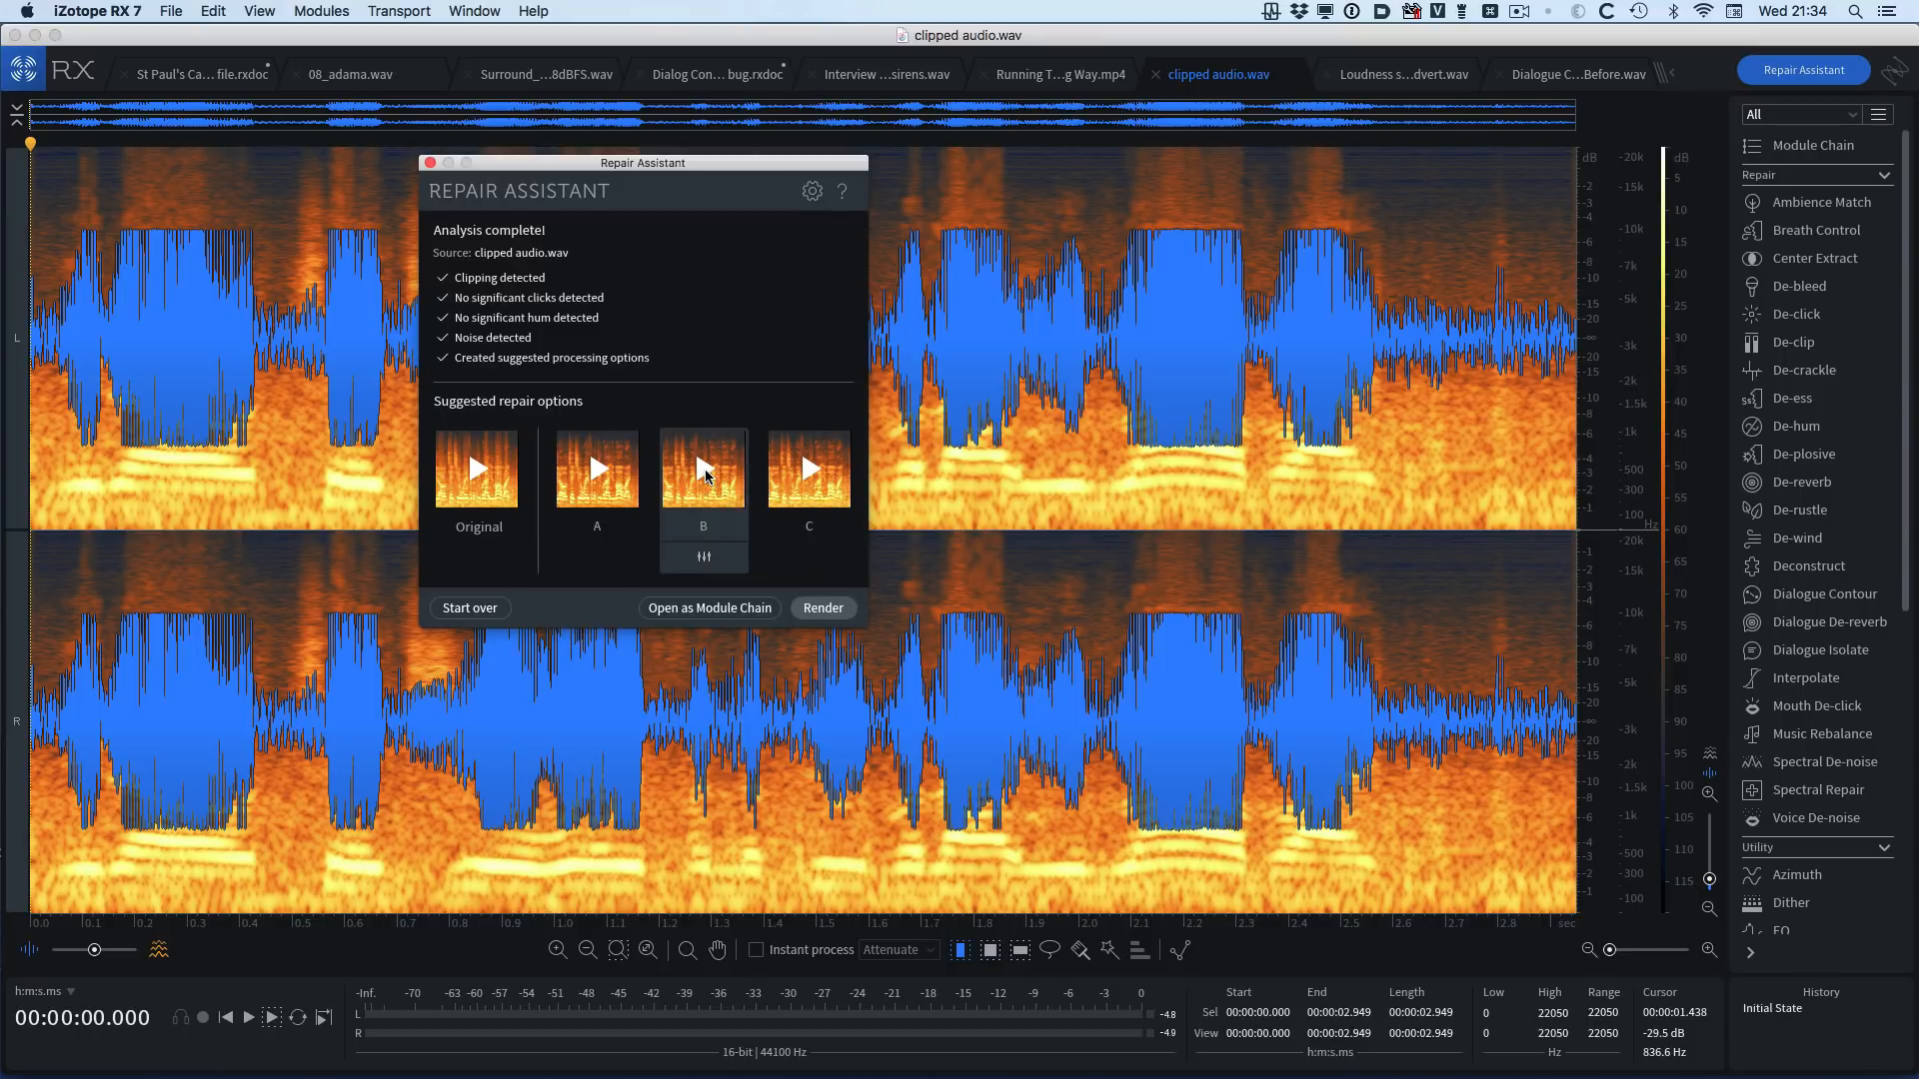
pyautogui.click(808, 467)
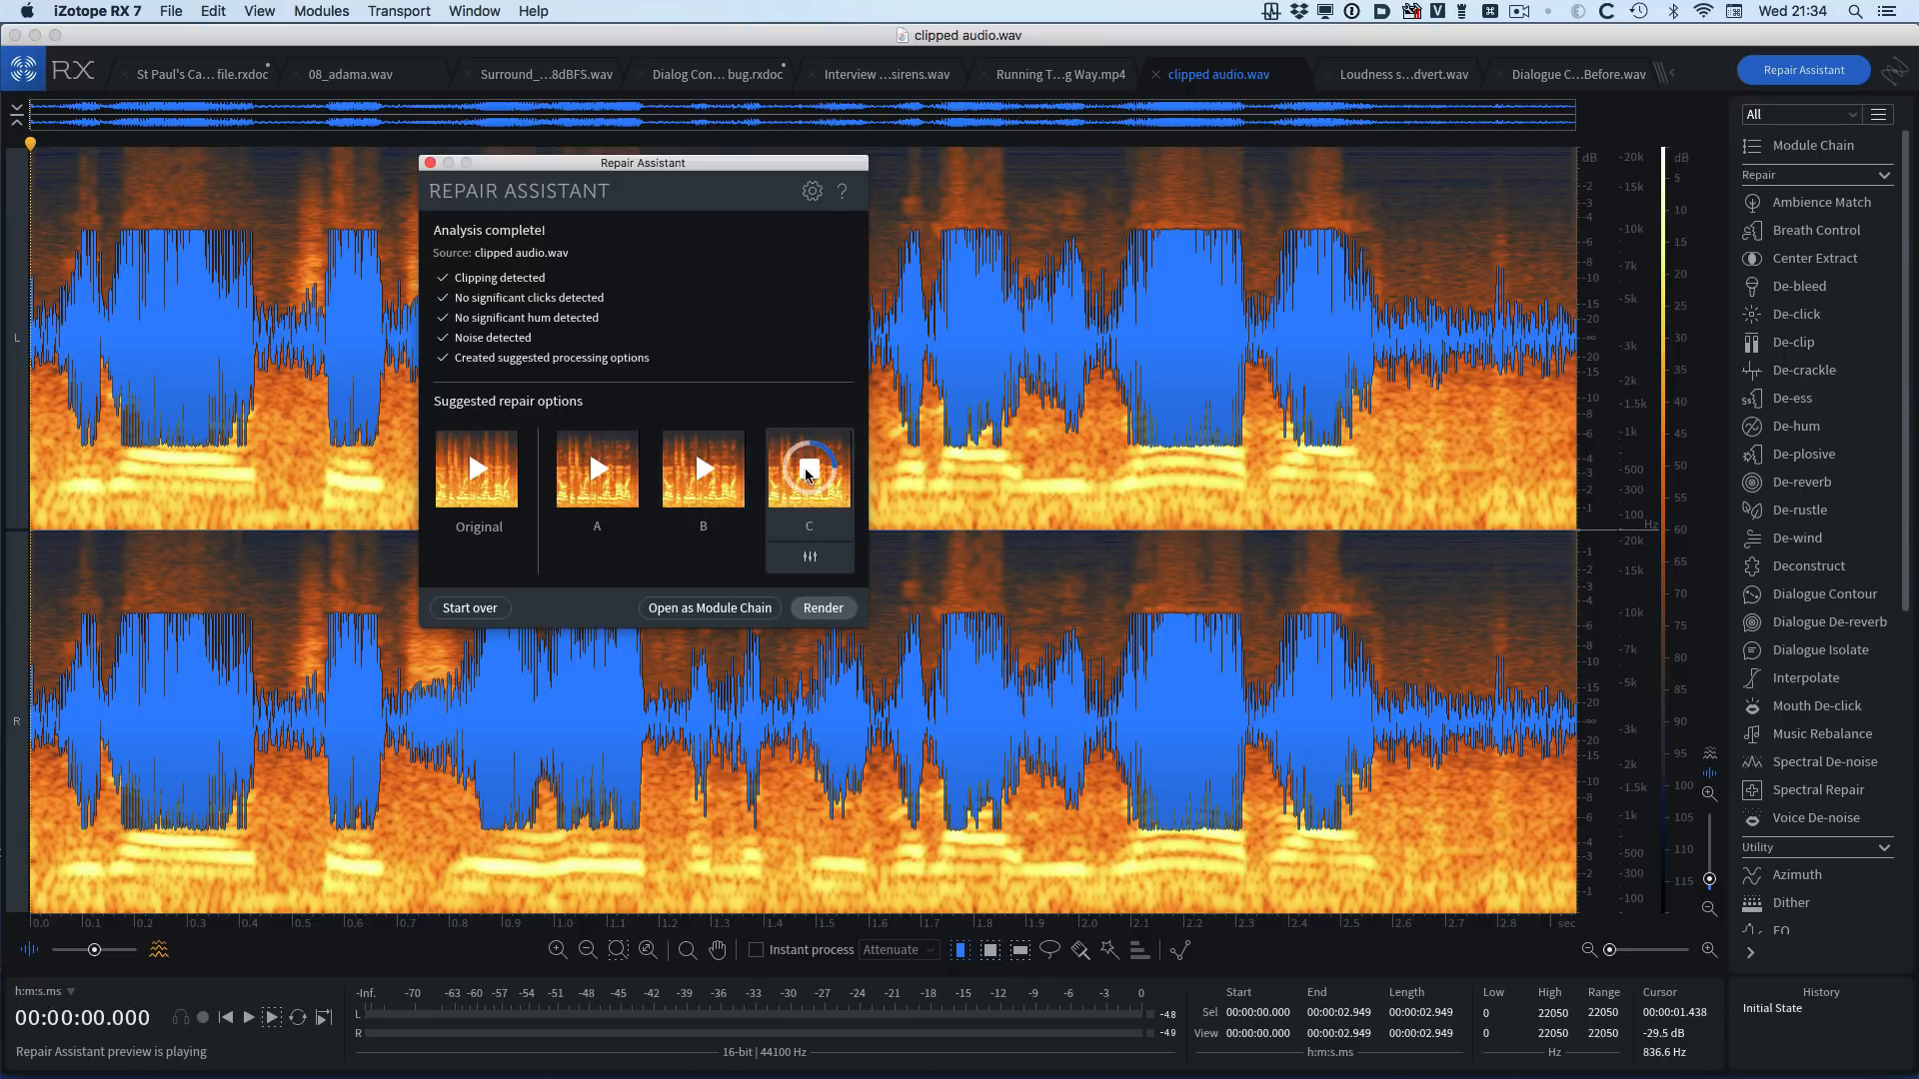
pyautogui.moveTo(807, 467)
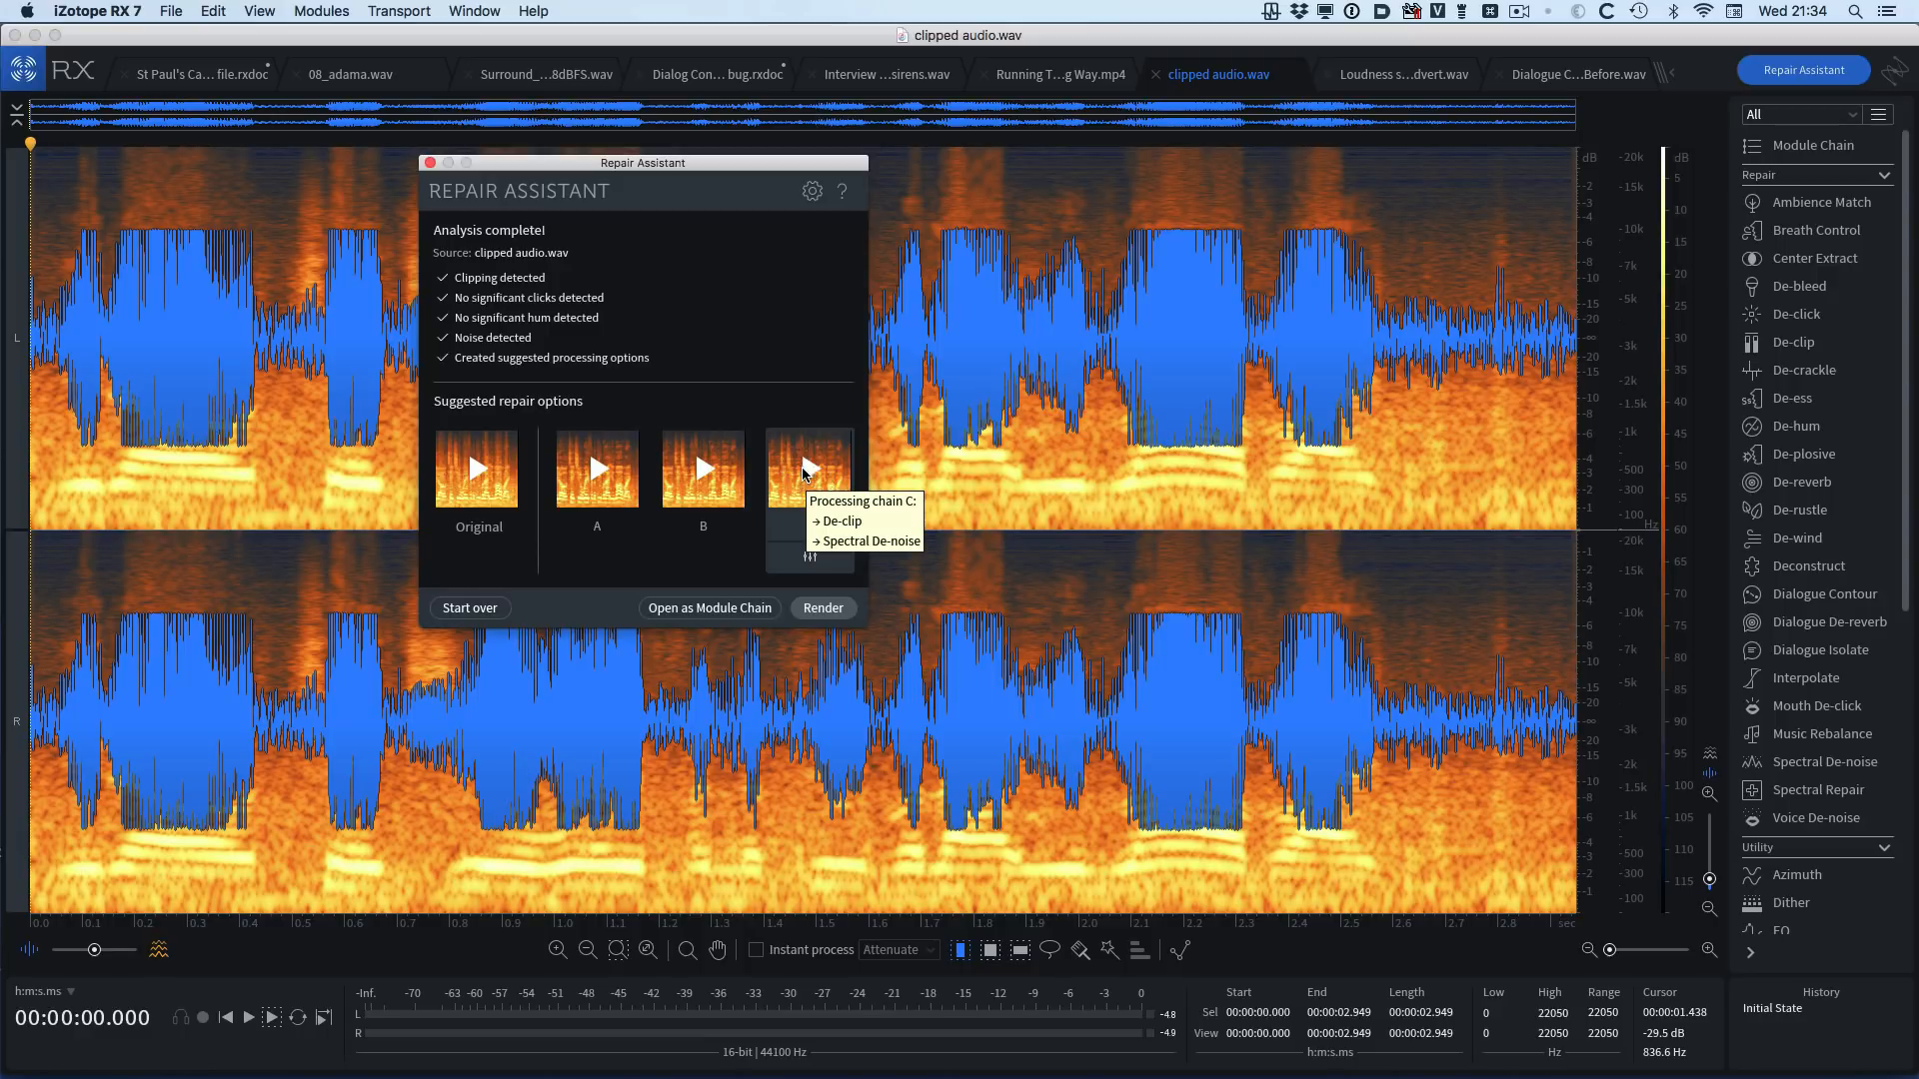
pyautogui.moveTo(801, 566)
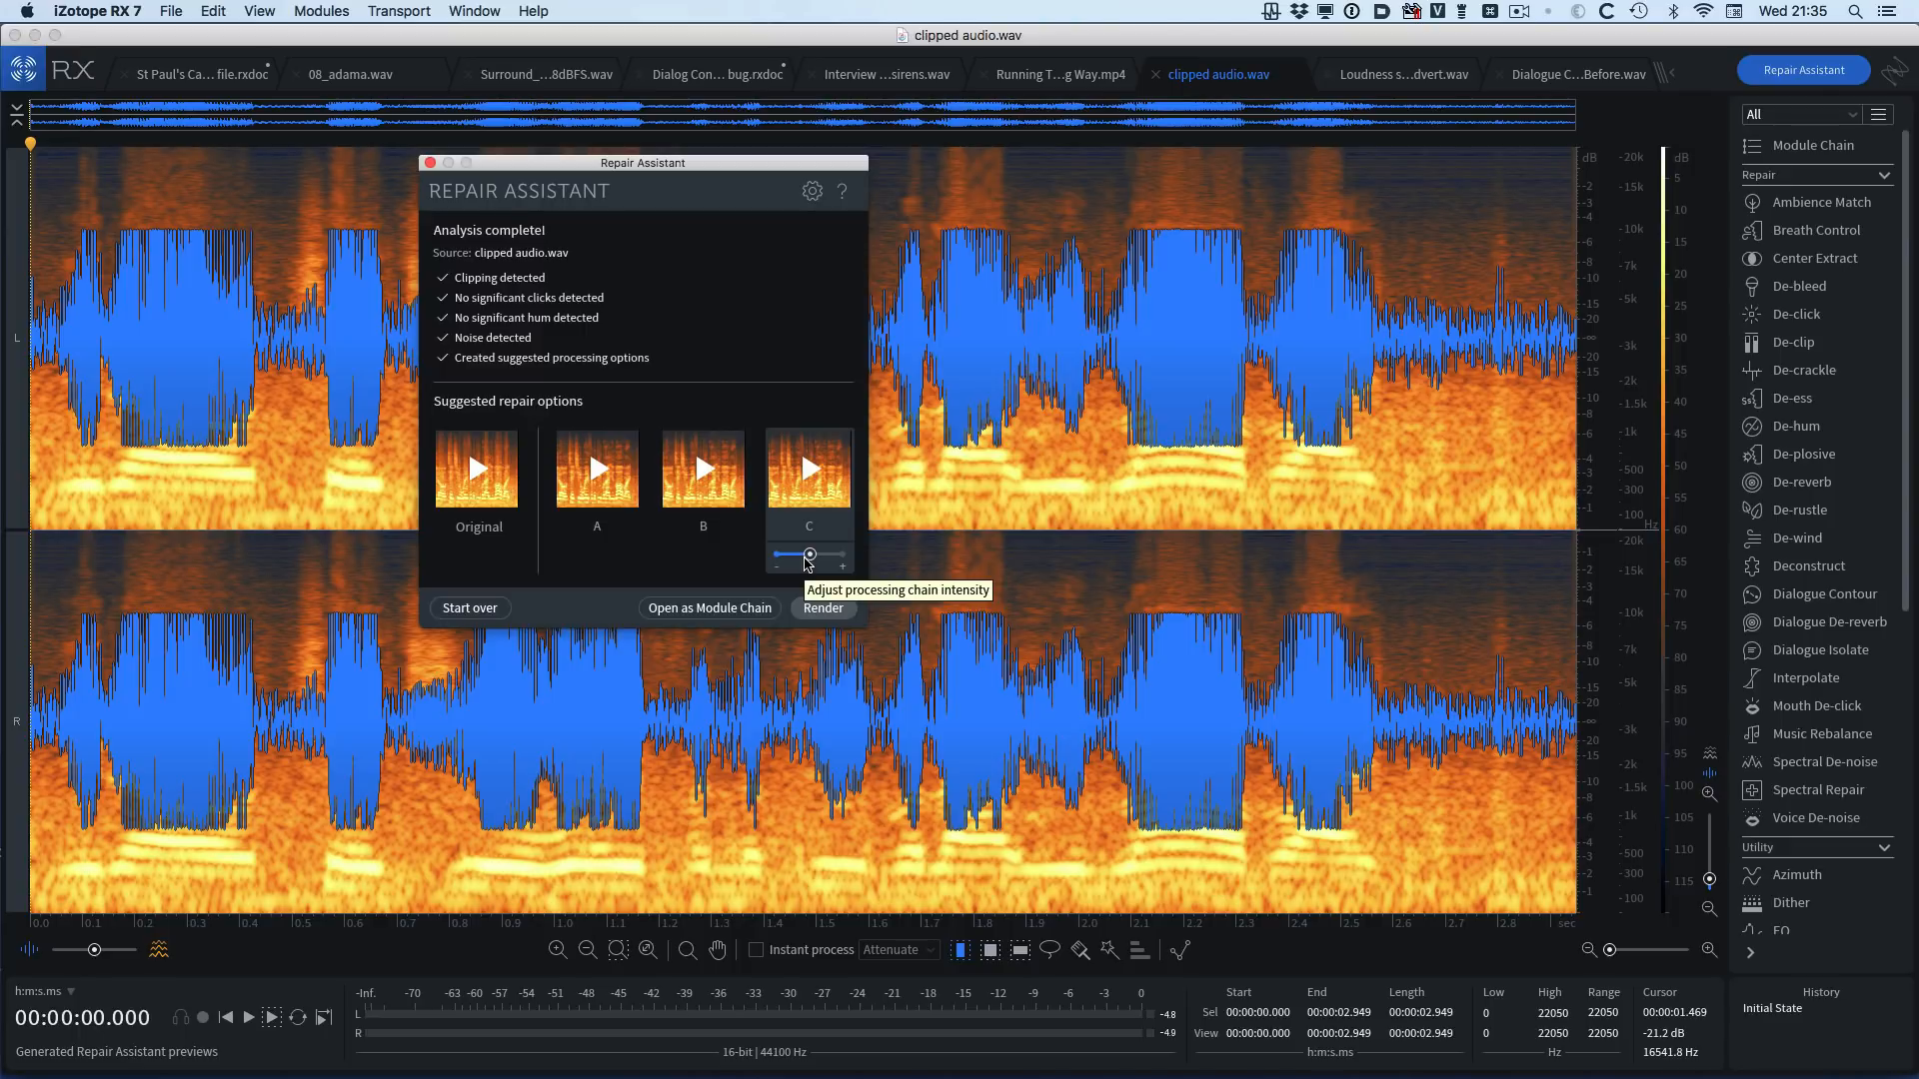
pyautogui.moveTo(791, 560)
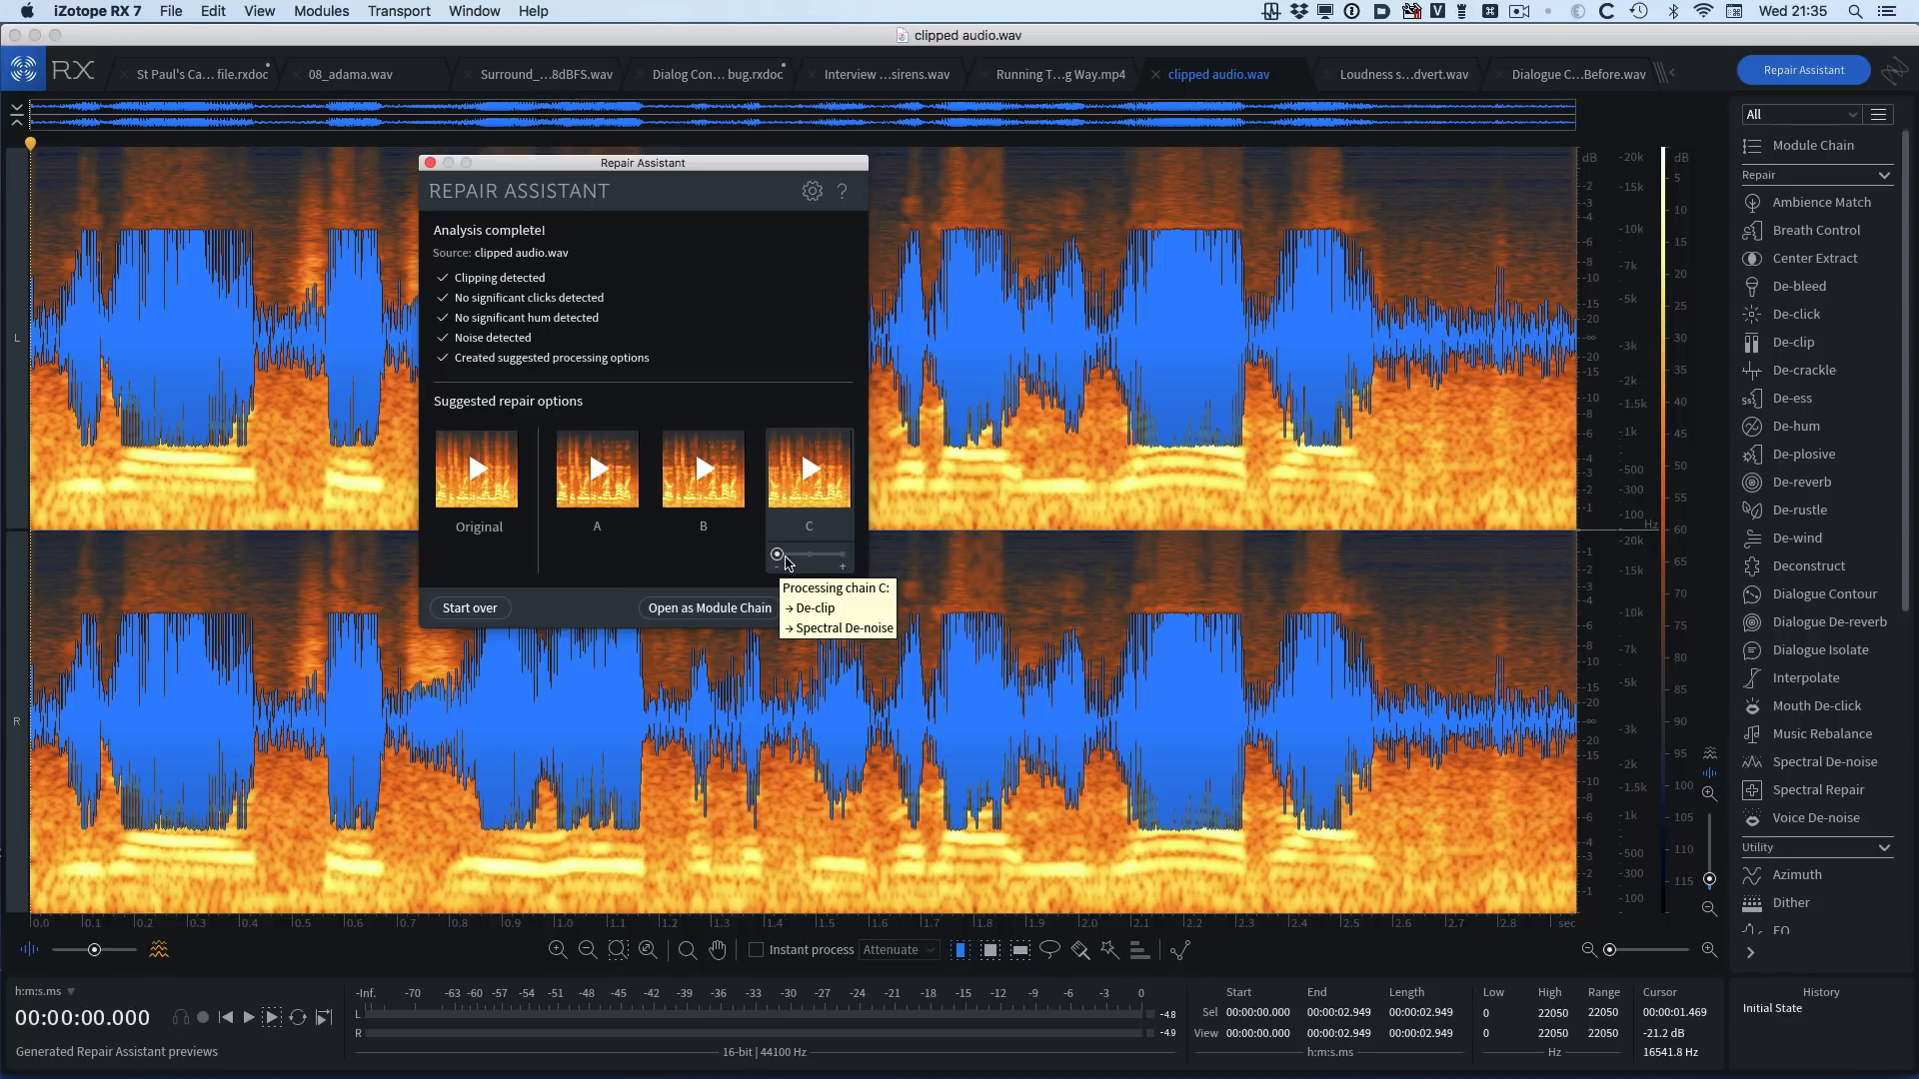
pyautogui.moveTo(778, 558); pyautogui.dragTo(807, 558)
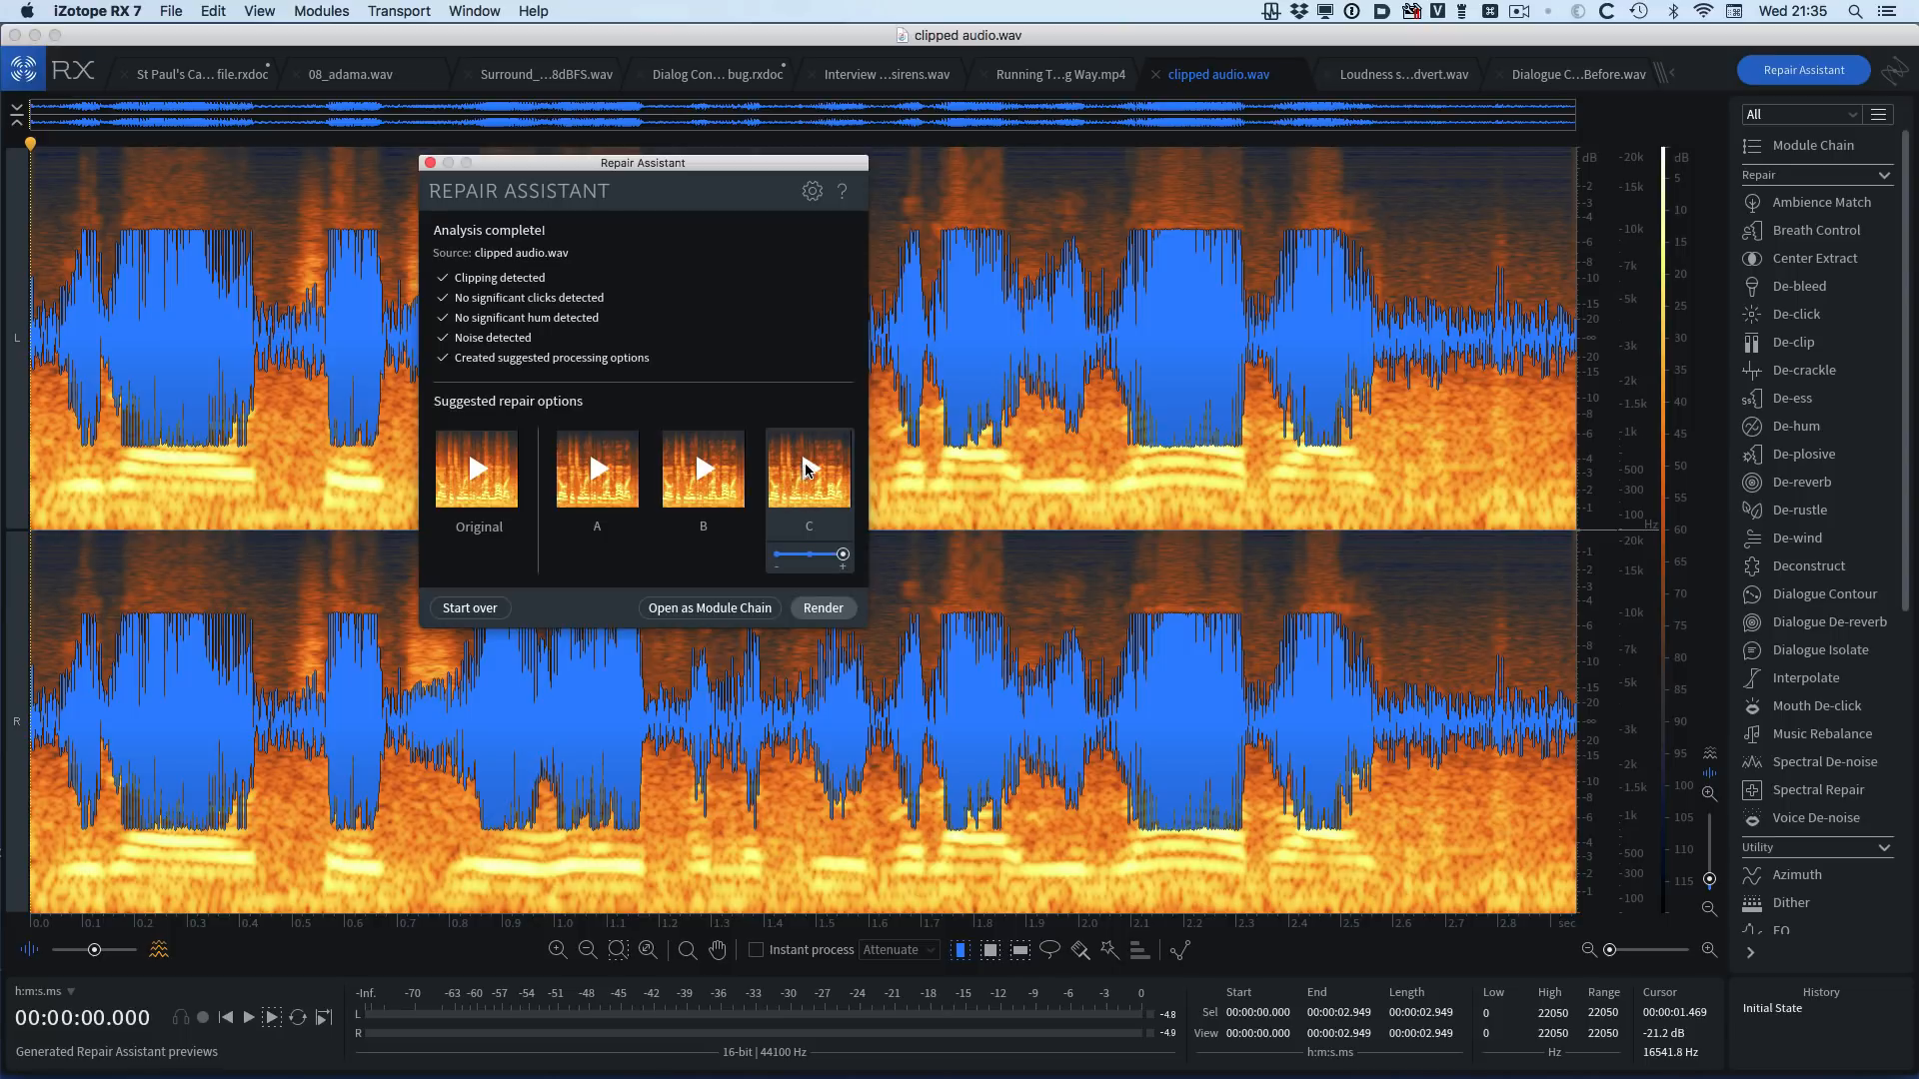
pyautogui.click(808, 468)
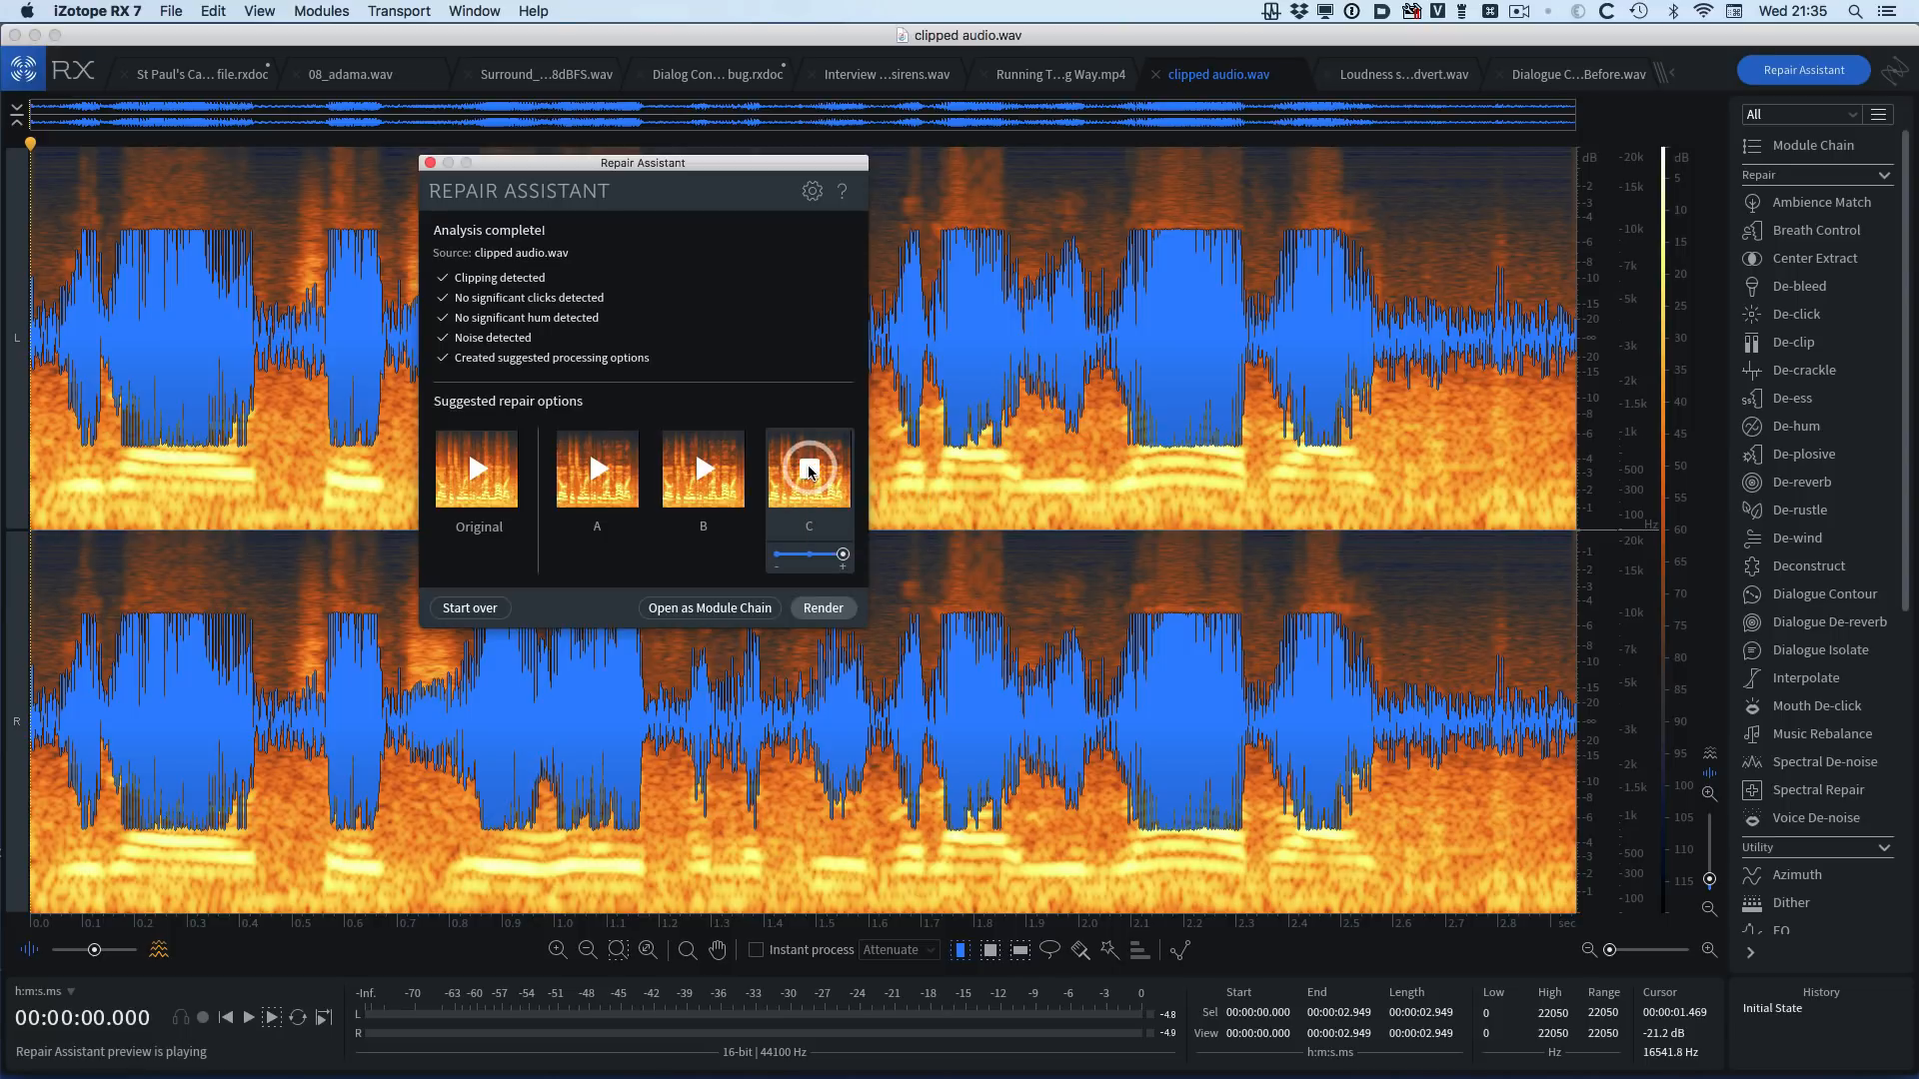
pyautogui.moveTo(808, 468)
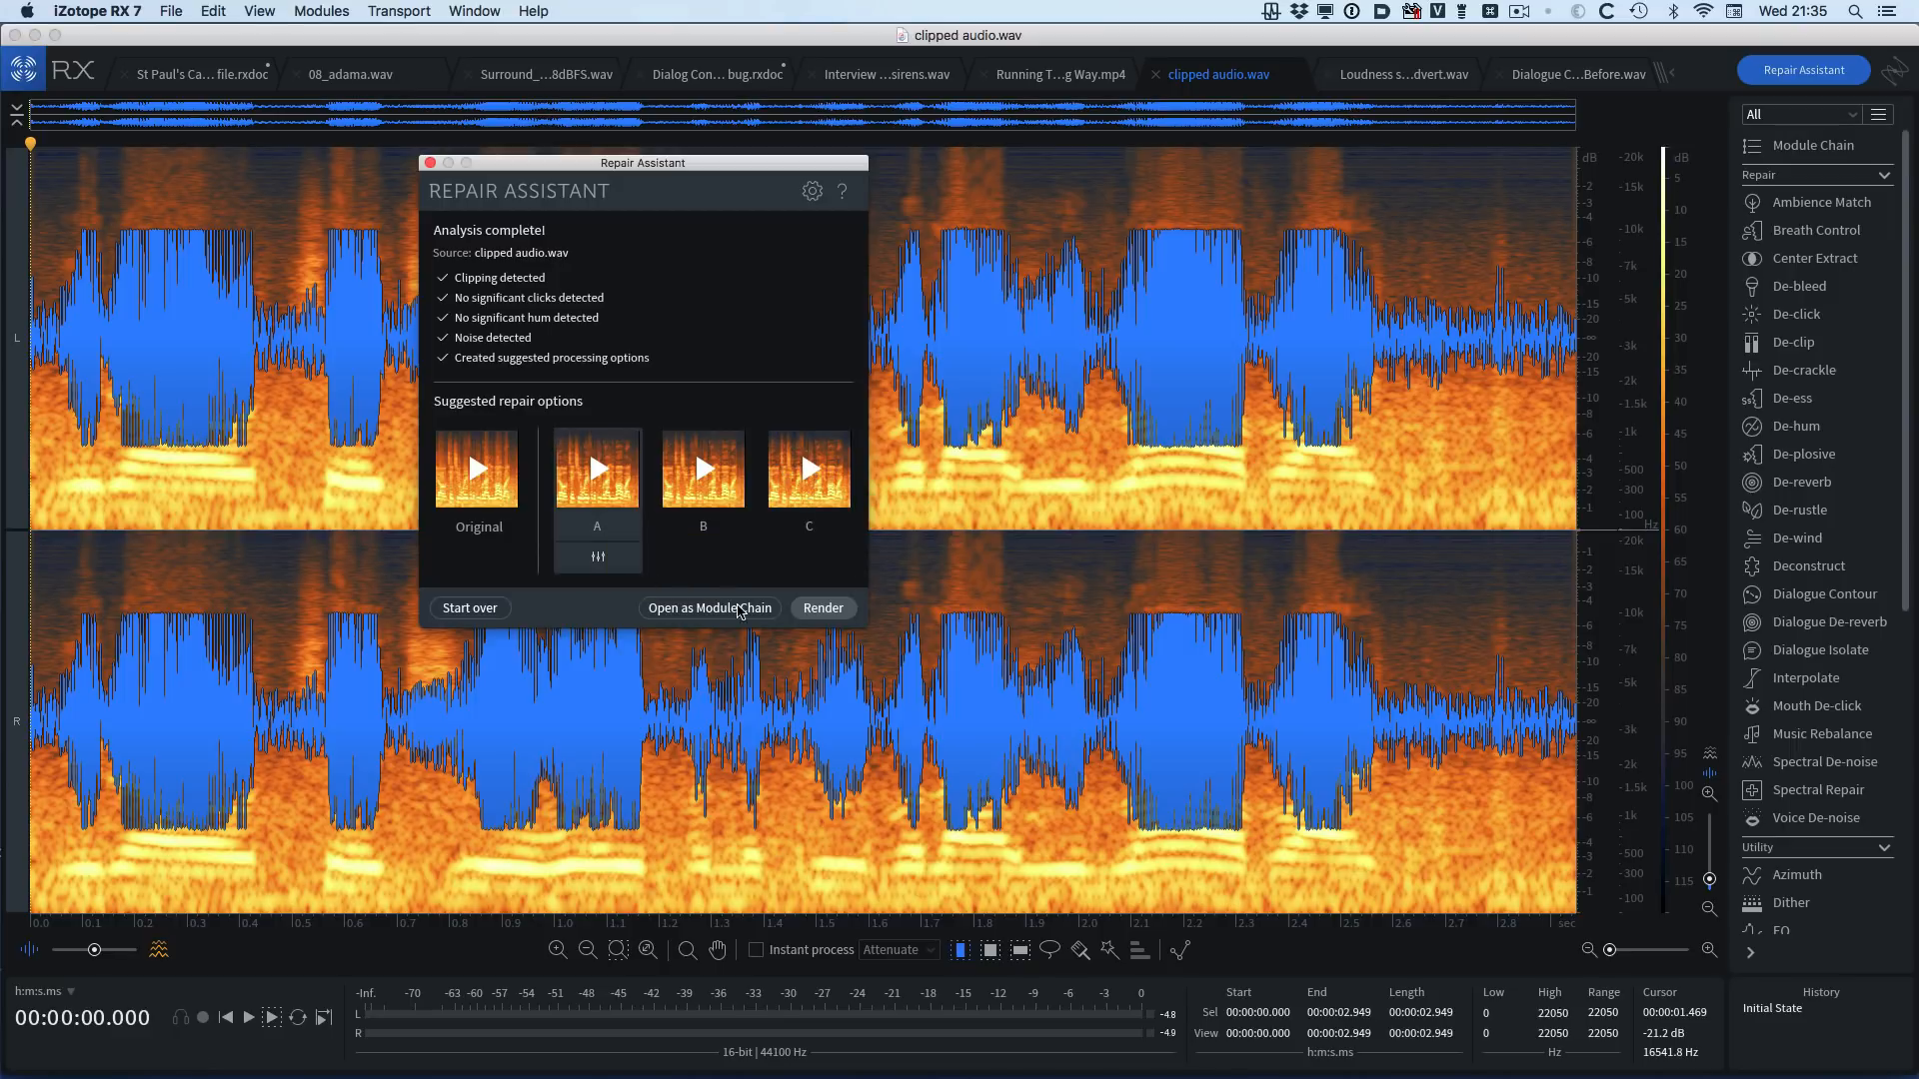
pyautogui.moveTo(821, 608)
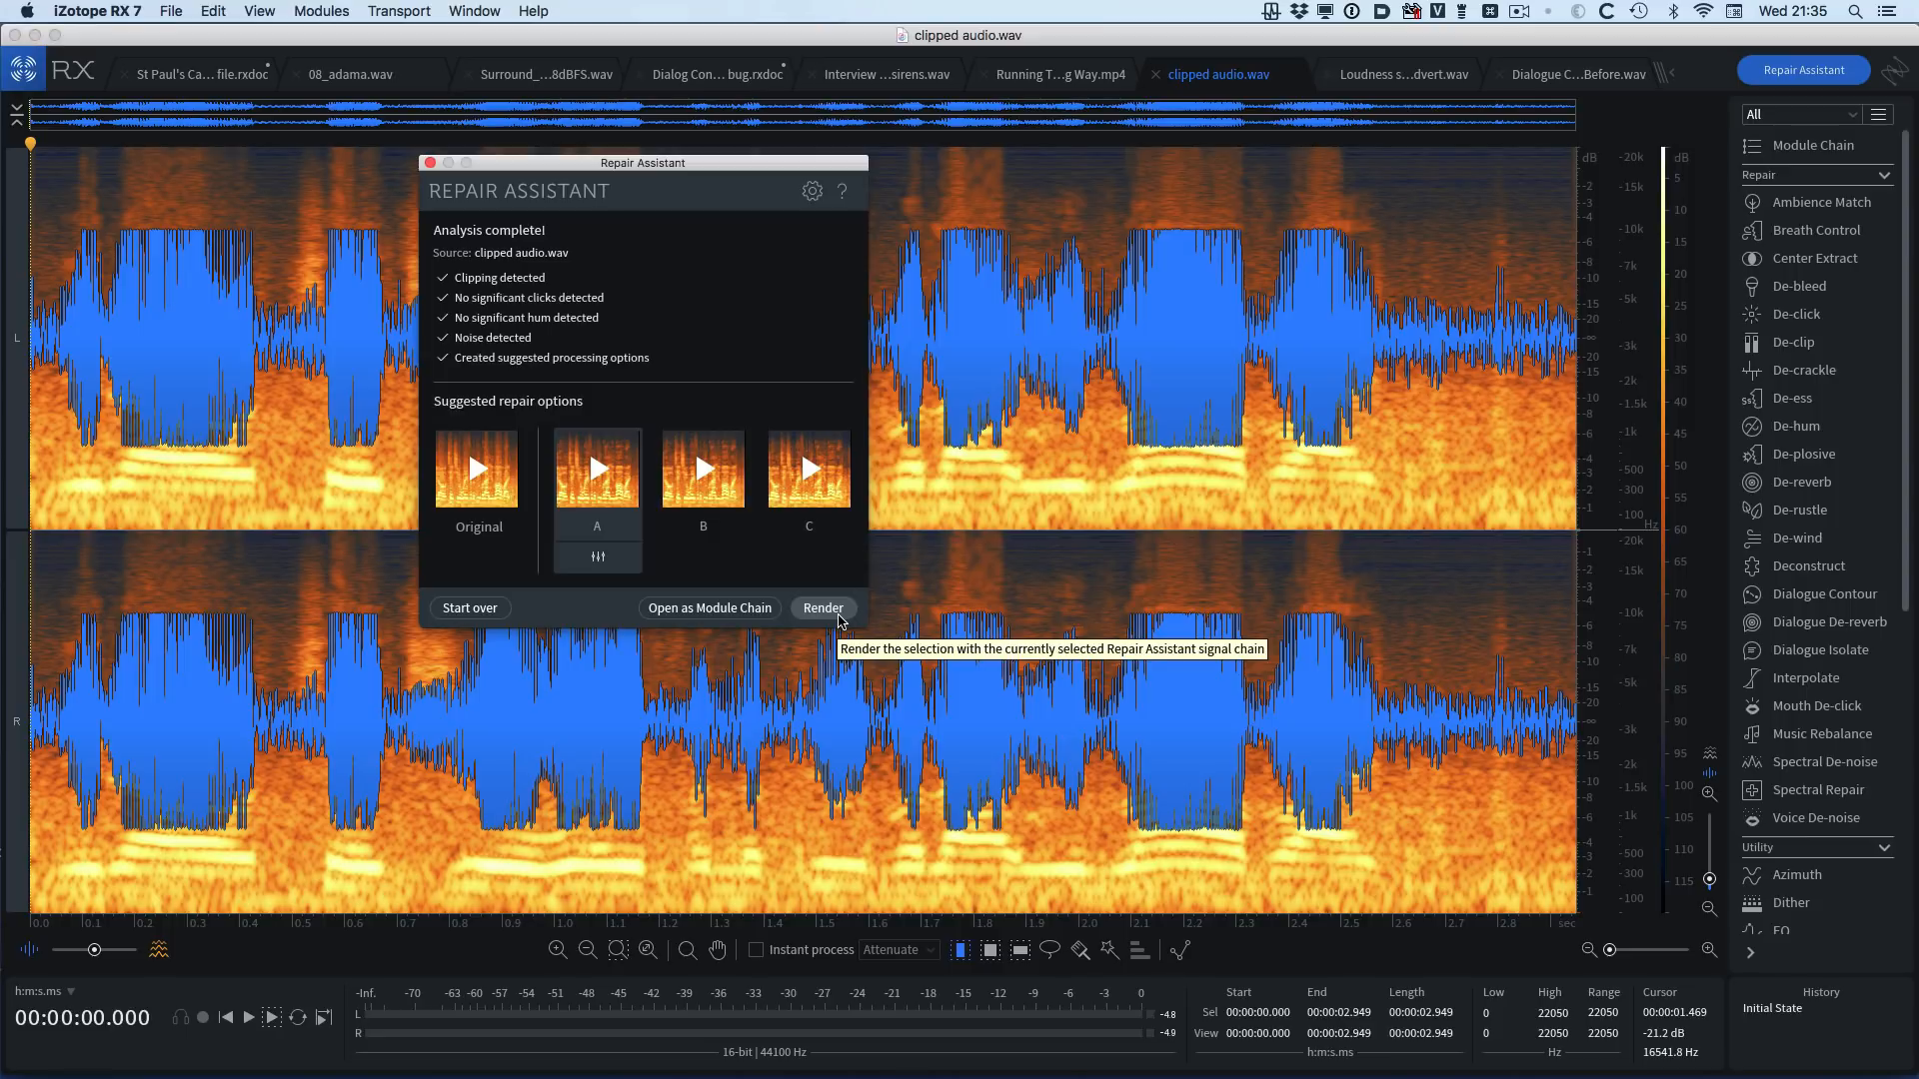
pyautogui.moveTo(818, 596)
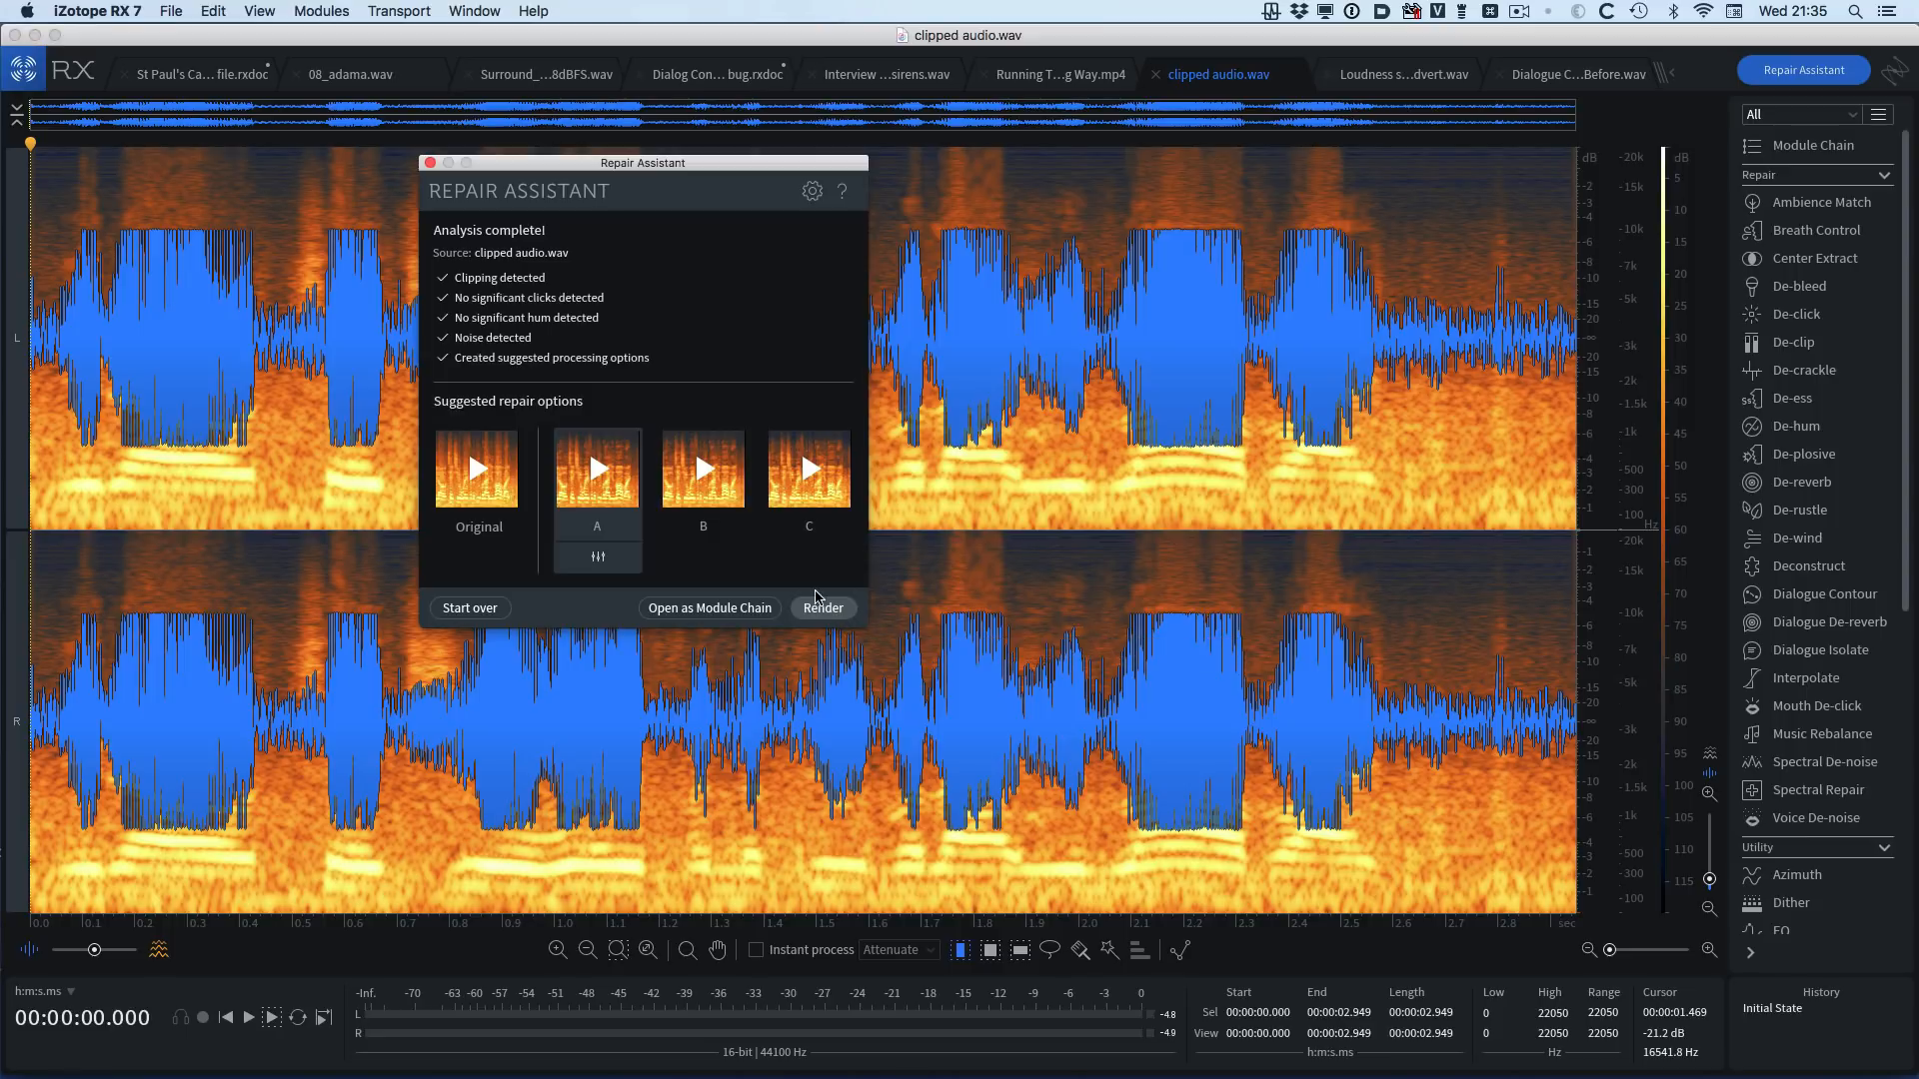
pyautogui.moveTo(707, 608)
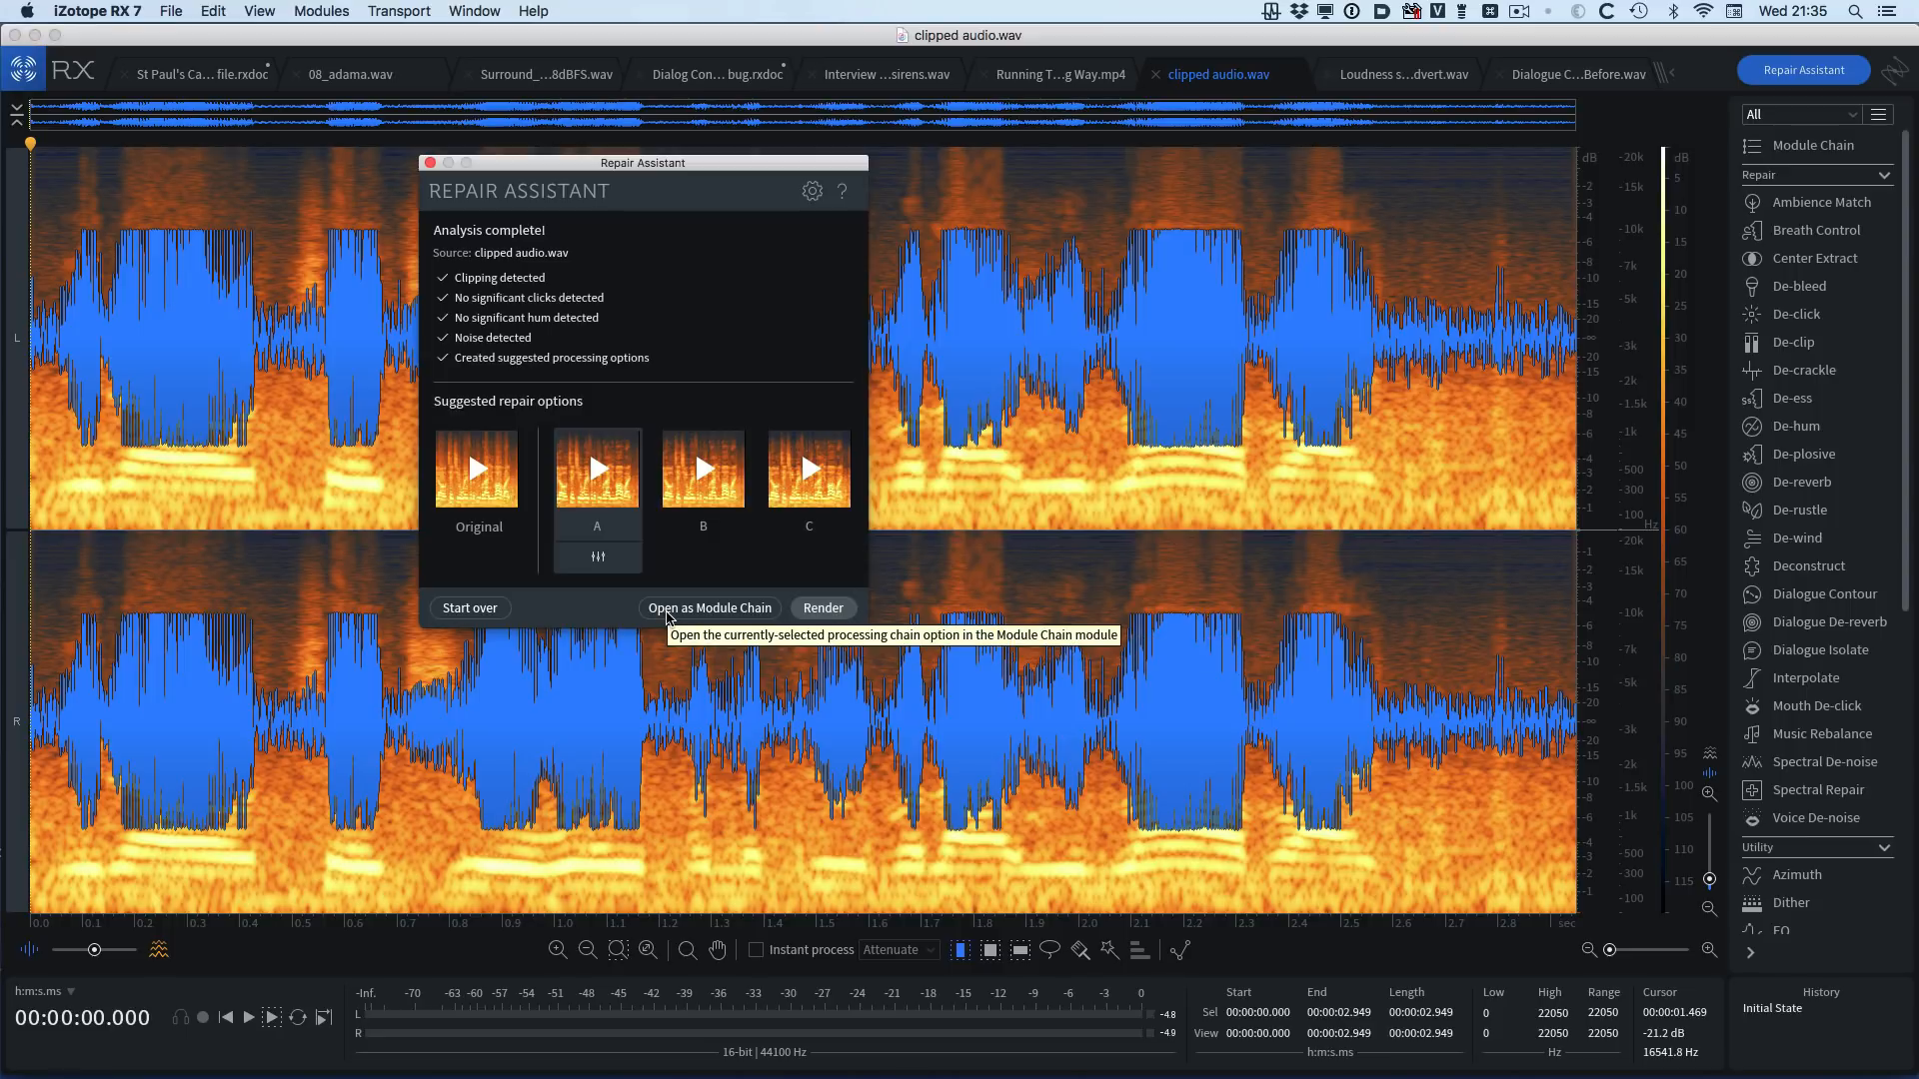
# - Convert chain A into a De-clip plus Dialogue Isolate module chain and show Isolate settings
pyautogui.click(707, 608)
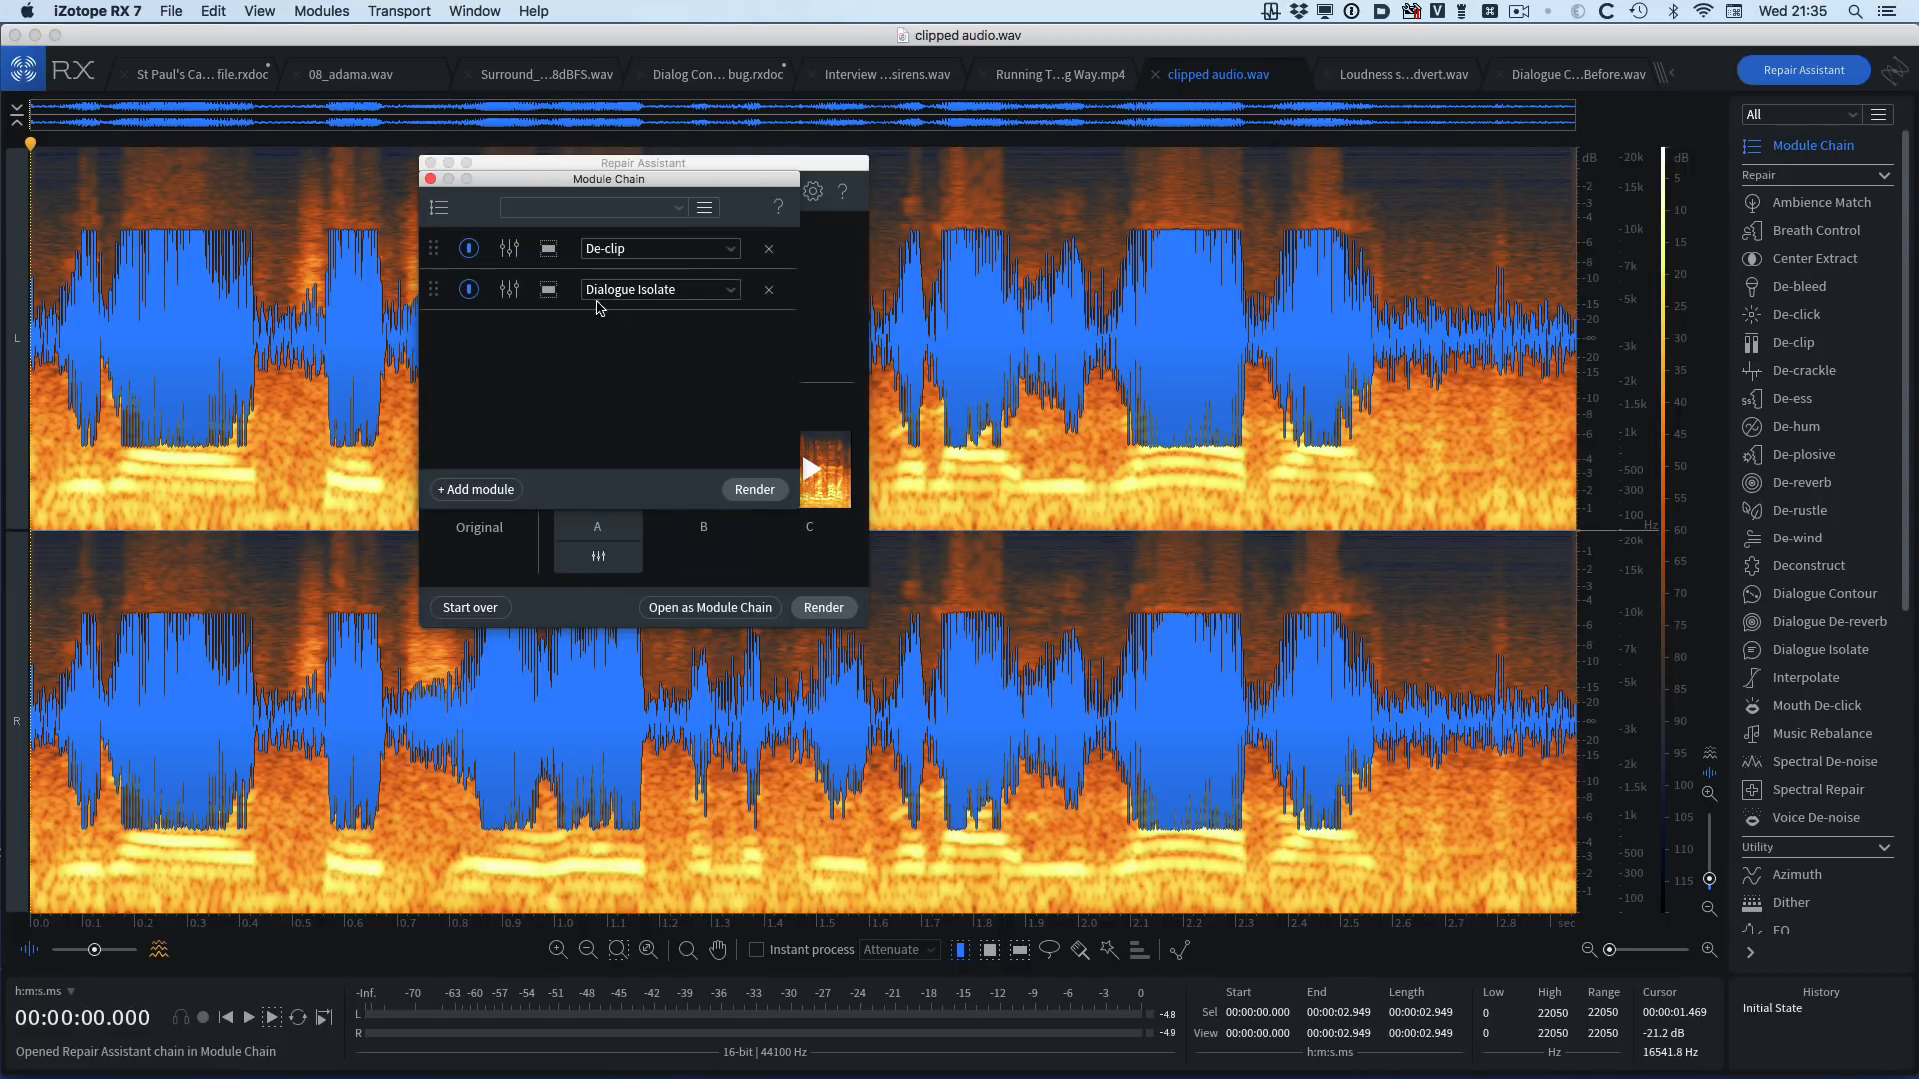
pyautogui.click(510, 288)
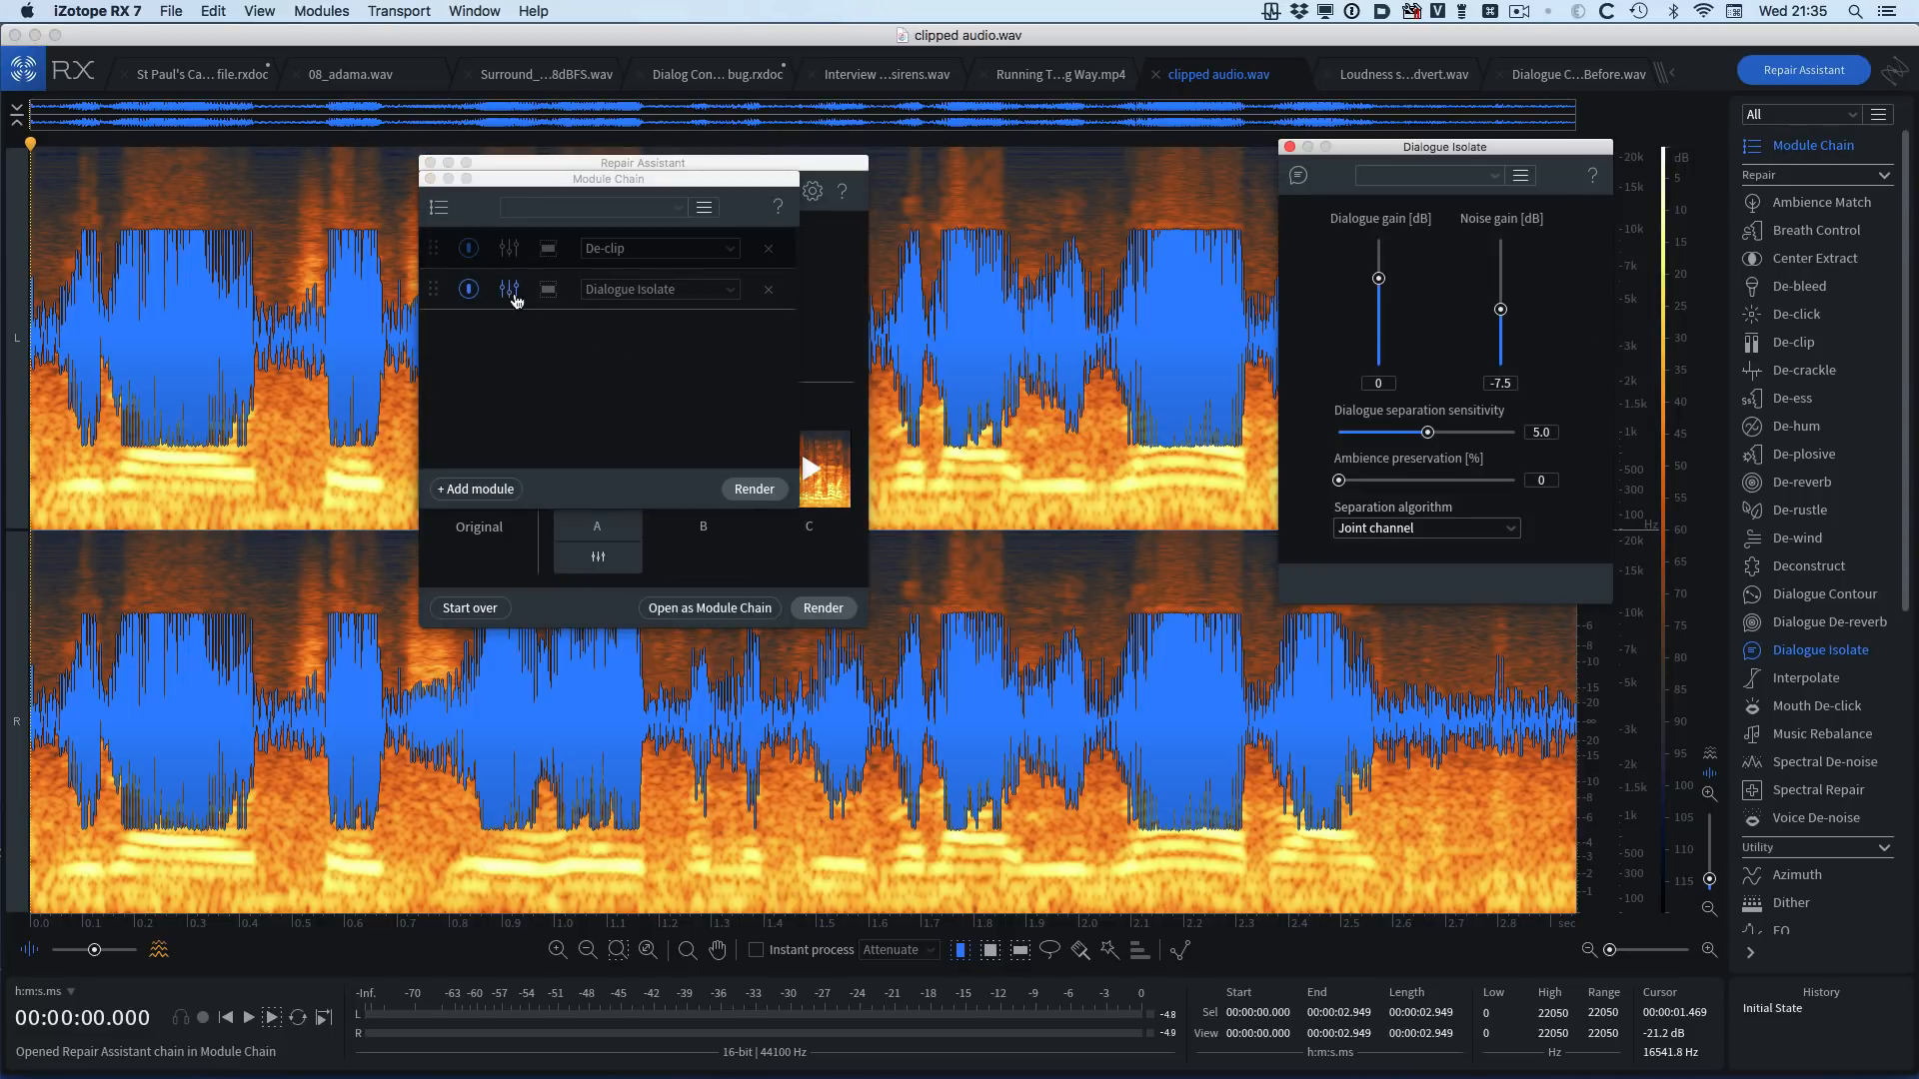
pyautogui.moveTo(1501, 312)
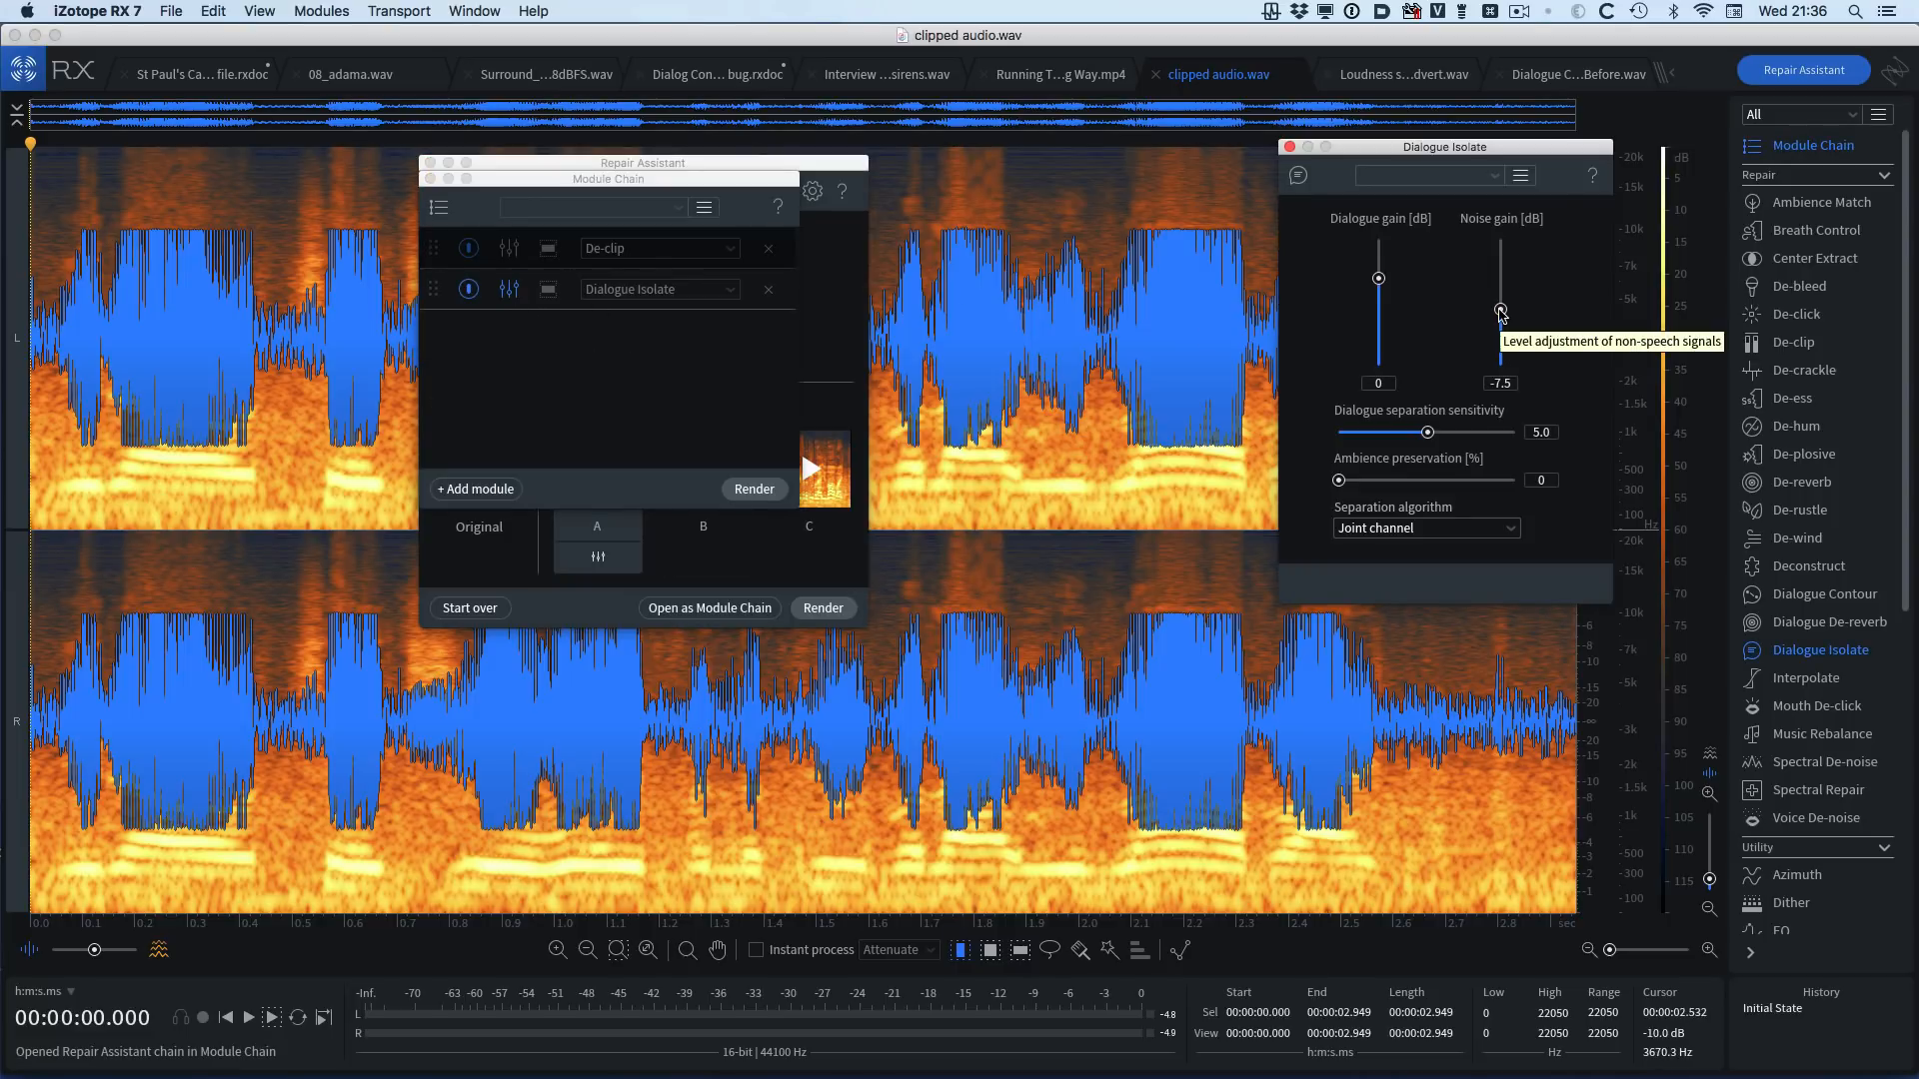
pyautogui.moveTo(816, 630)
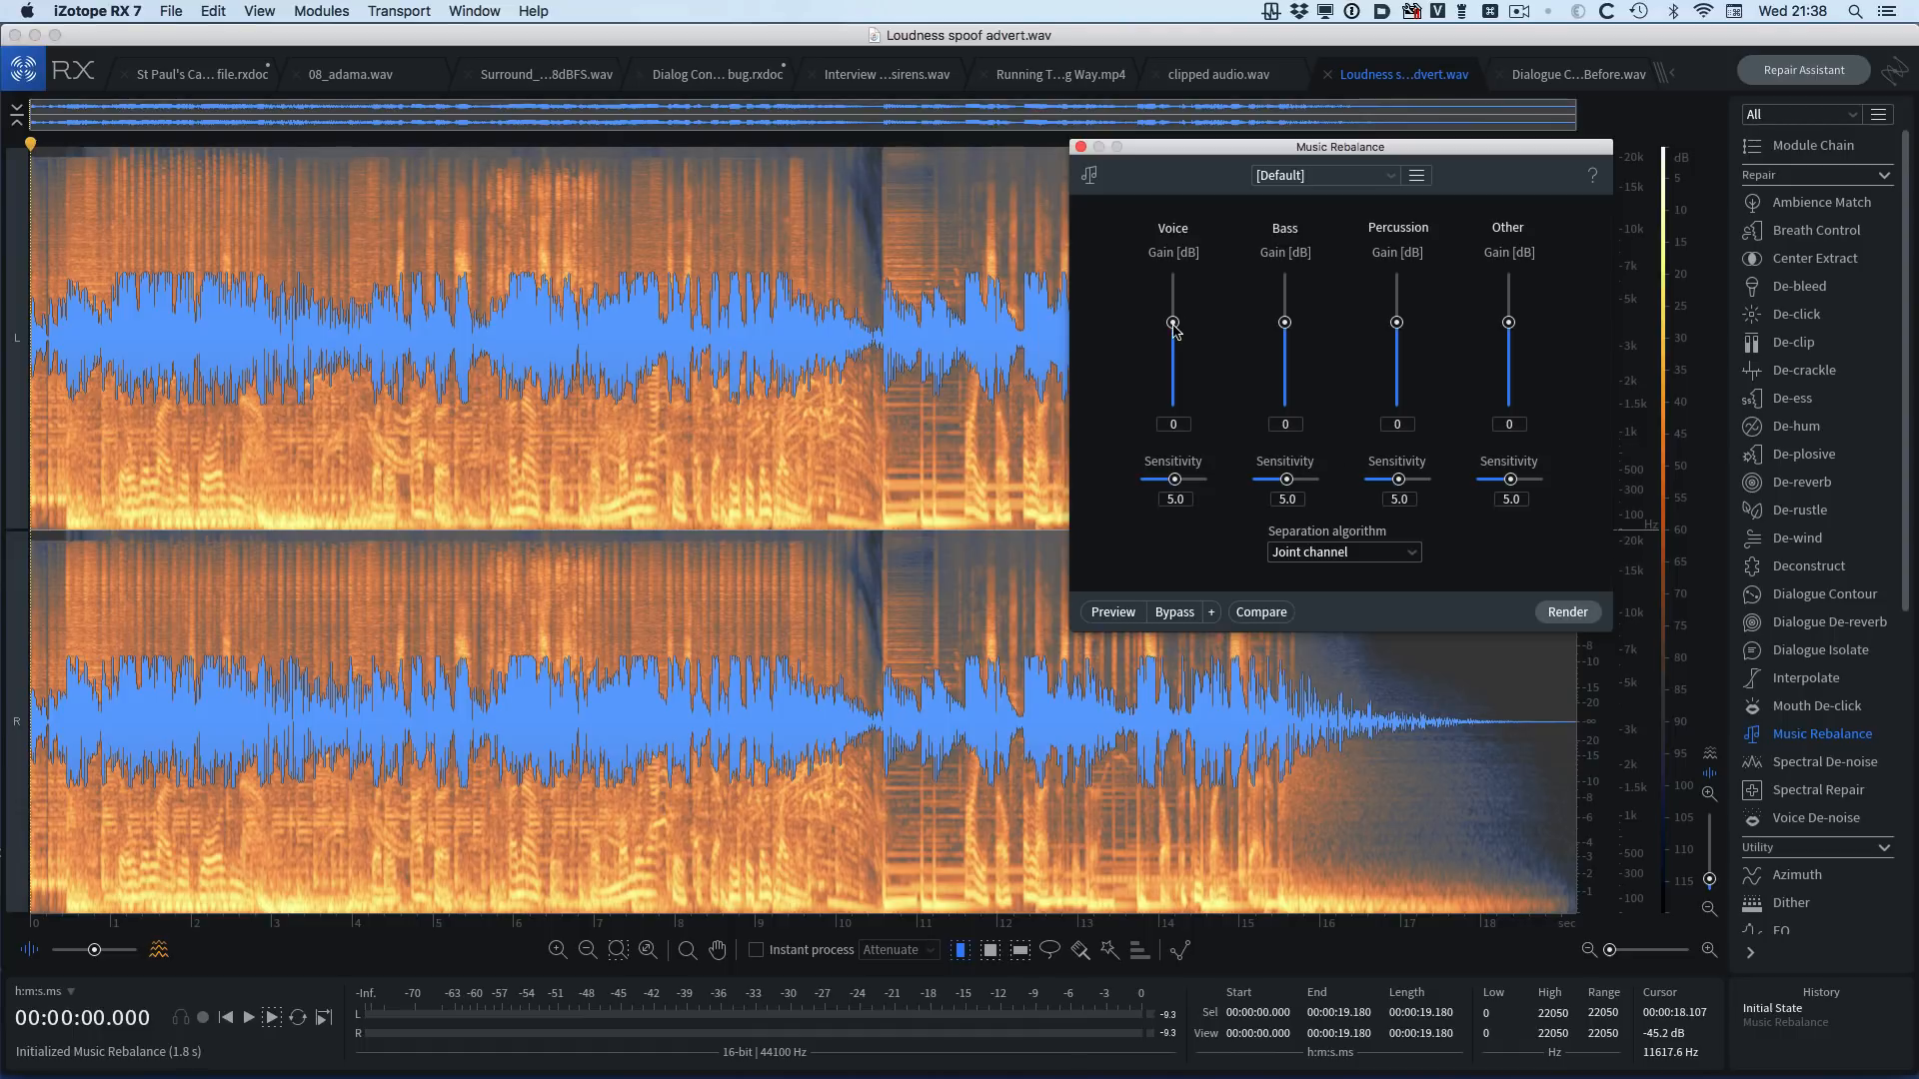
# - Lower the Music Rebalance Voice gain to -10 dB on the spoof advert
pyautogui.moveTo(1173, 324); pyautogui.dragTo(1173, 361)
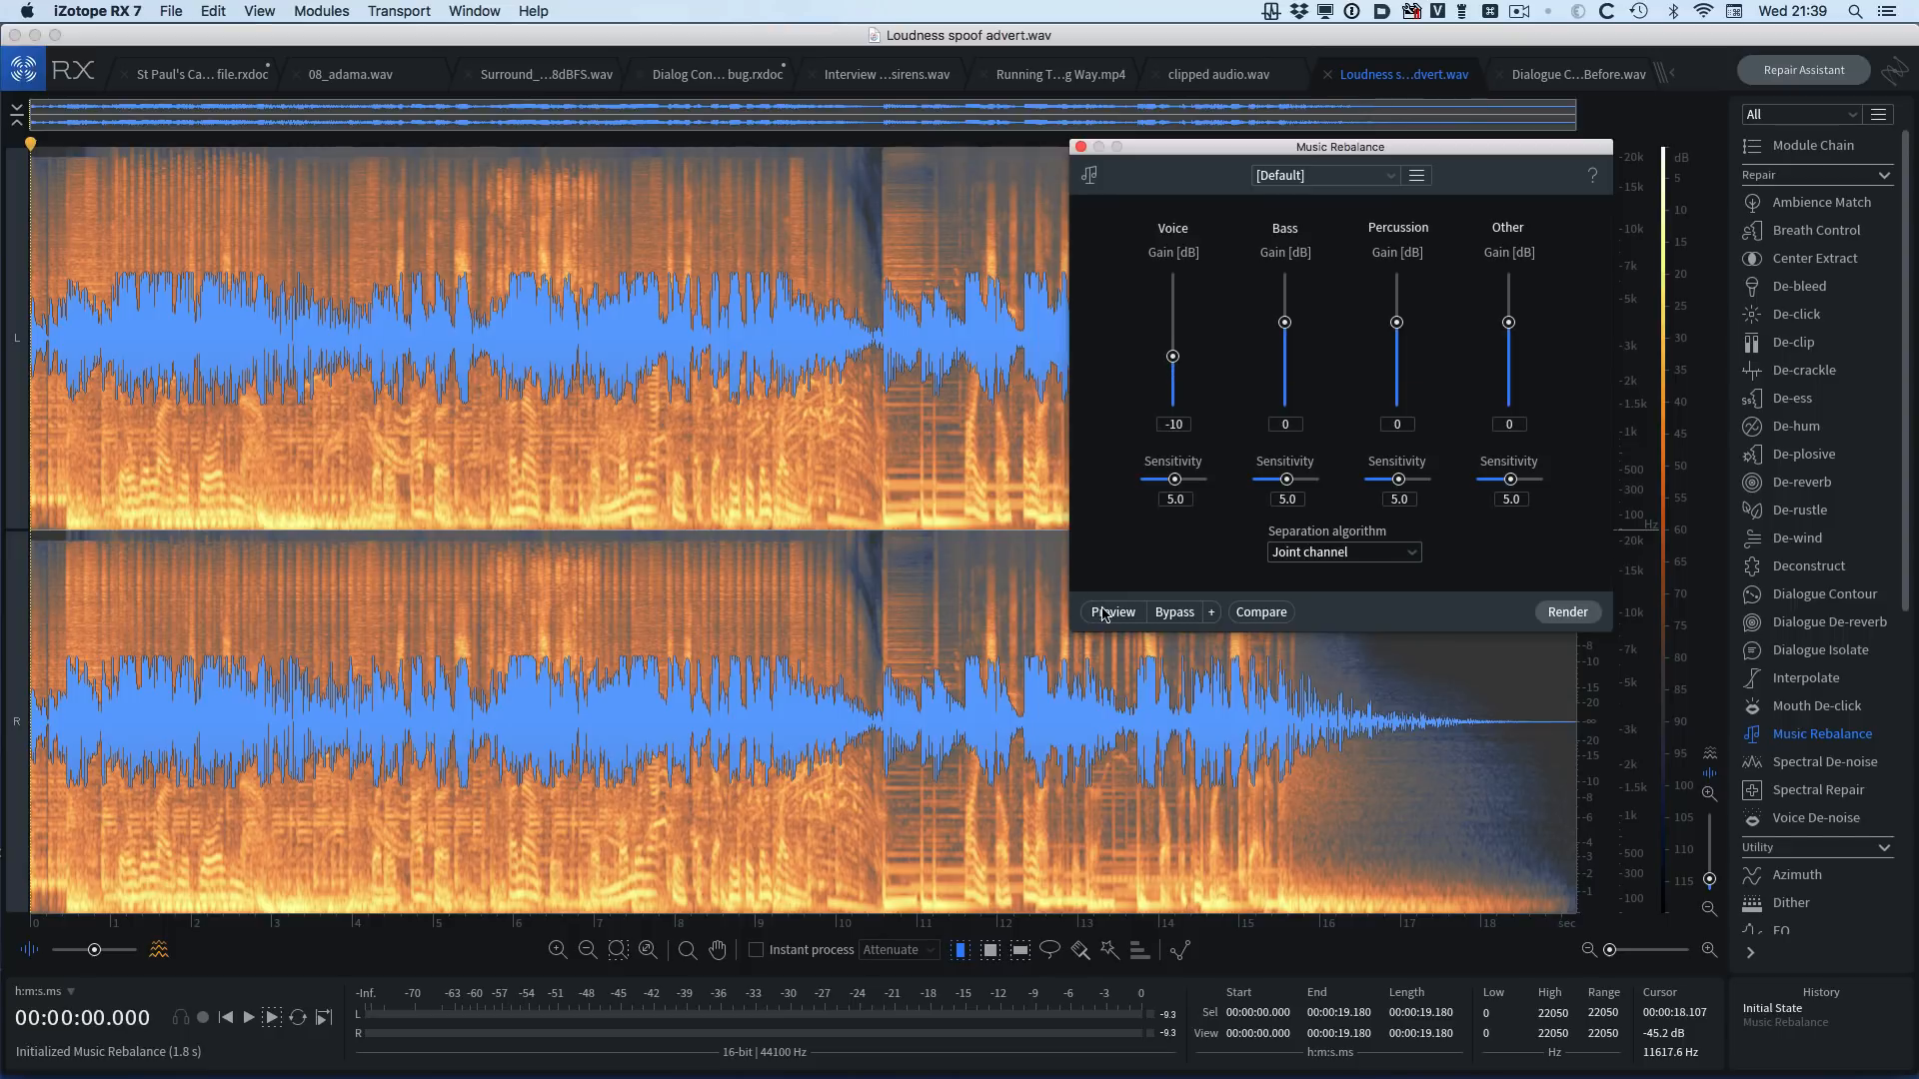
# - Preview the -10 dB voice mix, then raise Voice to +6 dB and audition again
pyautogui.click(1111, 612)
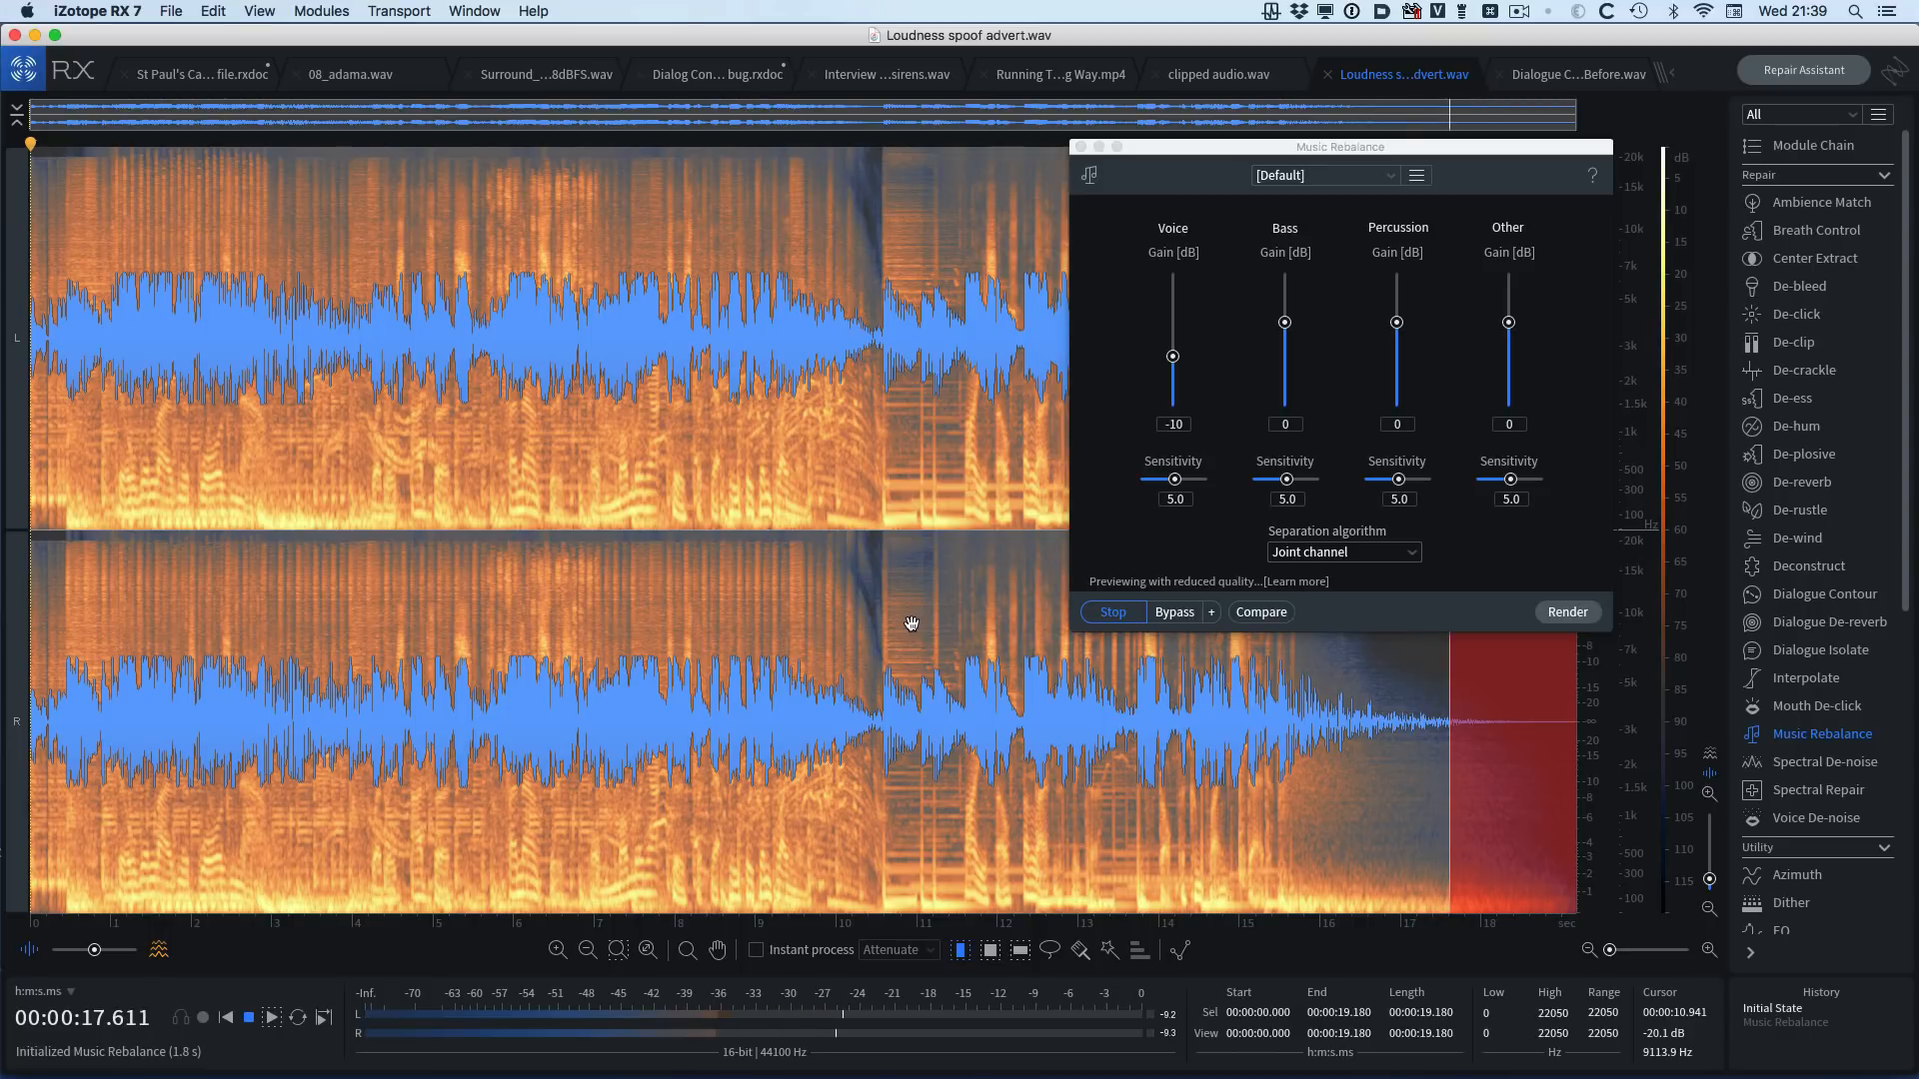
pyautogui.click(1112, 611)
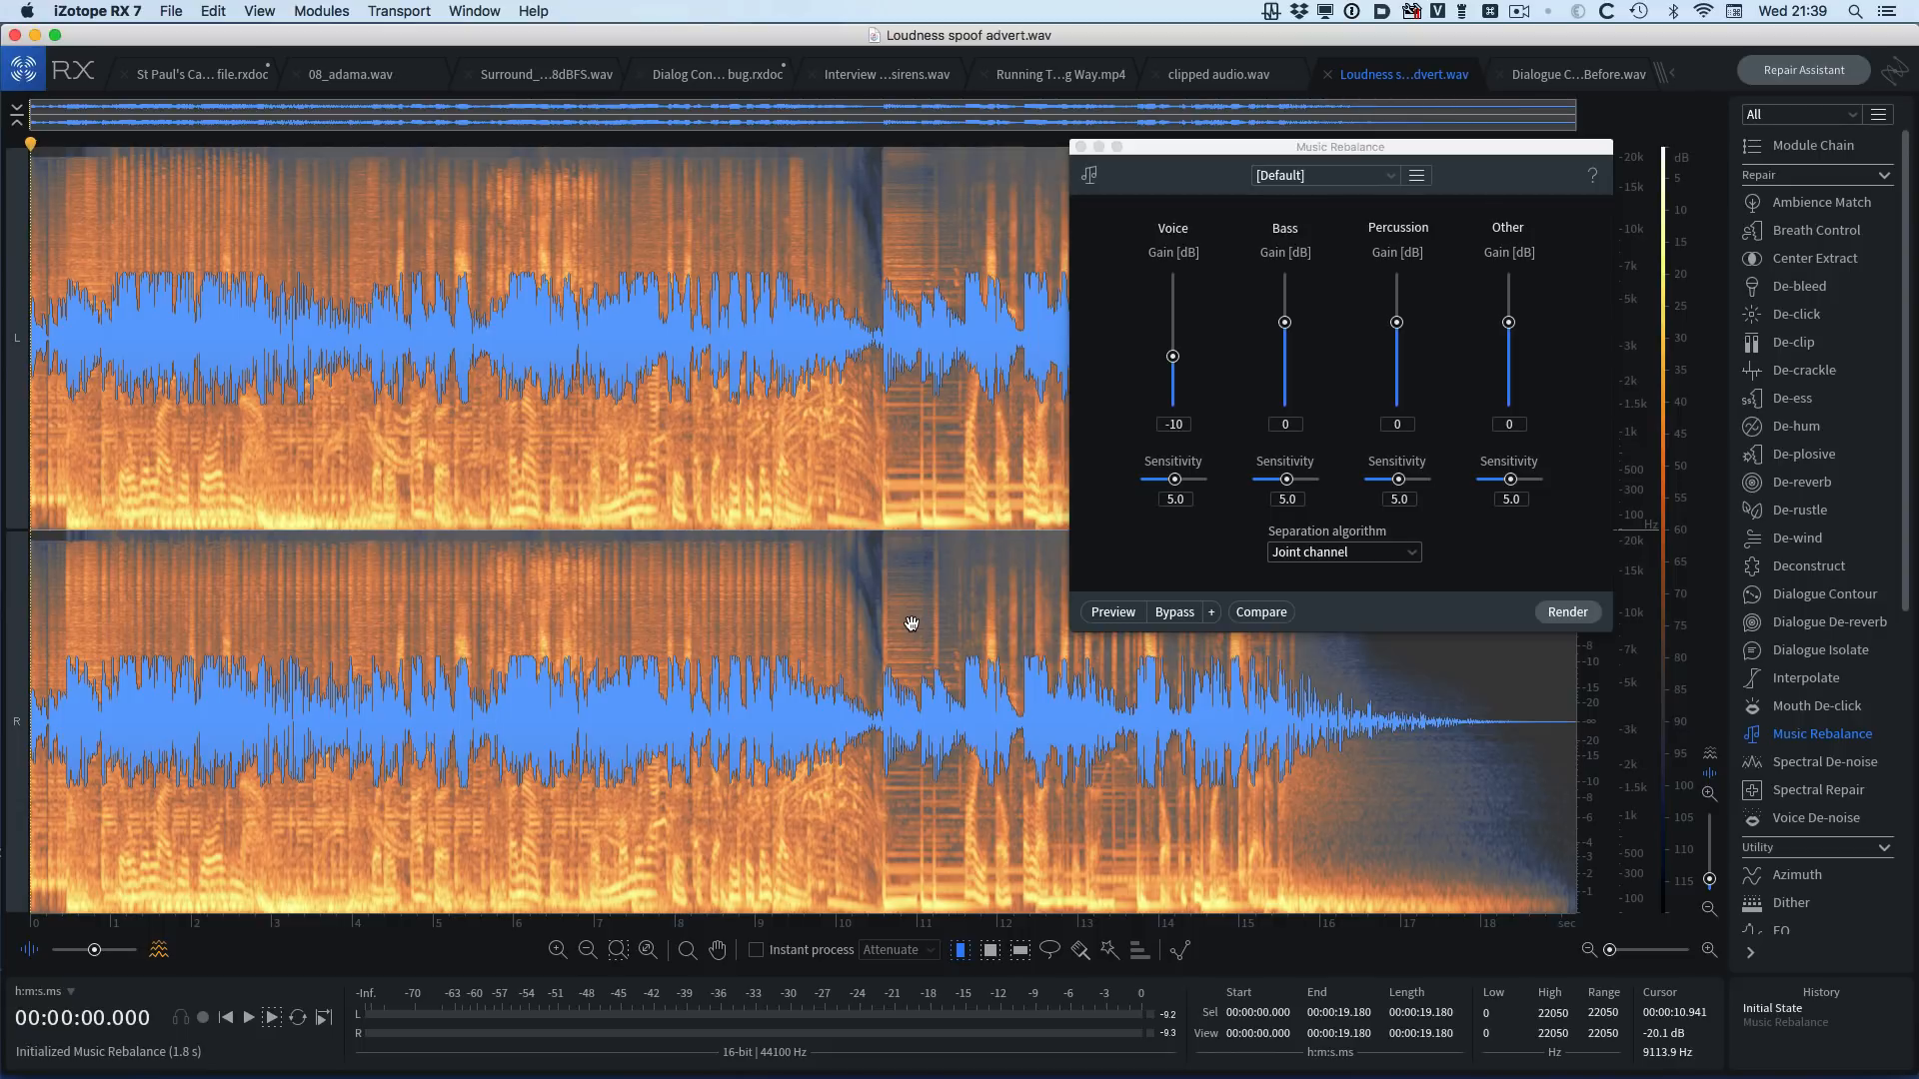
pyautogui.moveTo(1181, 372)
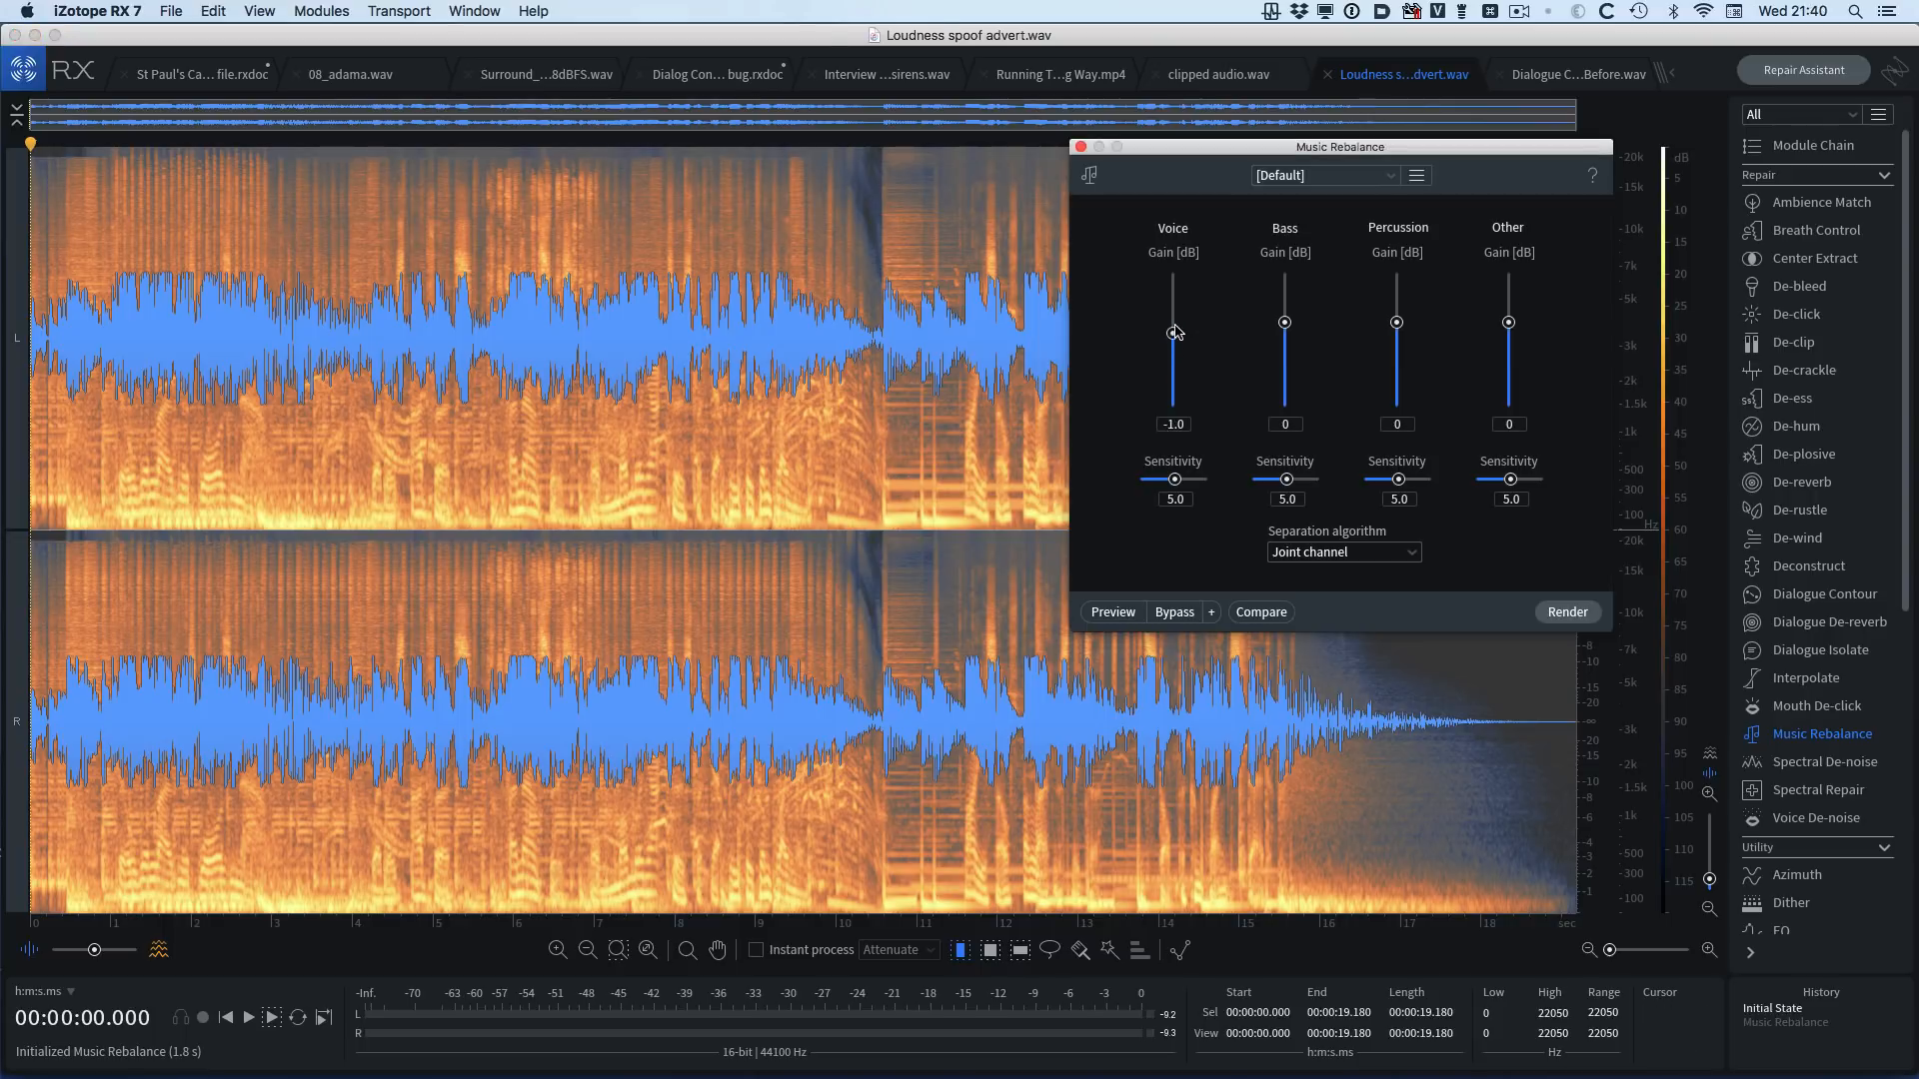
pyautogui.moveTo(1173, 334); pyautogui.dragTo(1174, 300)
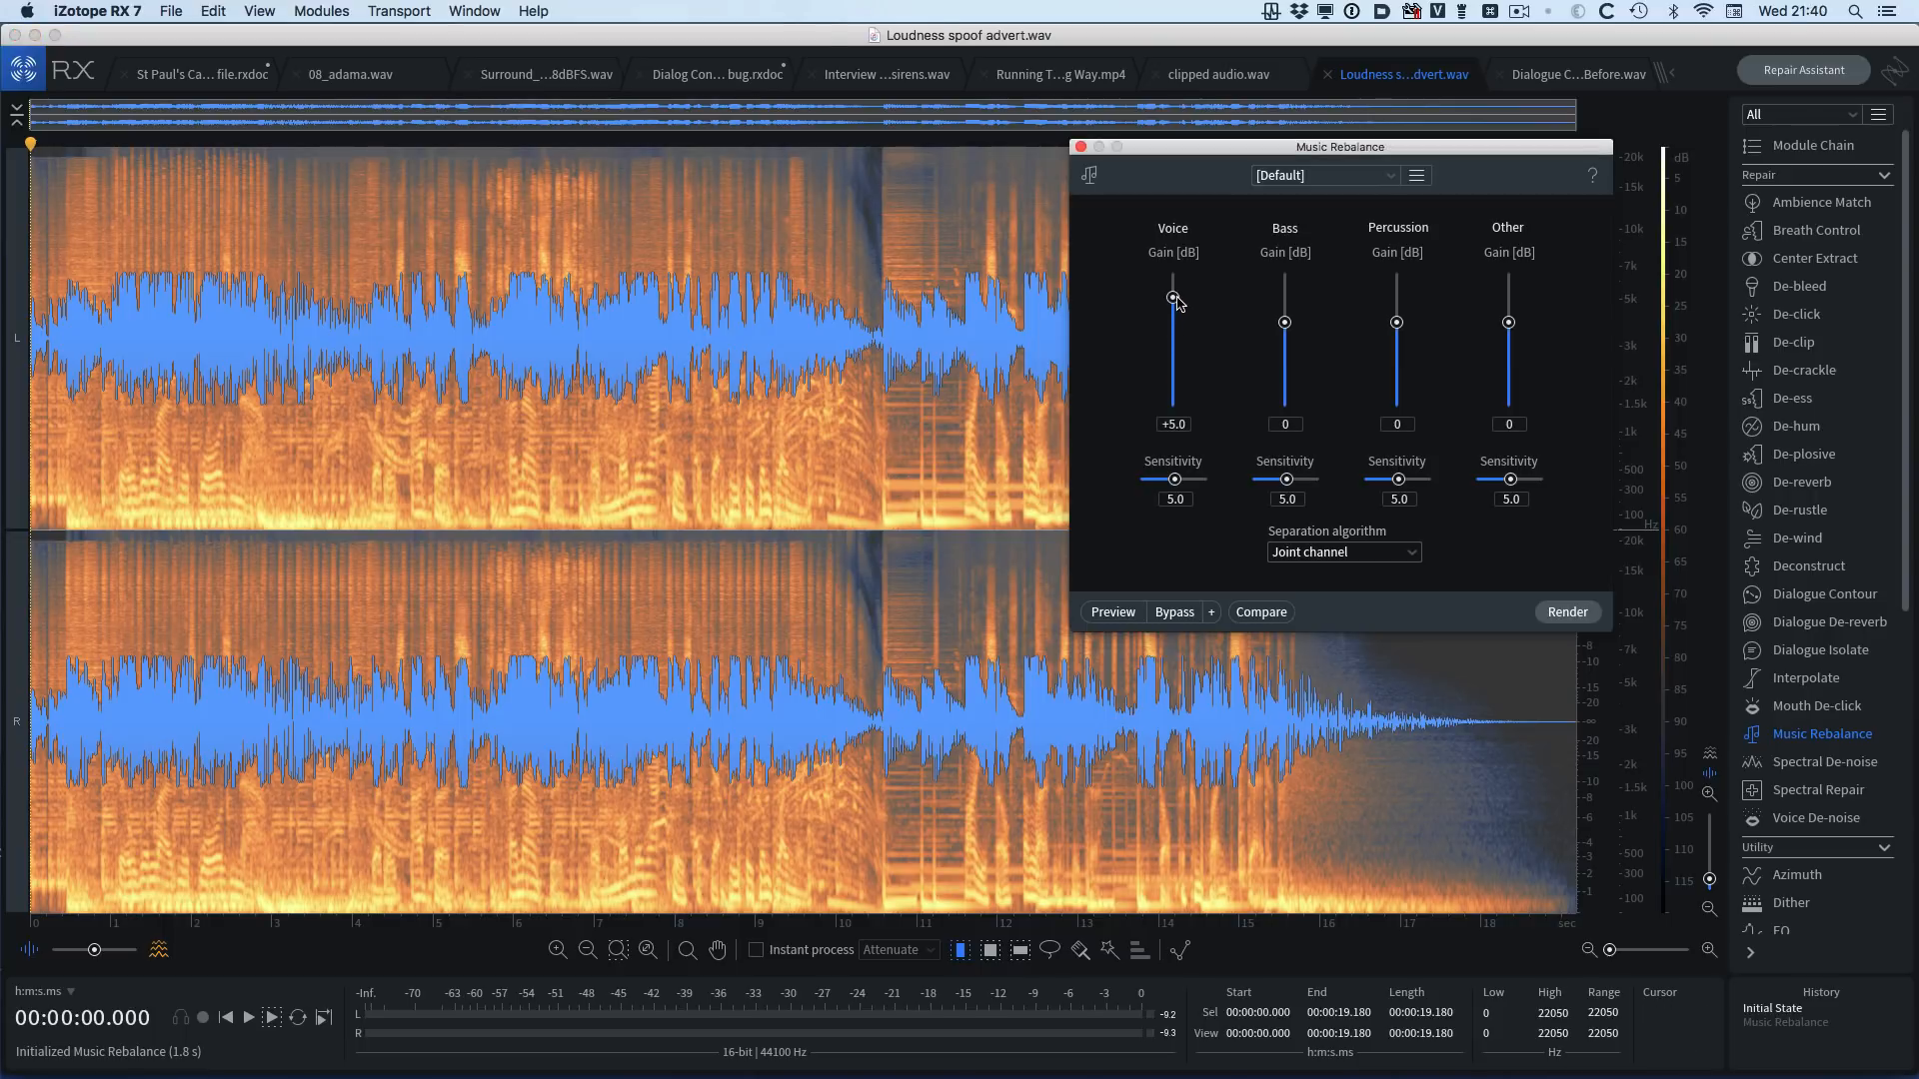
pyautogui.click(1113, 611)
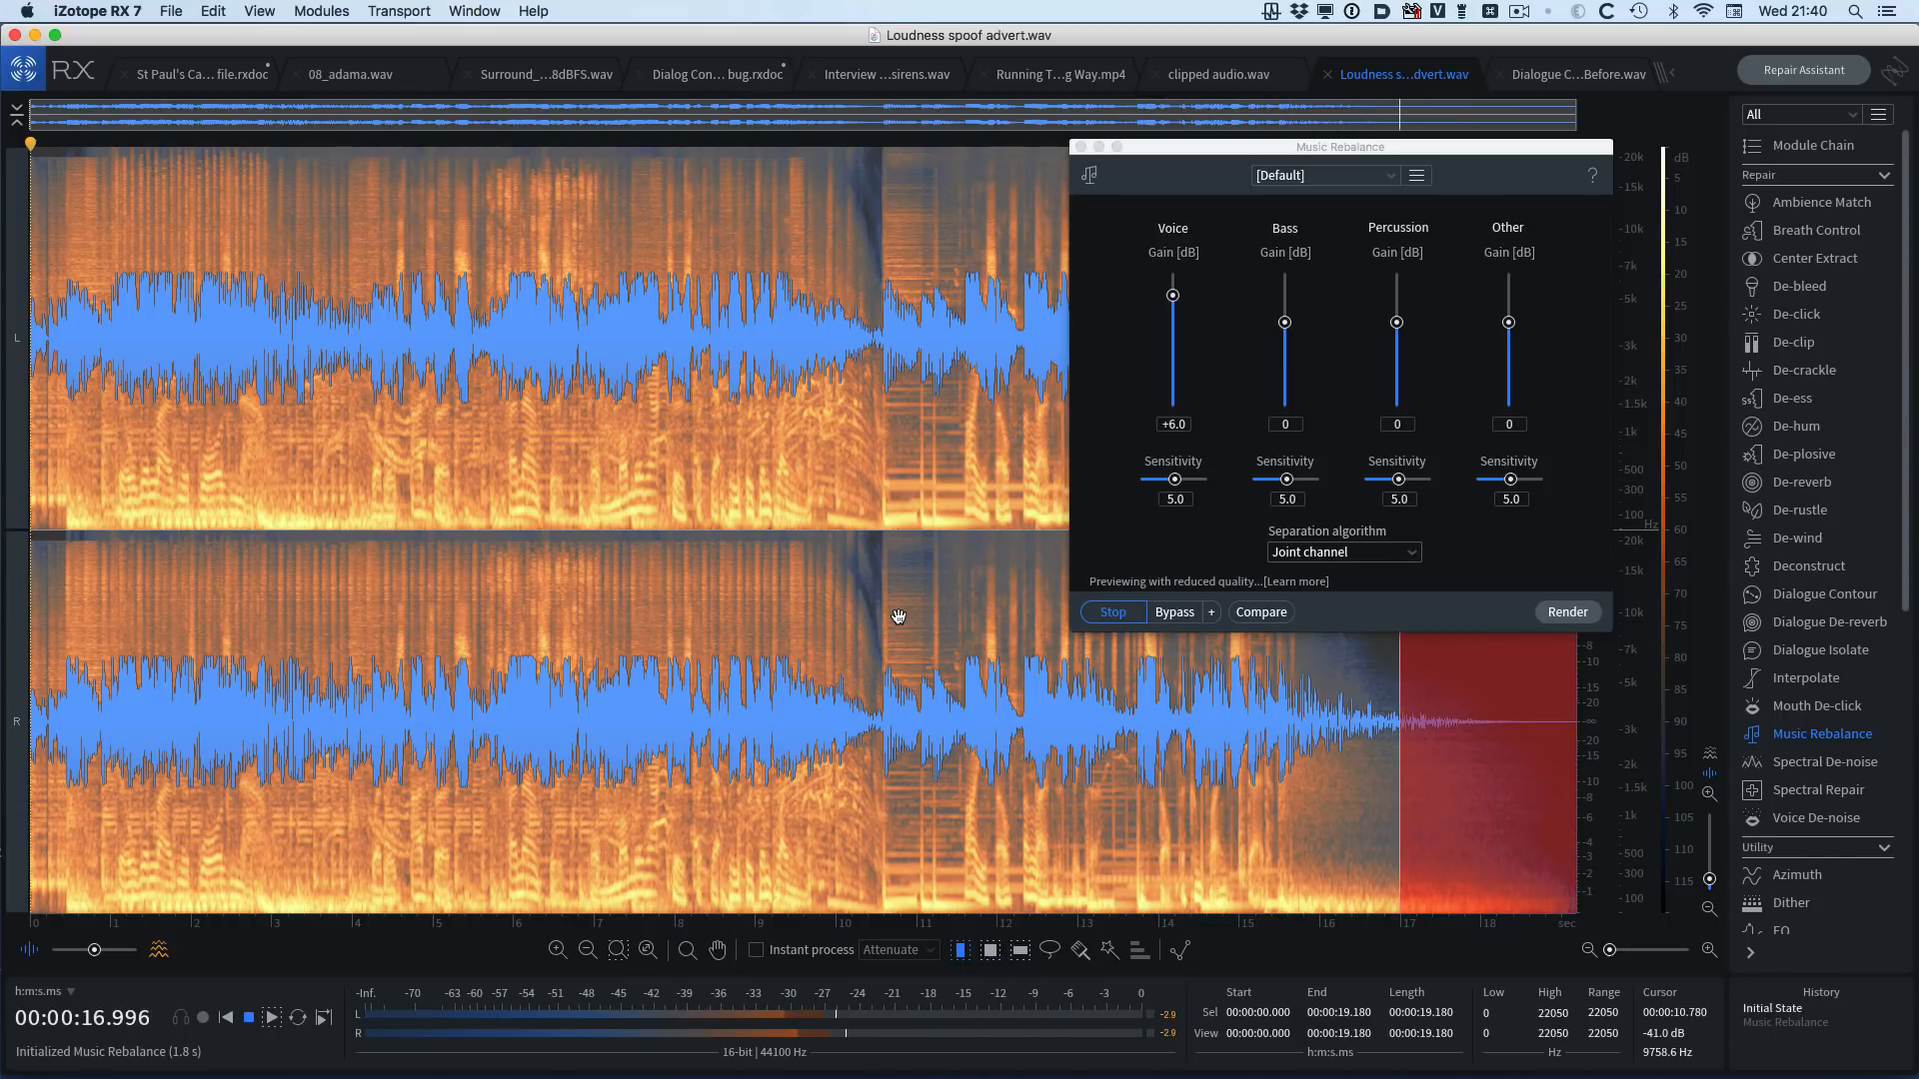
pyautogui.click(1112, 612)
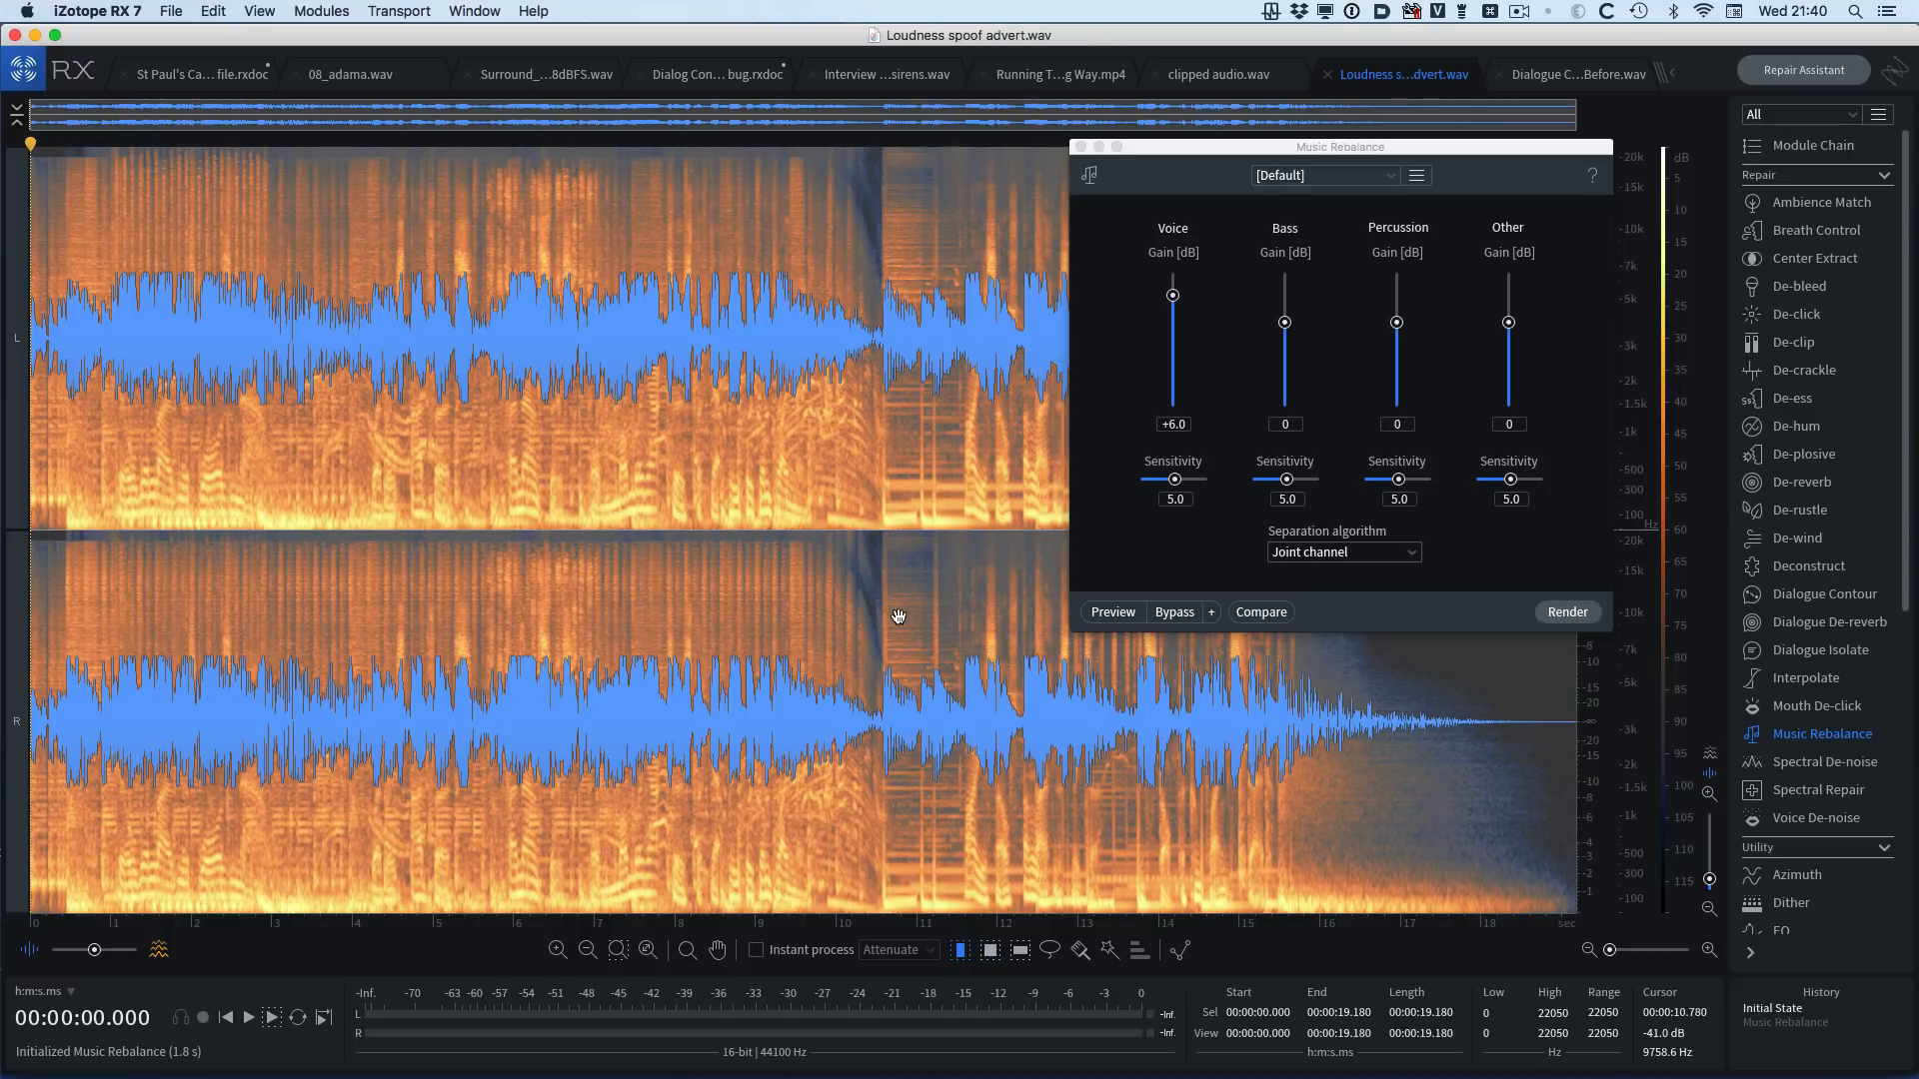
# - Switch to the St Paul's Cathedral recording with Dialogue De-reverb on the Church preset
pyautogui.click(196, 74)
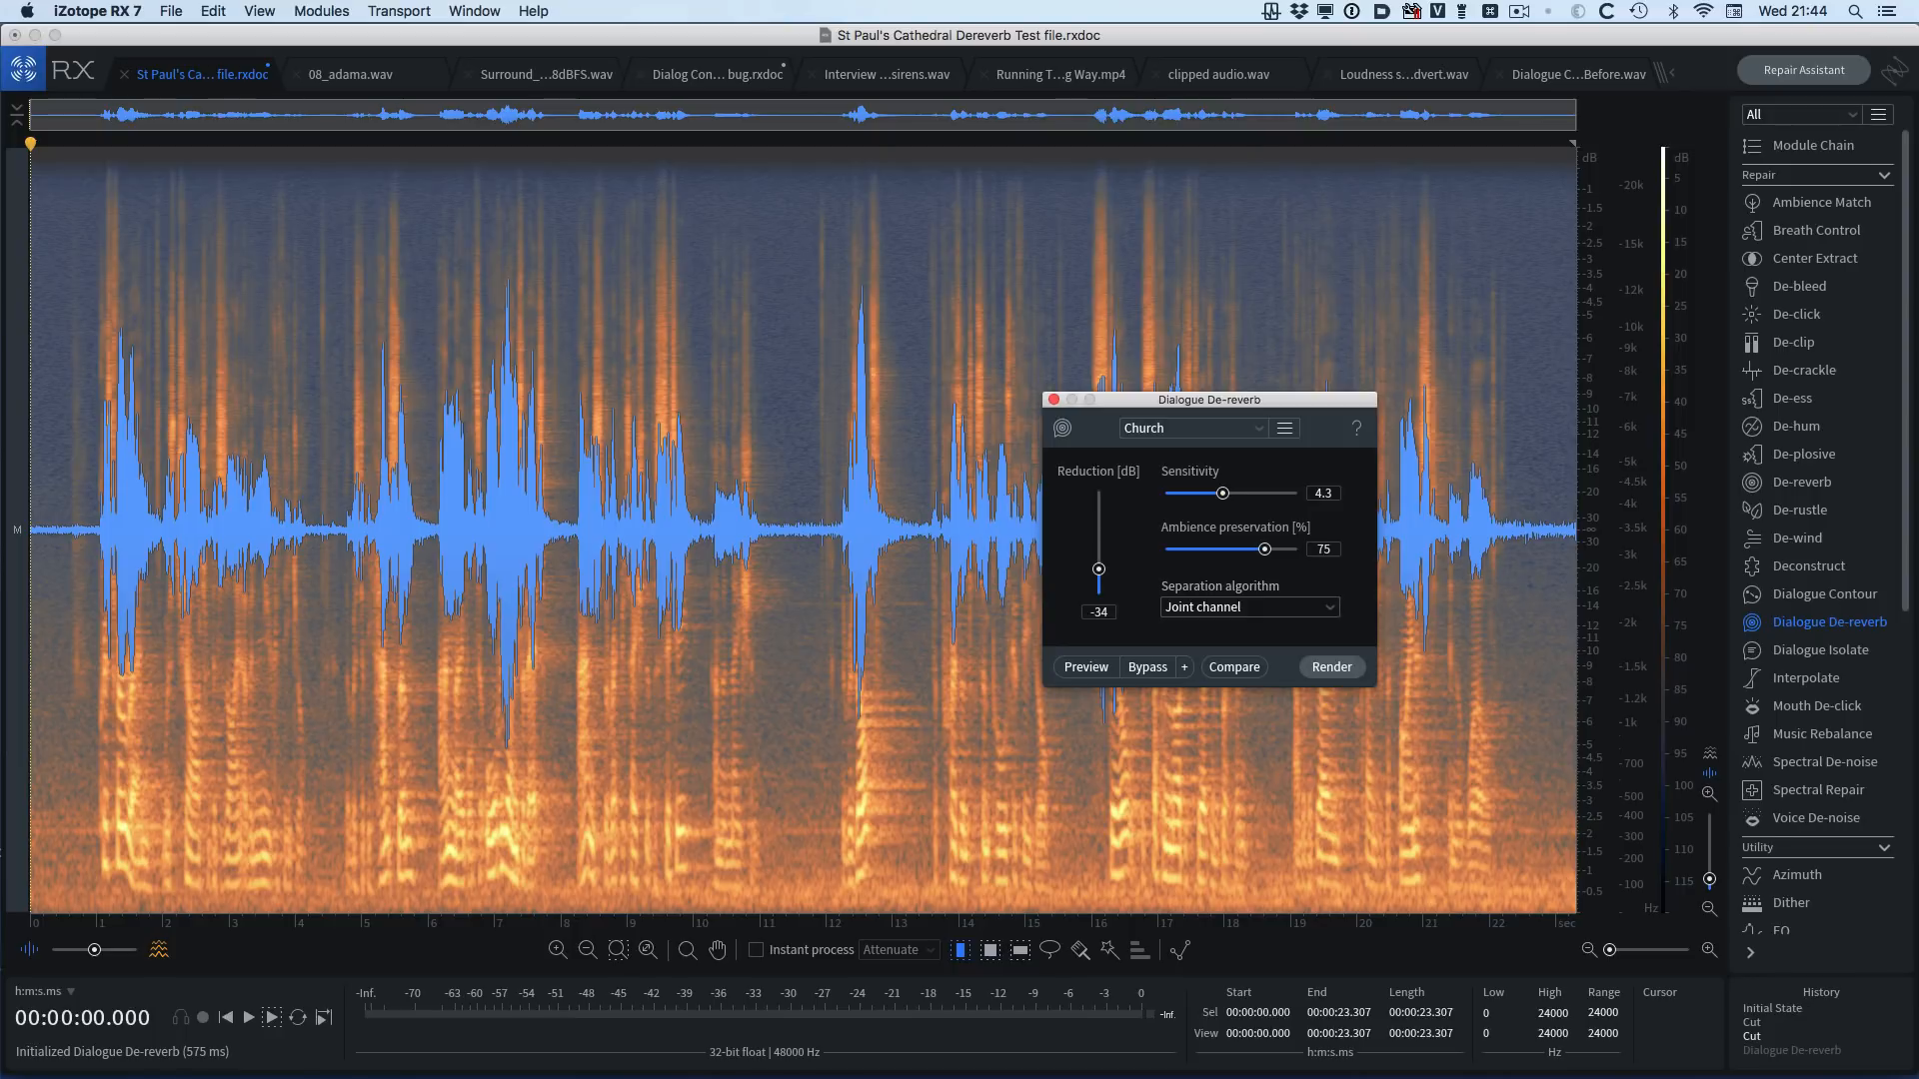
pyautogui.click(247, 1017)
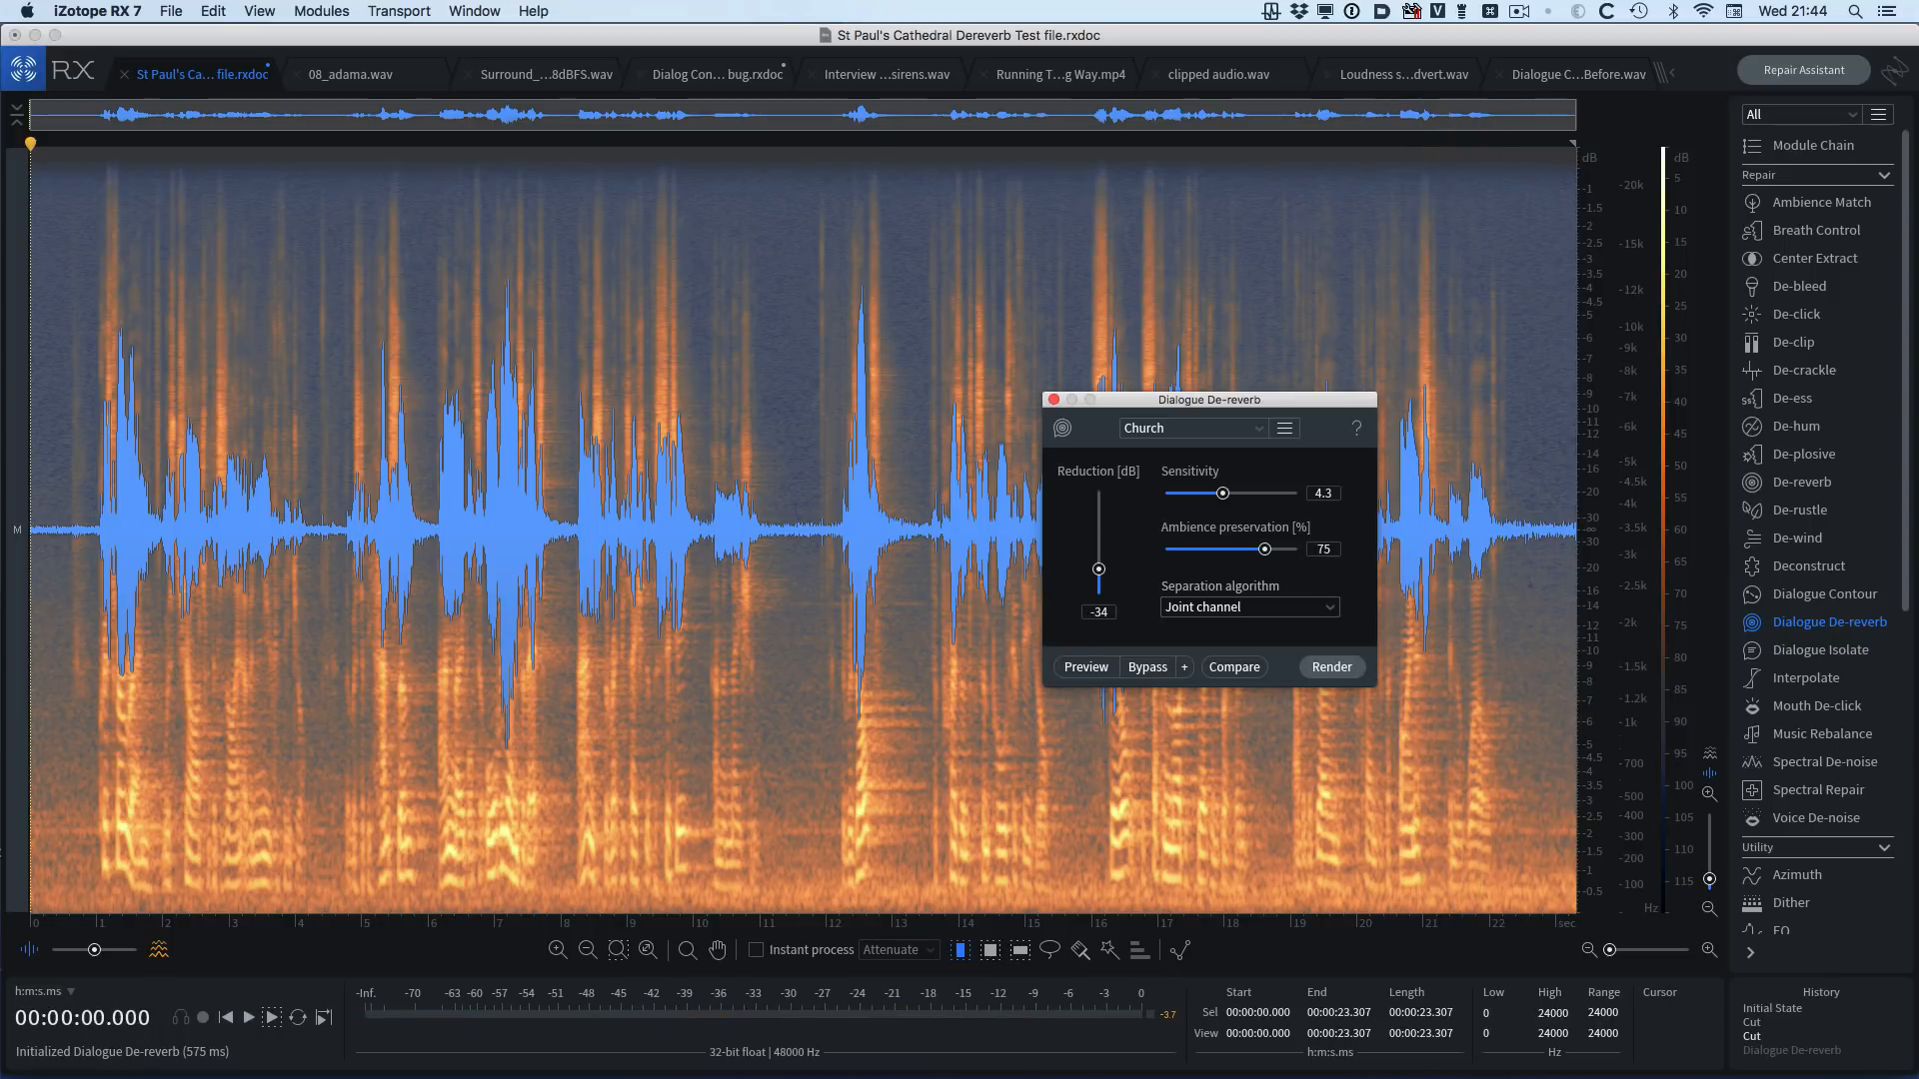
pyautogui.click(1083, 667)
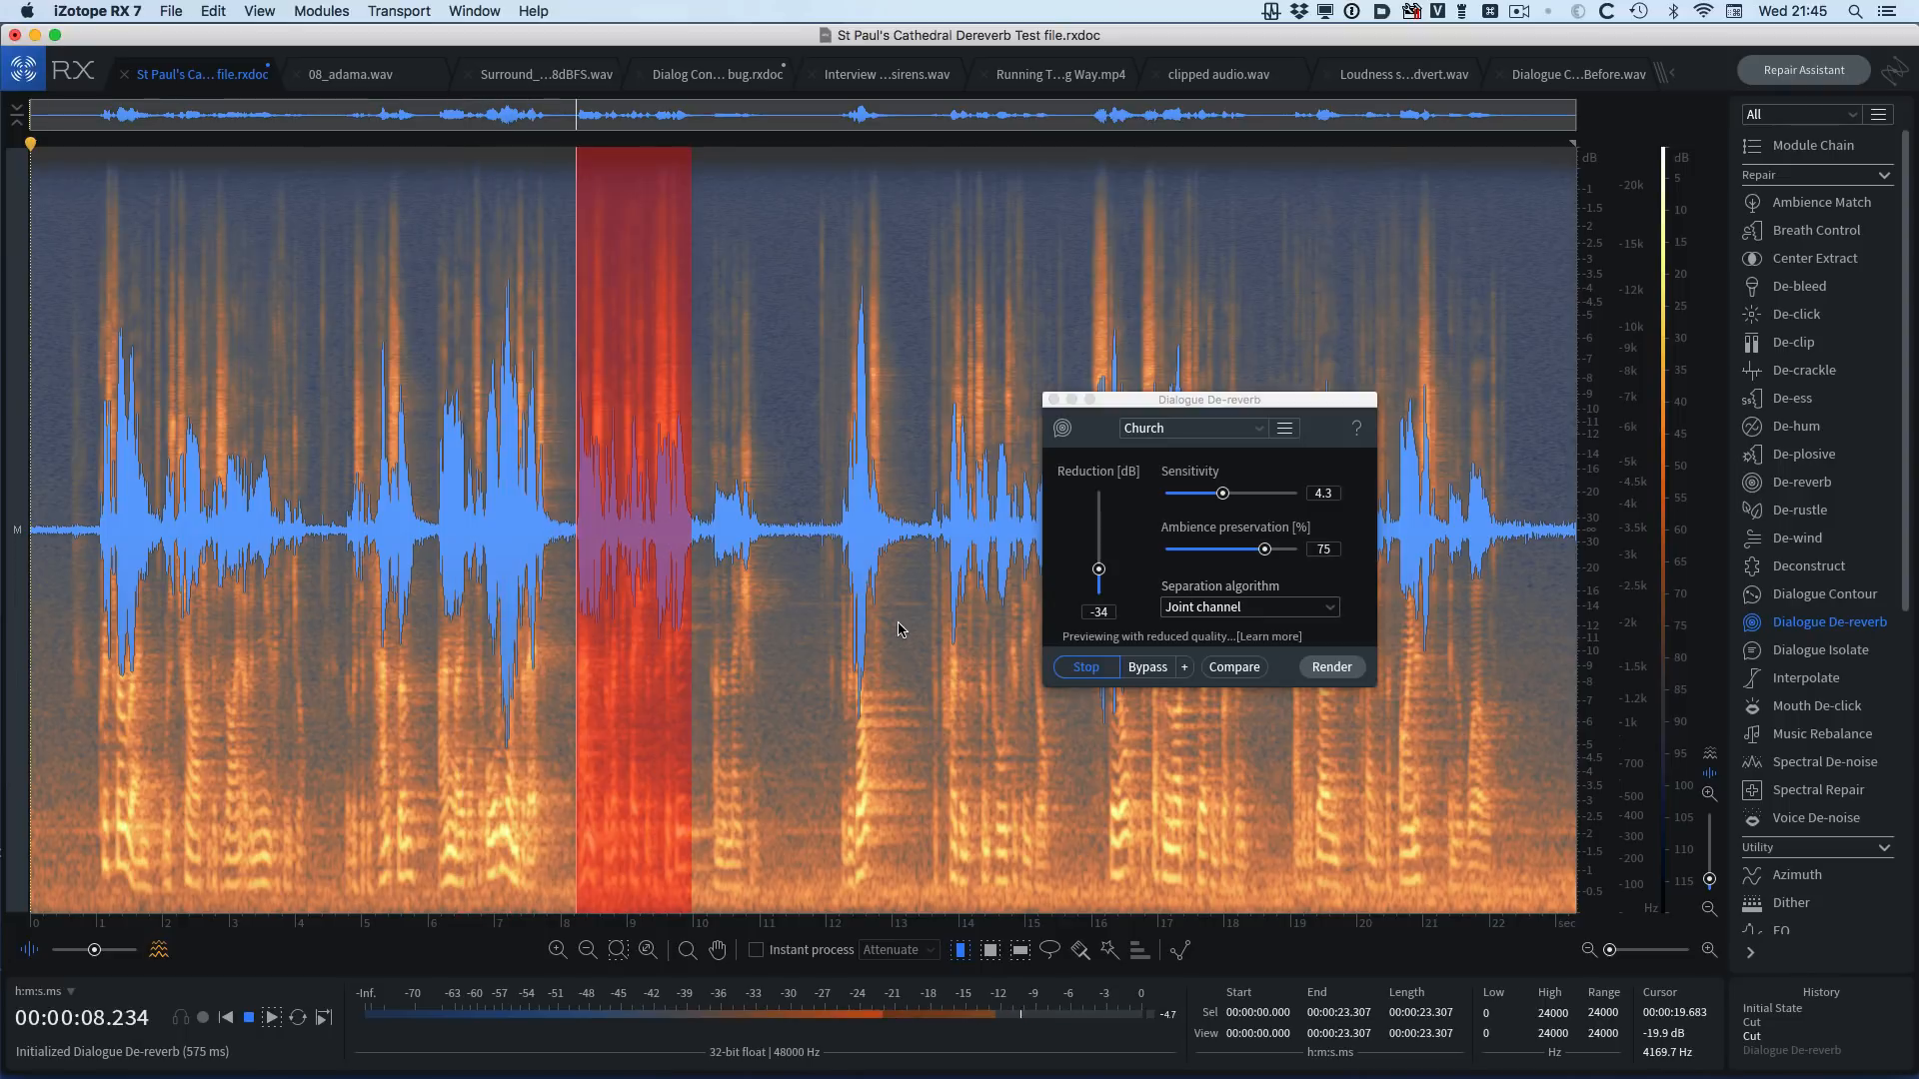
pyautogui.click(1147, 667)
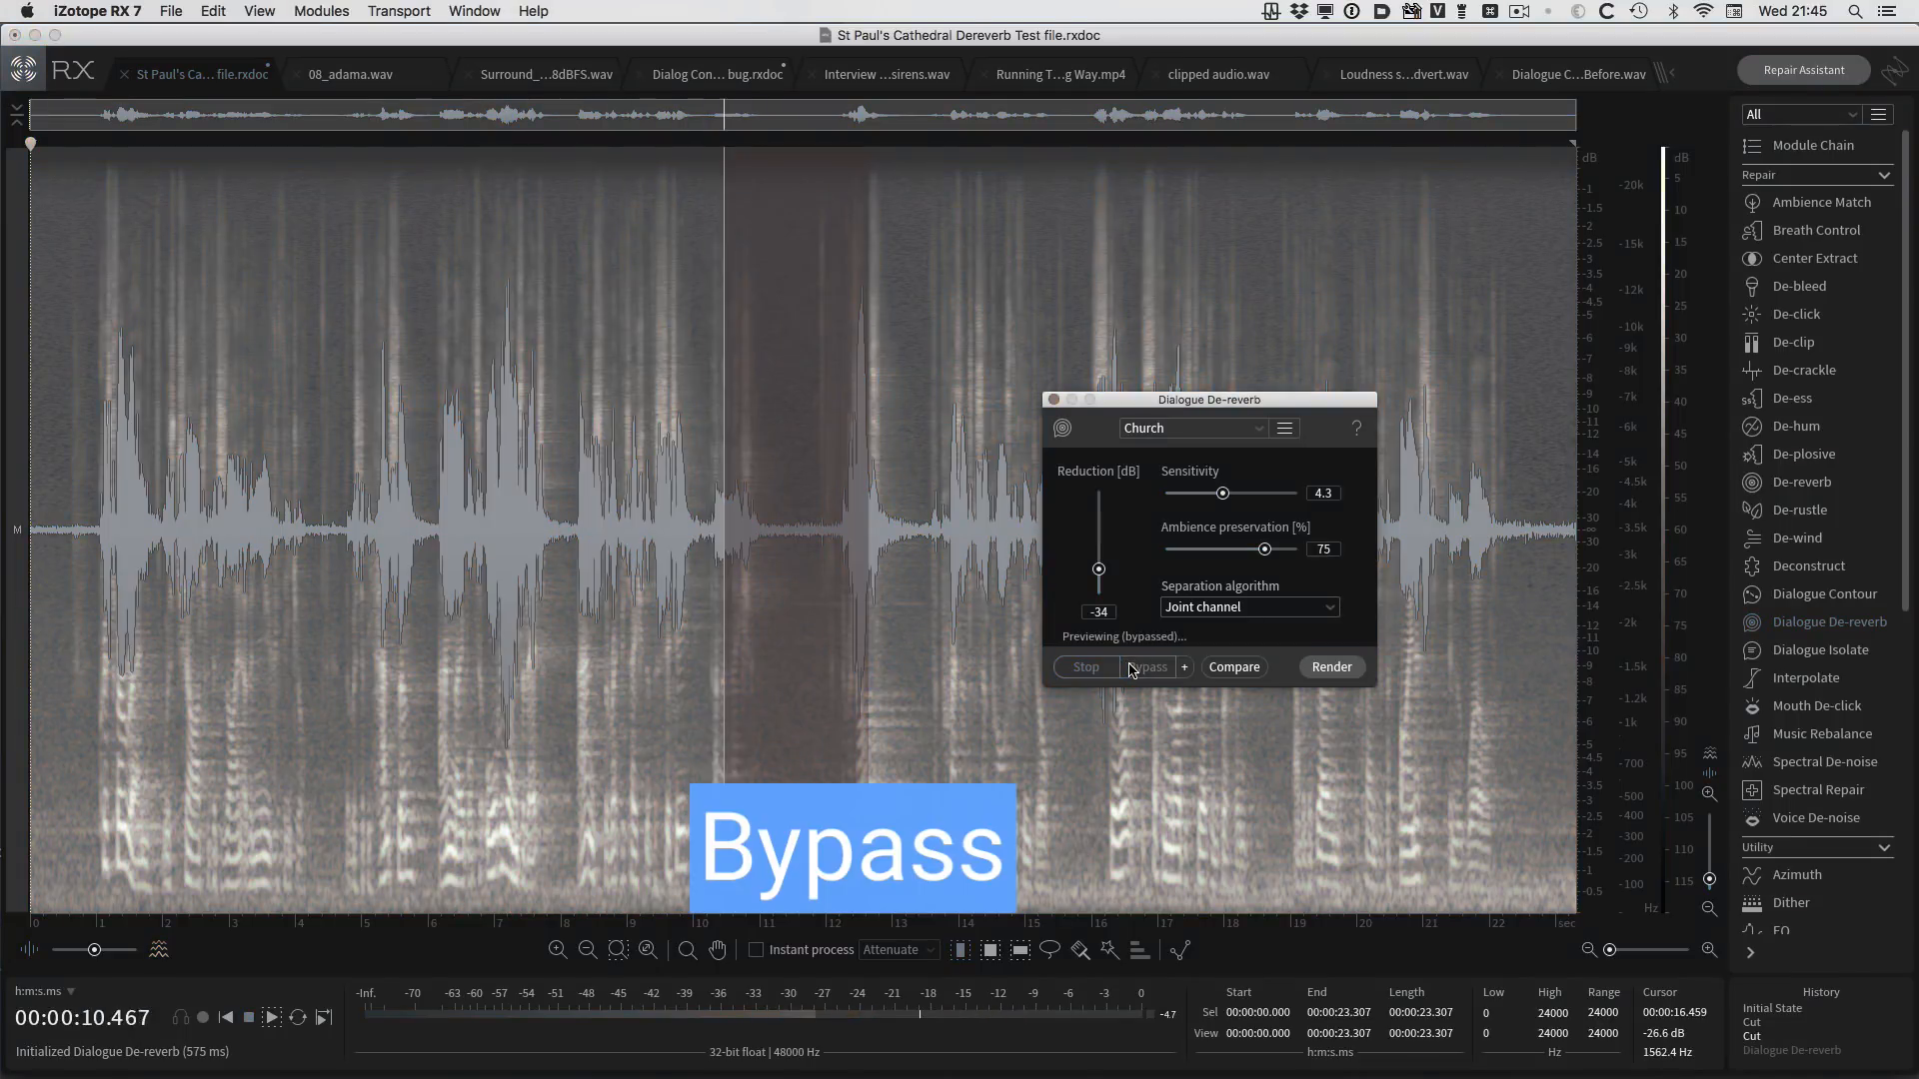
pyautogui.moveTo(1147, 667)
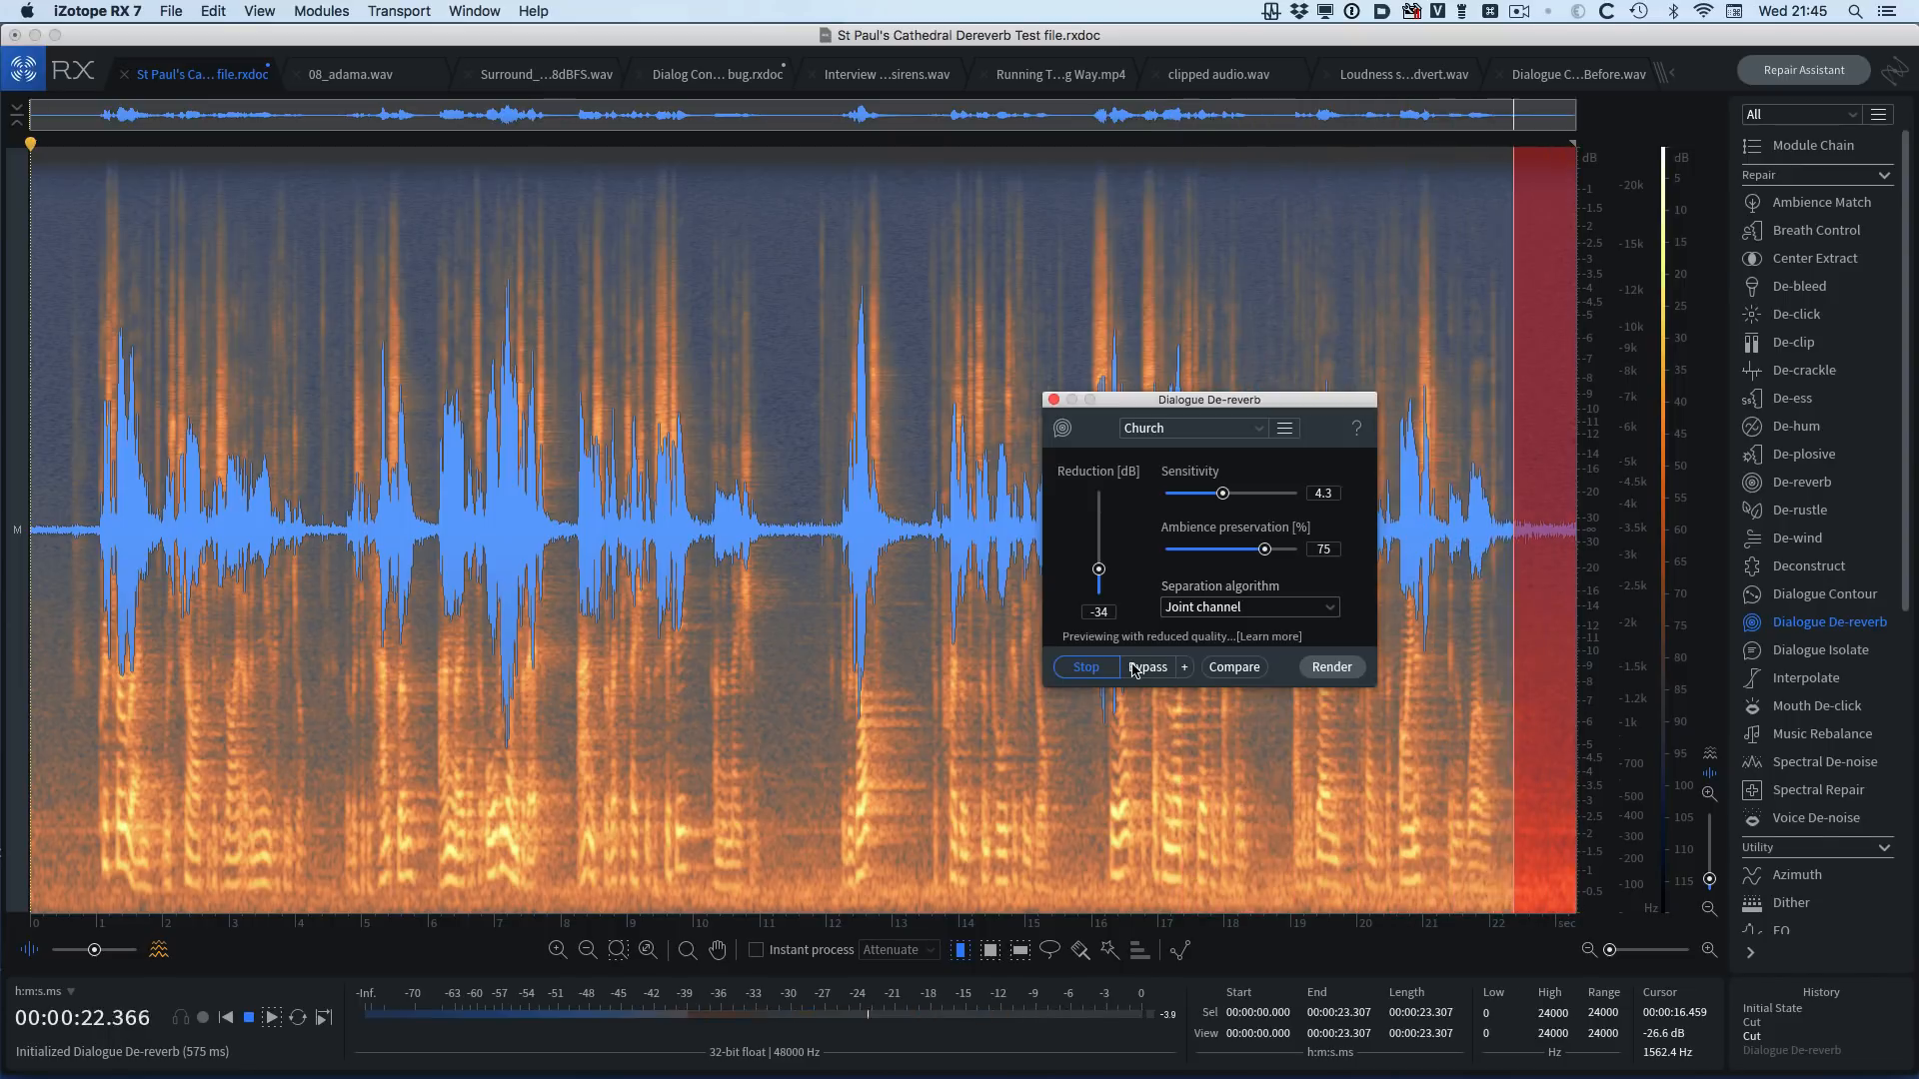
# - Dismiss the driver warning and render De-reverb at sensitivity 6.5 (Church 2)
pyautogui.click(1084, 667)
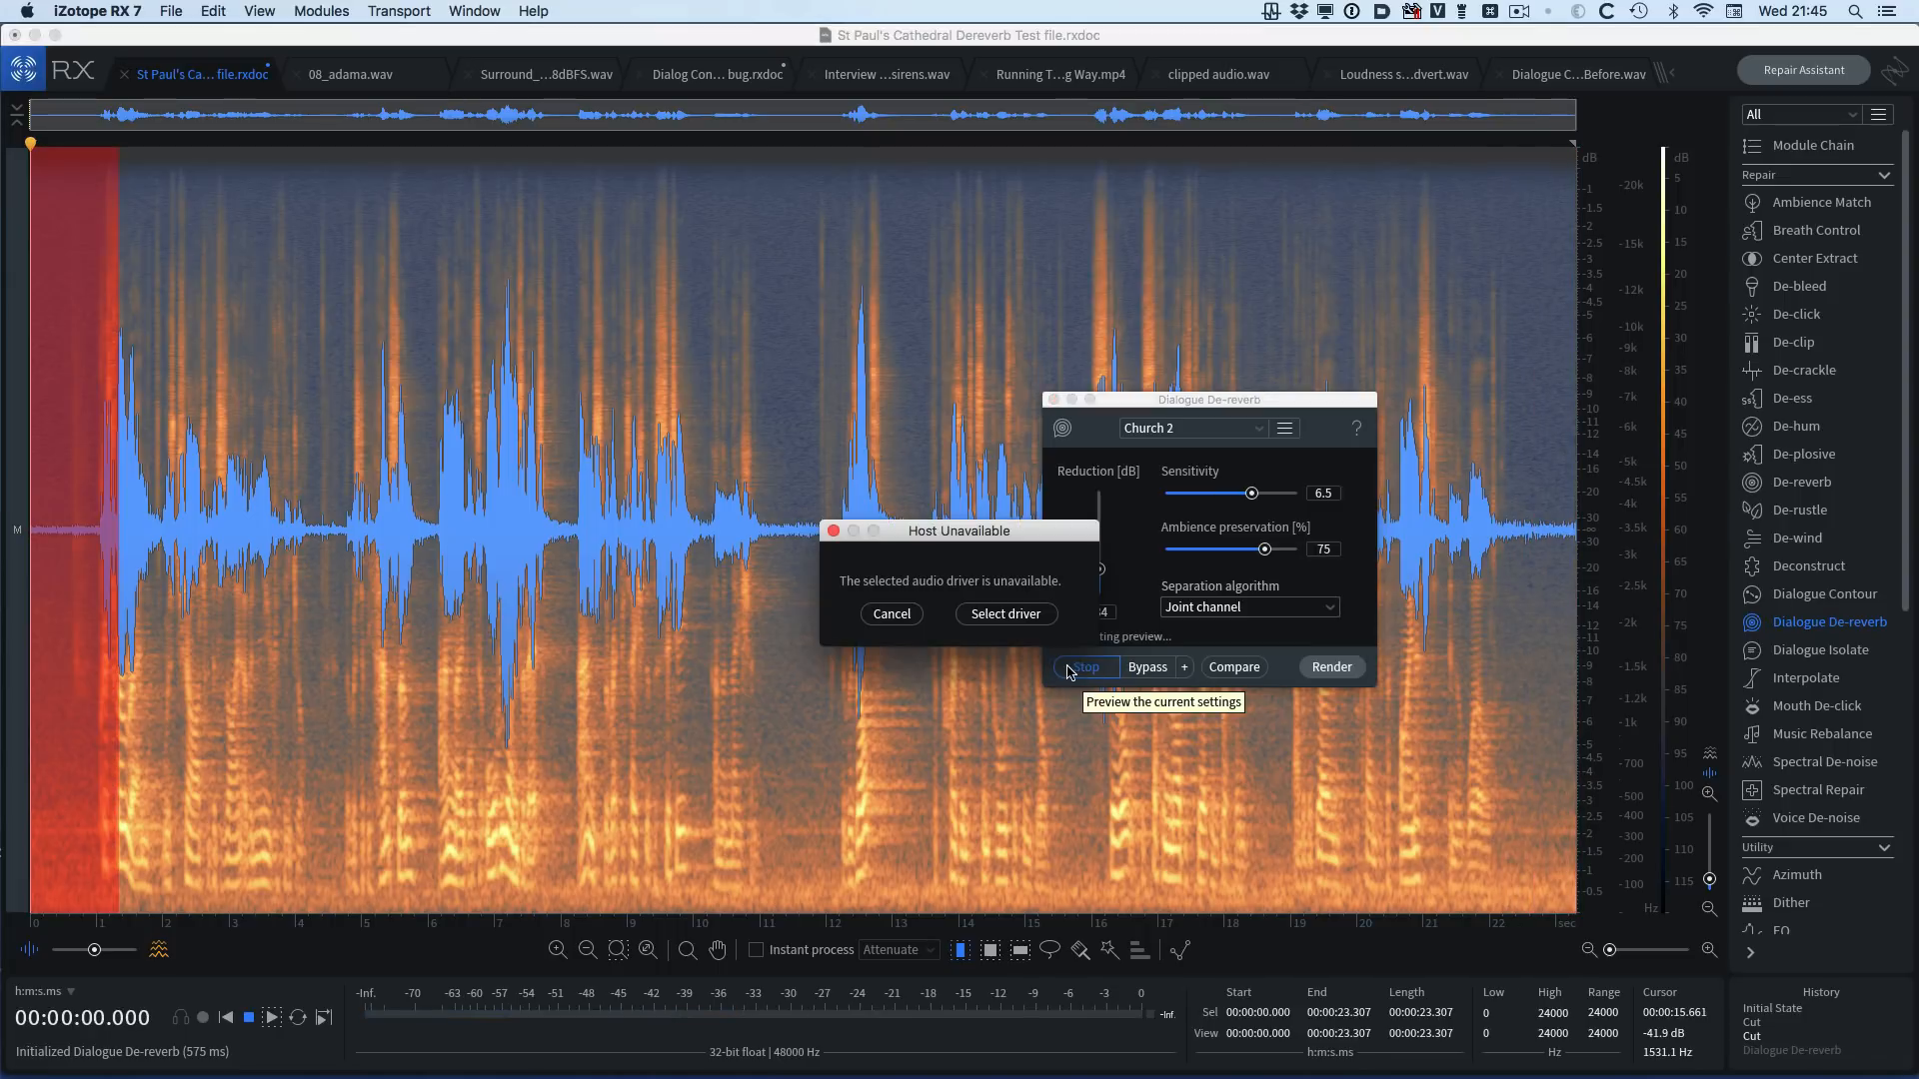
pyautogui.click(891, 614)
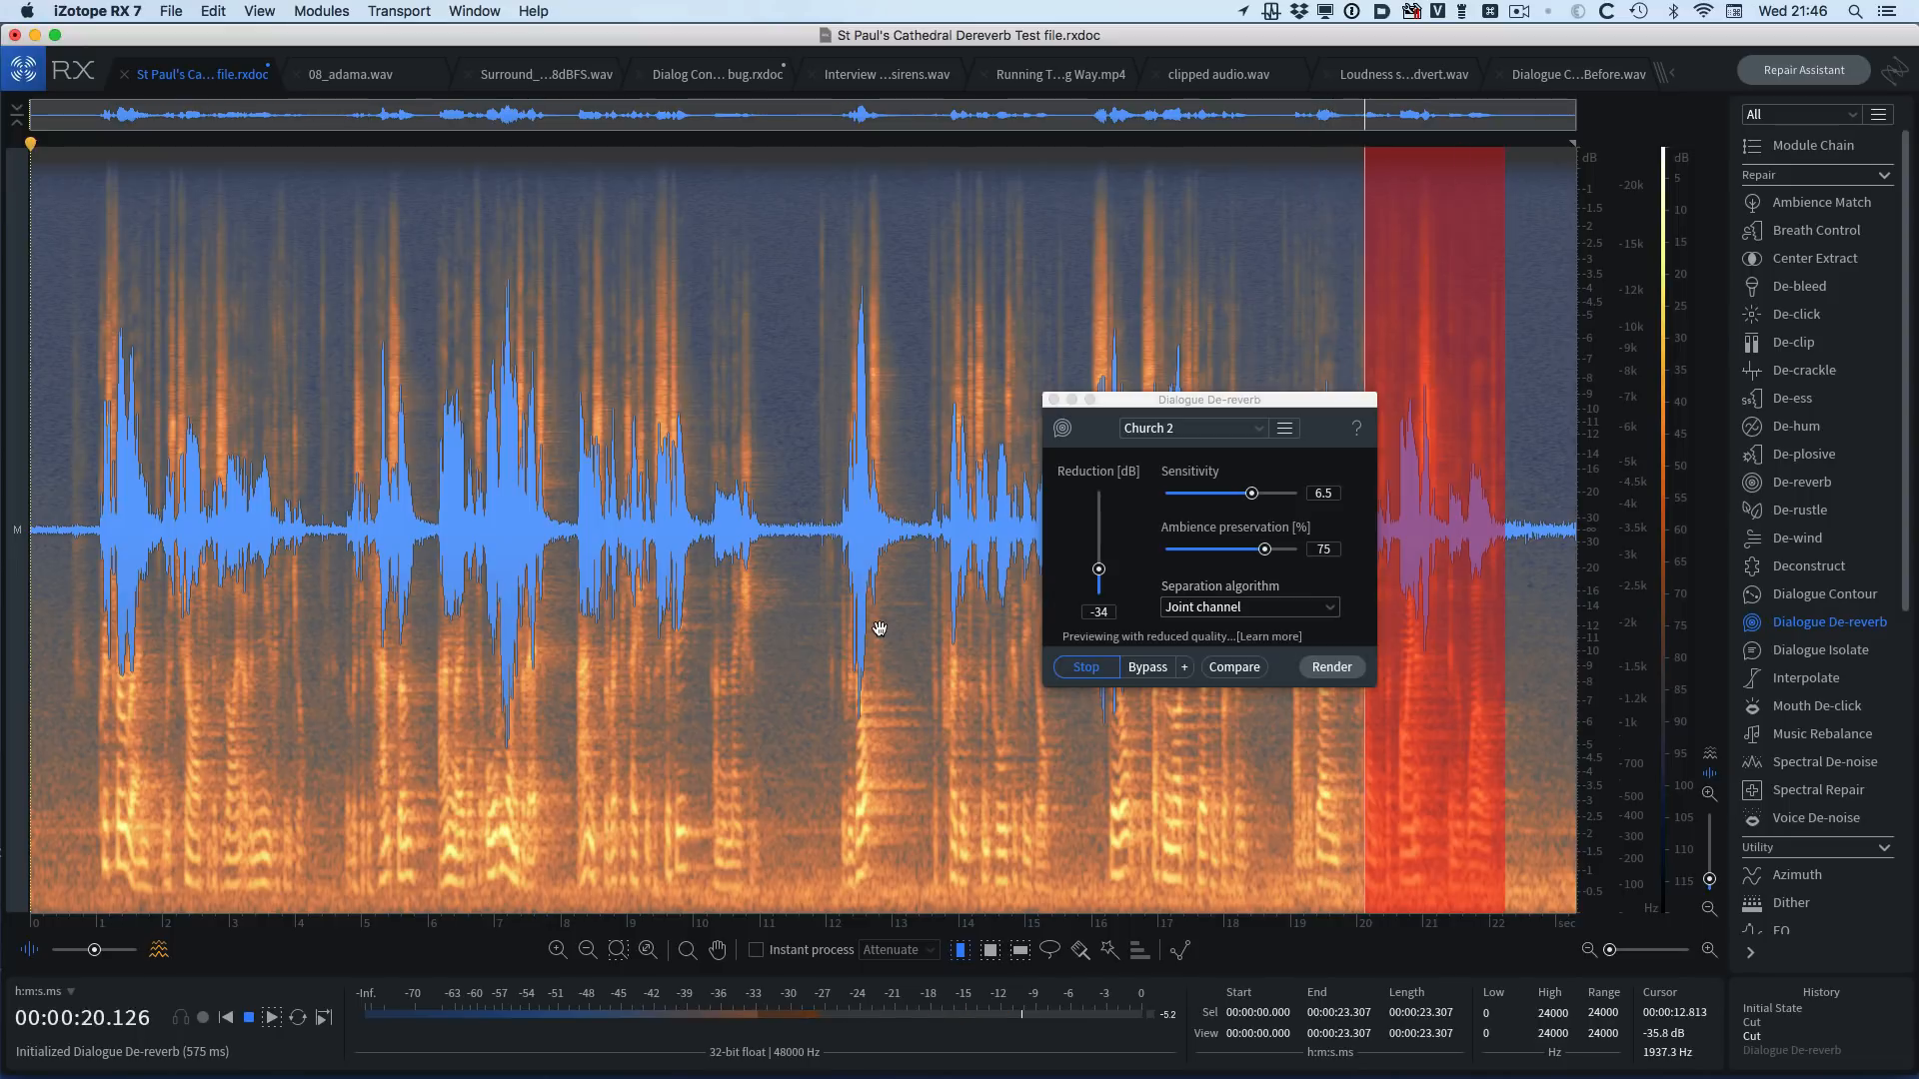
pyautogui.click(1331, 667)
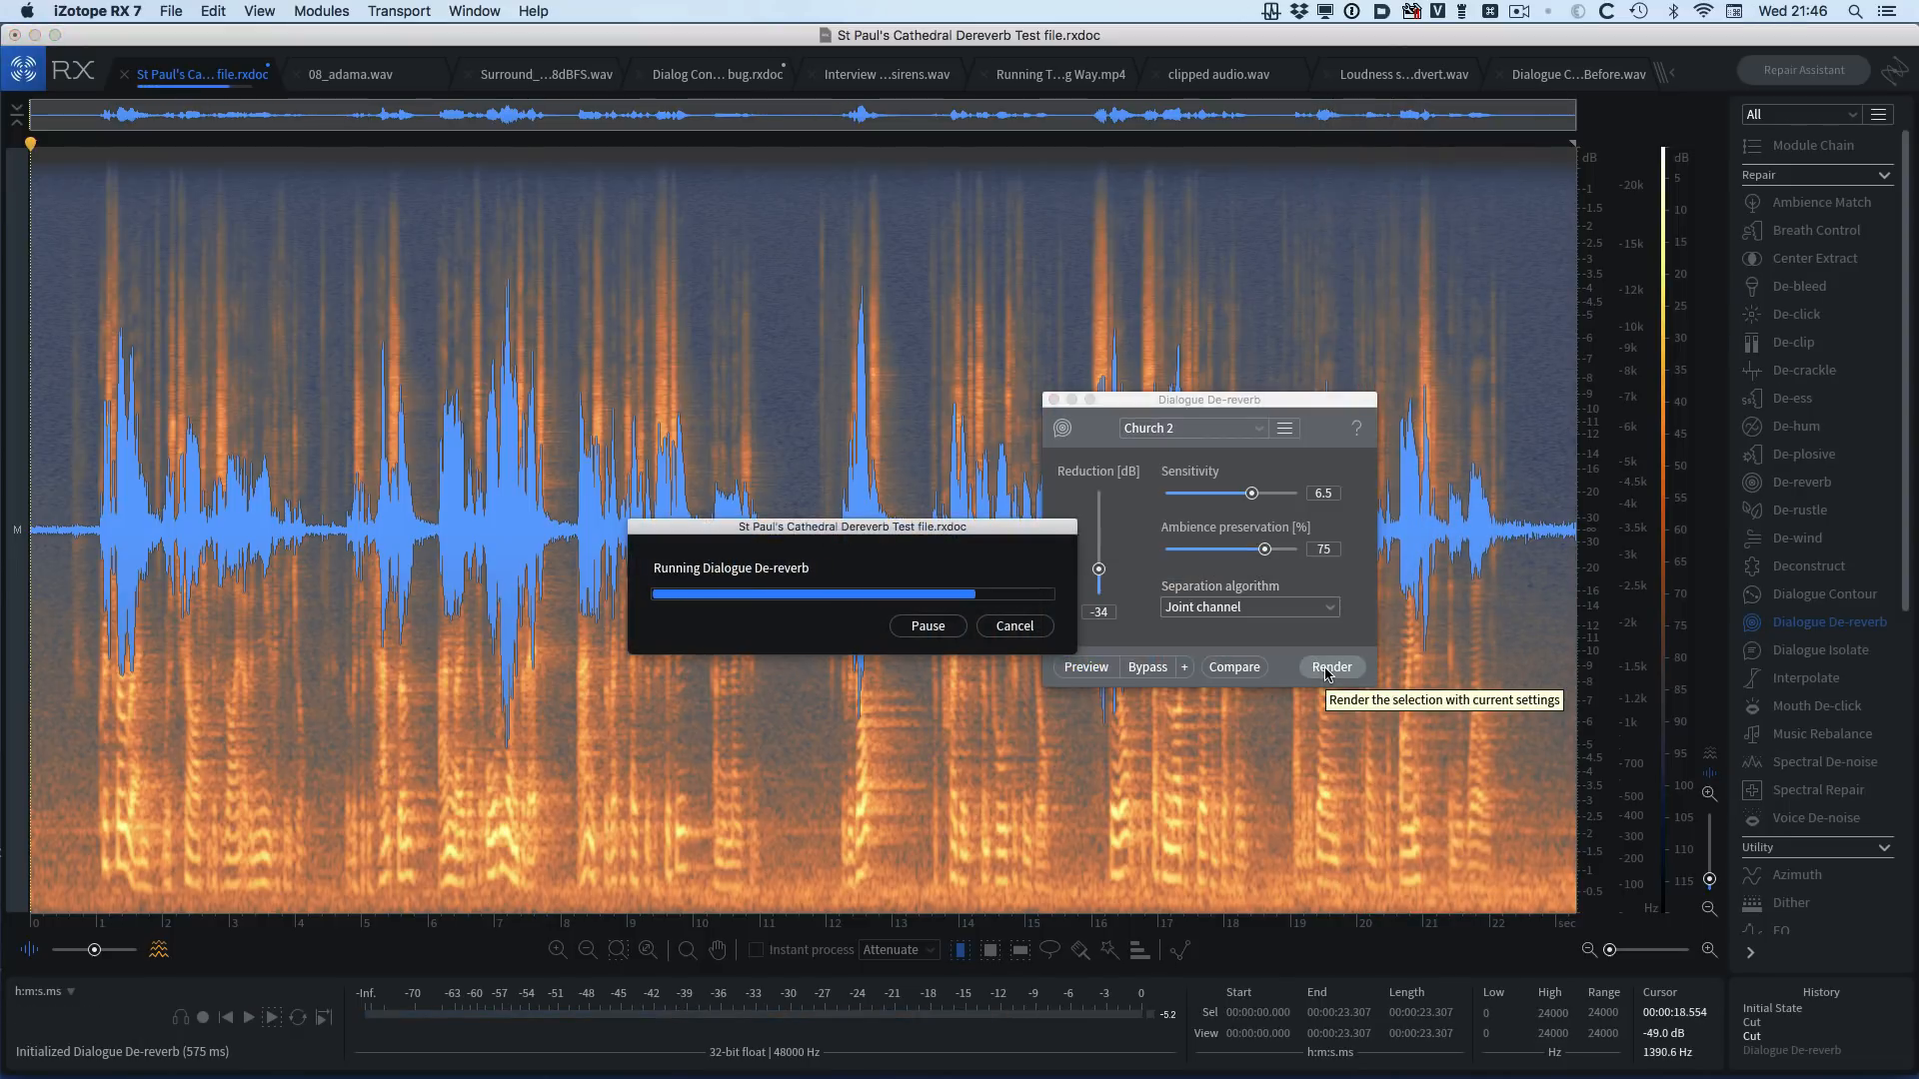
pyautogui.click(1331, 667)
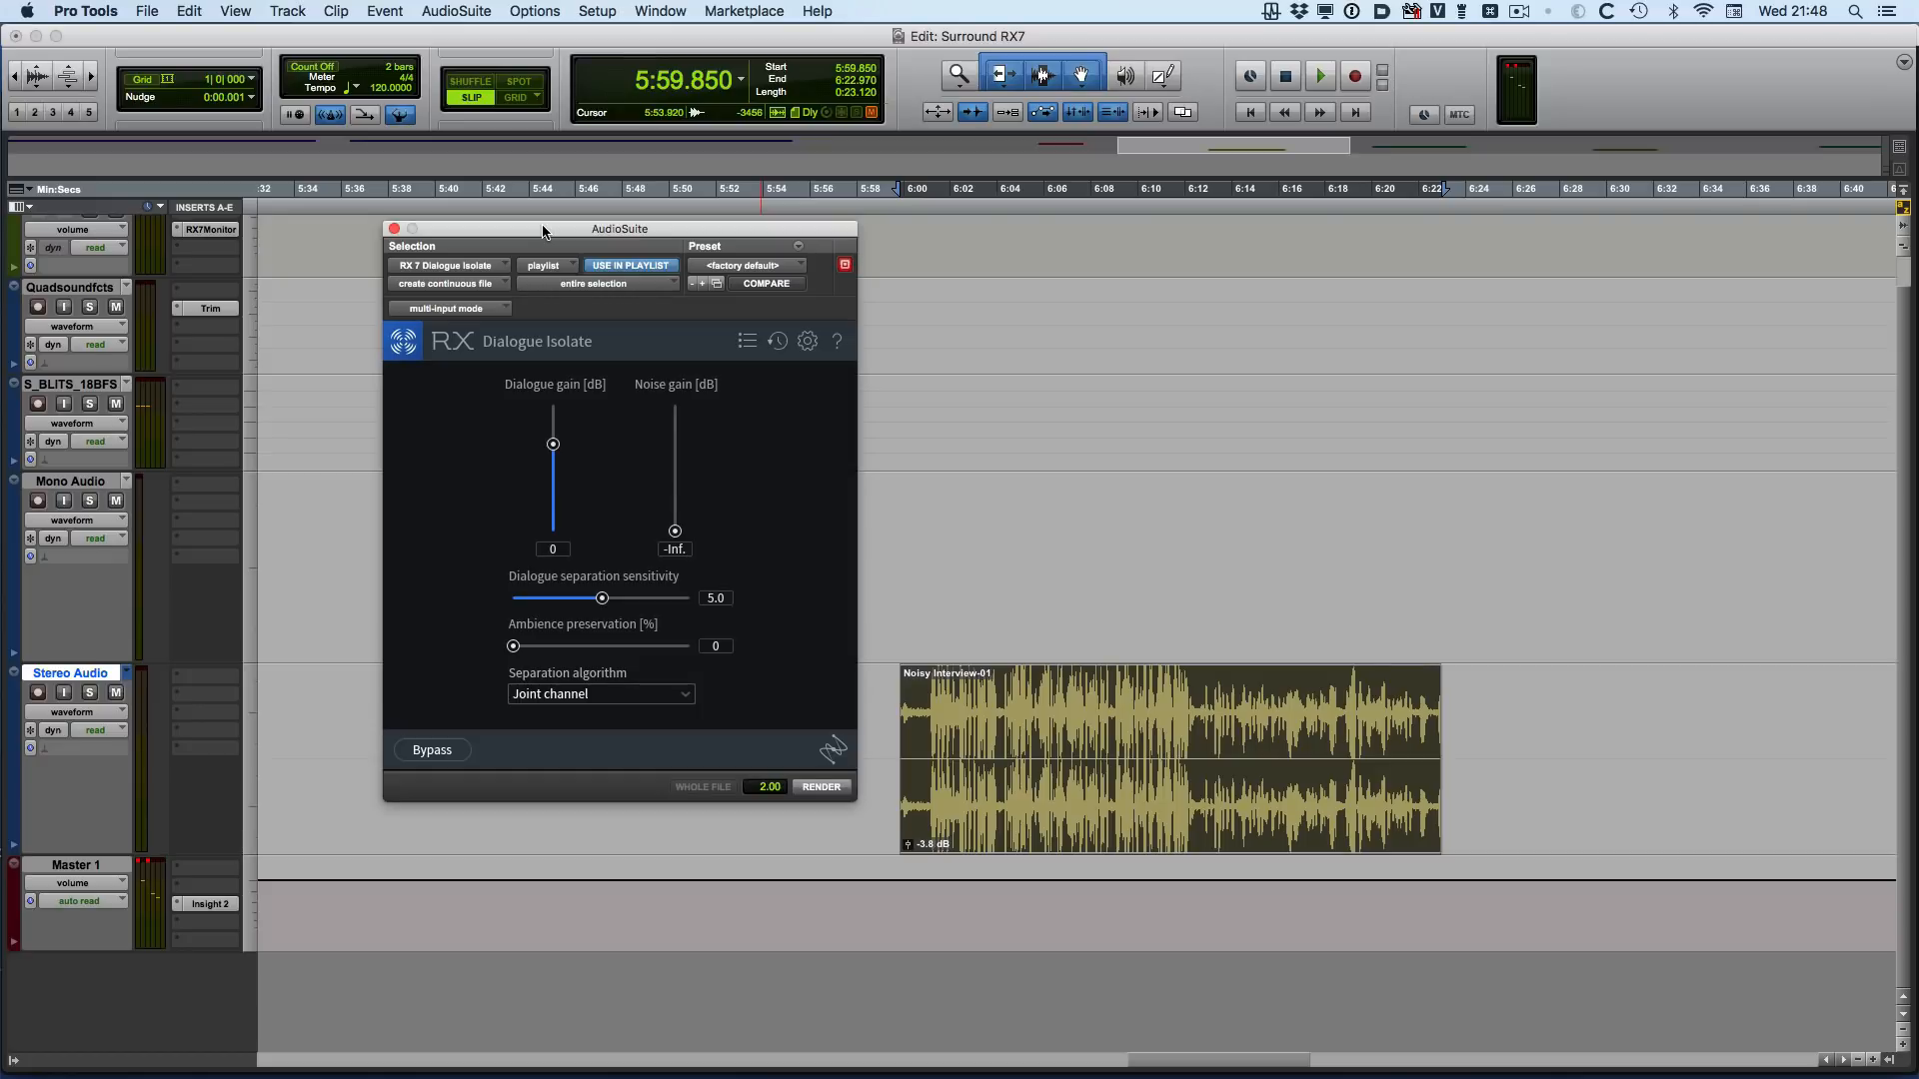
# - Play the noisy interview, render Dialogue Isolate at -17 dB noise, and compare bypassed
pyautogui.click(1317, 74)
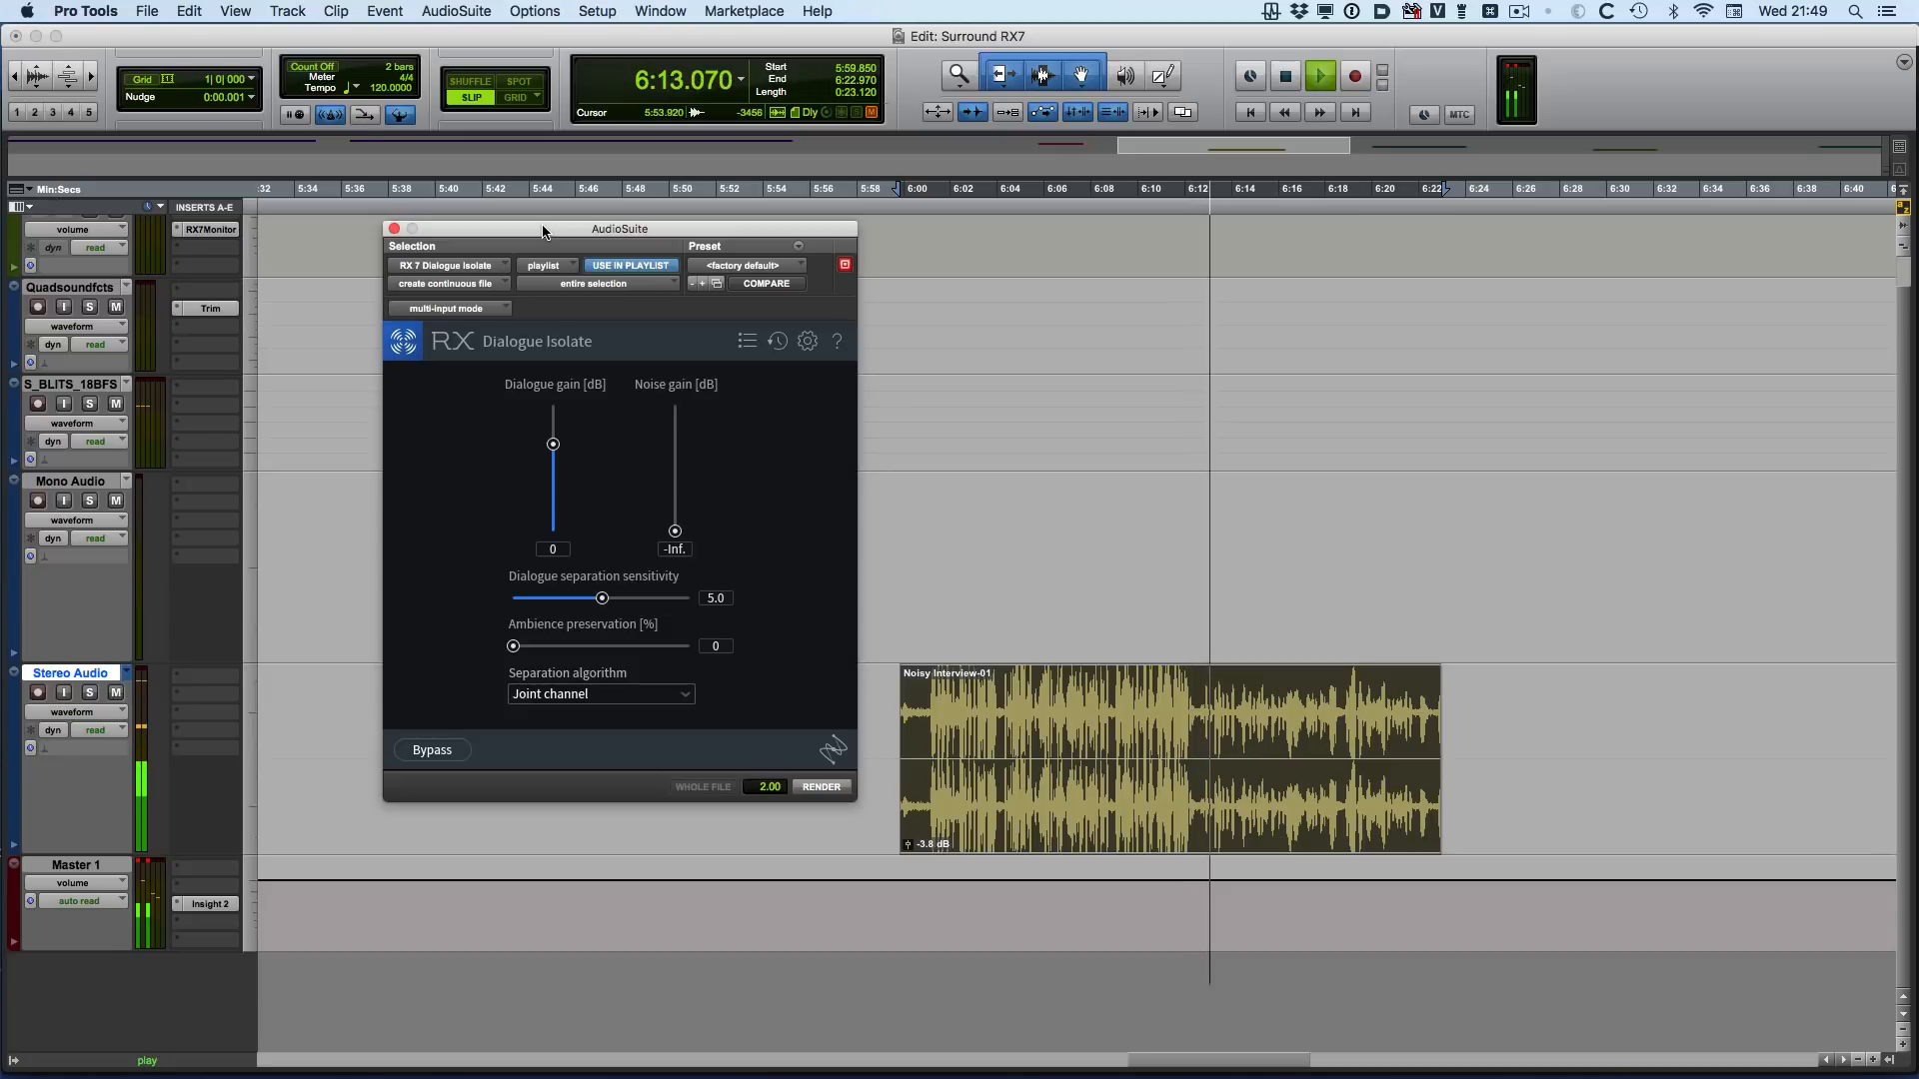
pyautogui.click(821, 786)
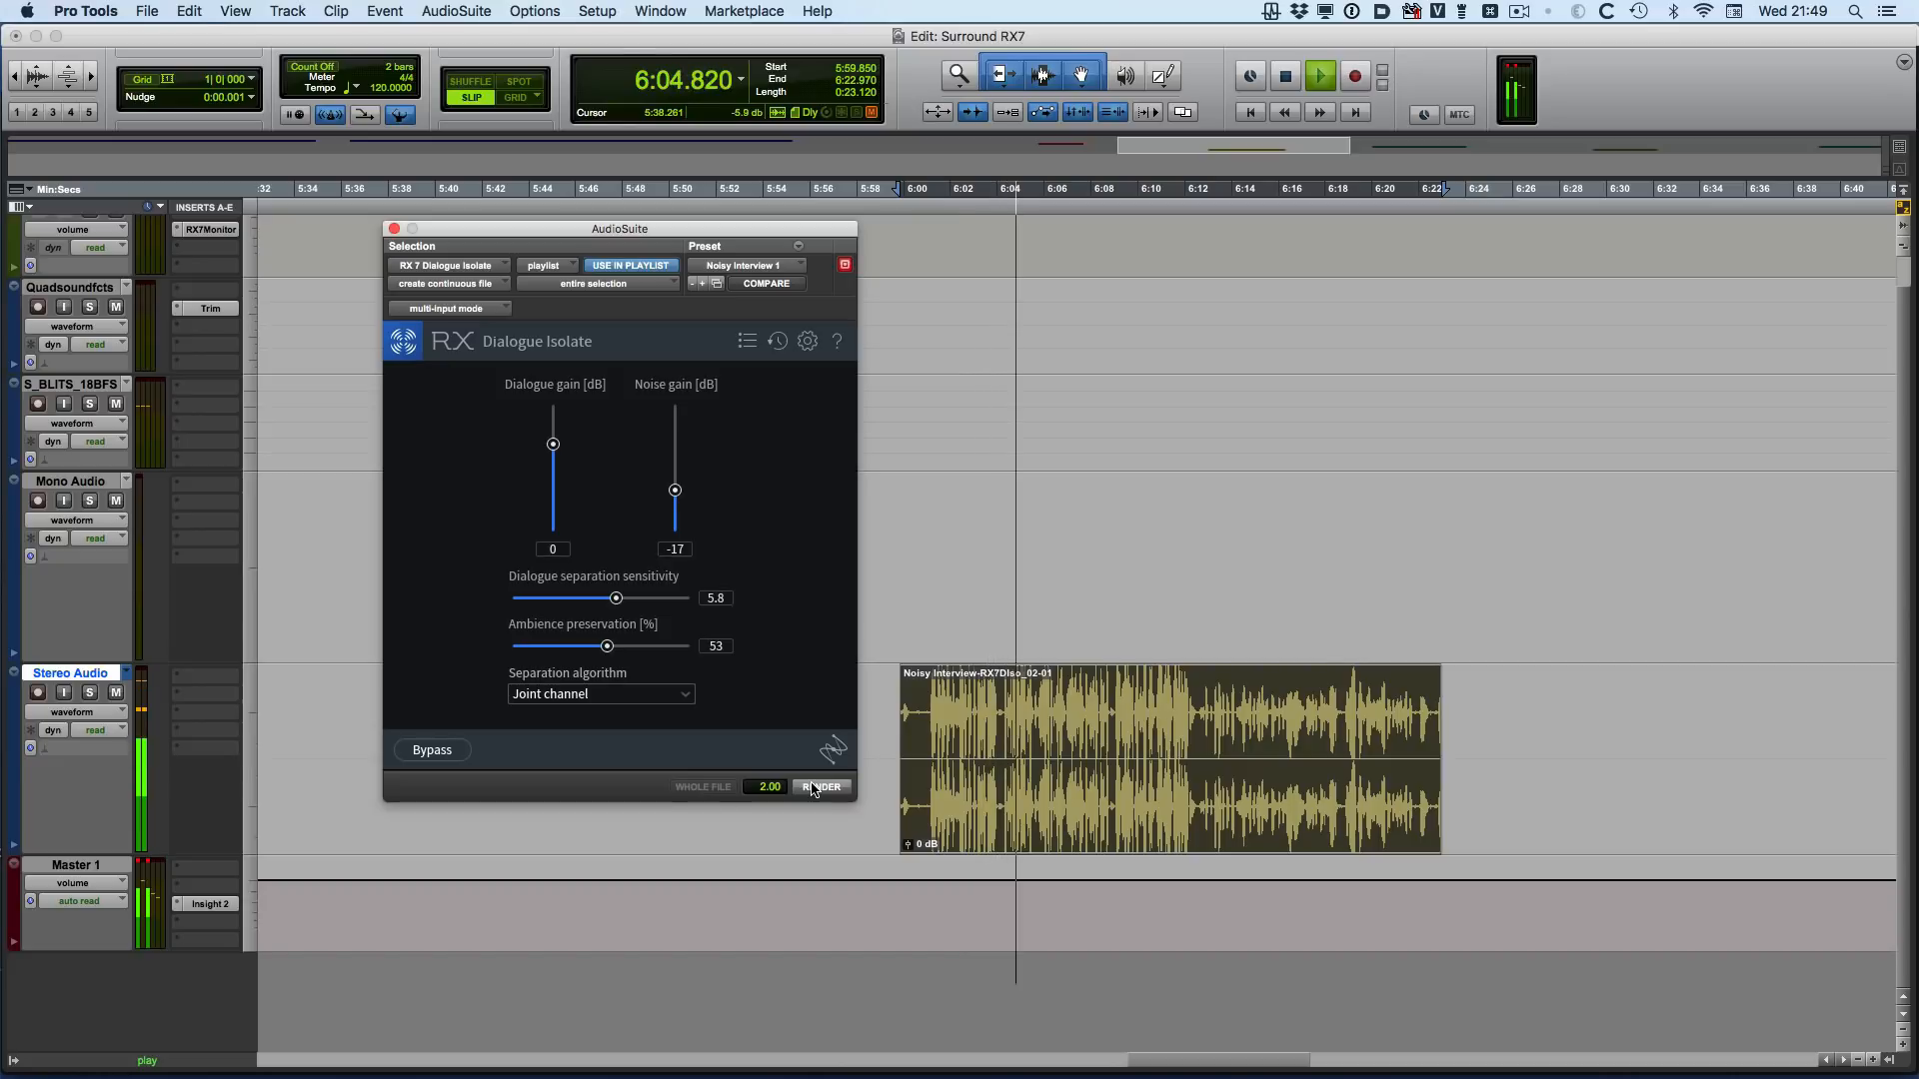
pyautogui.click(822, 788)
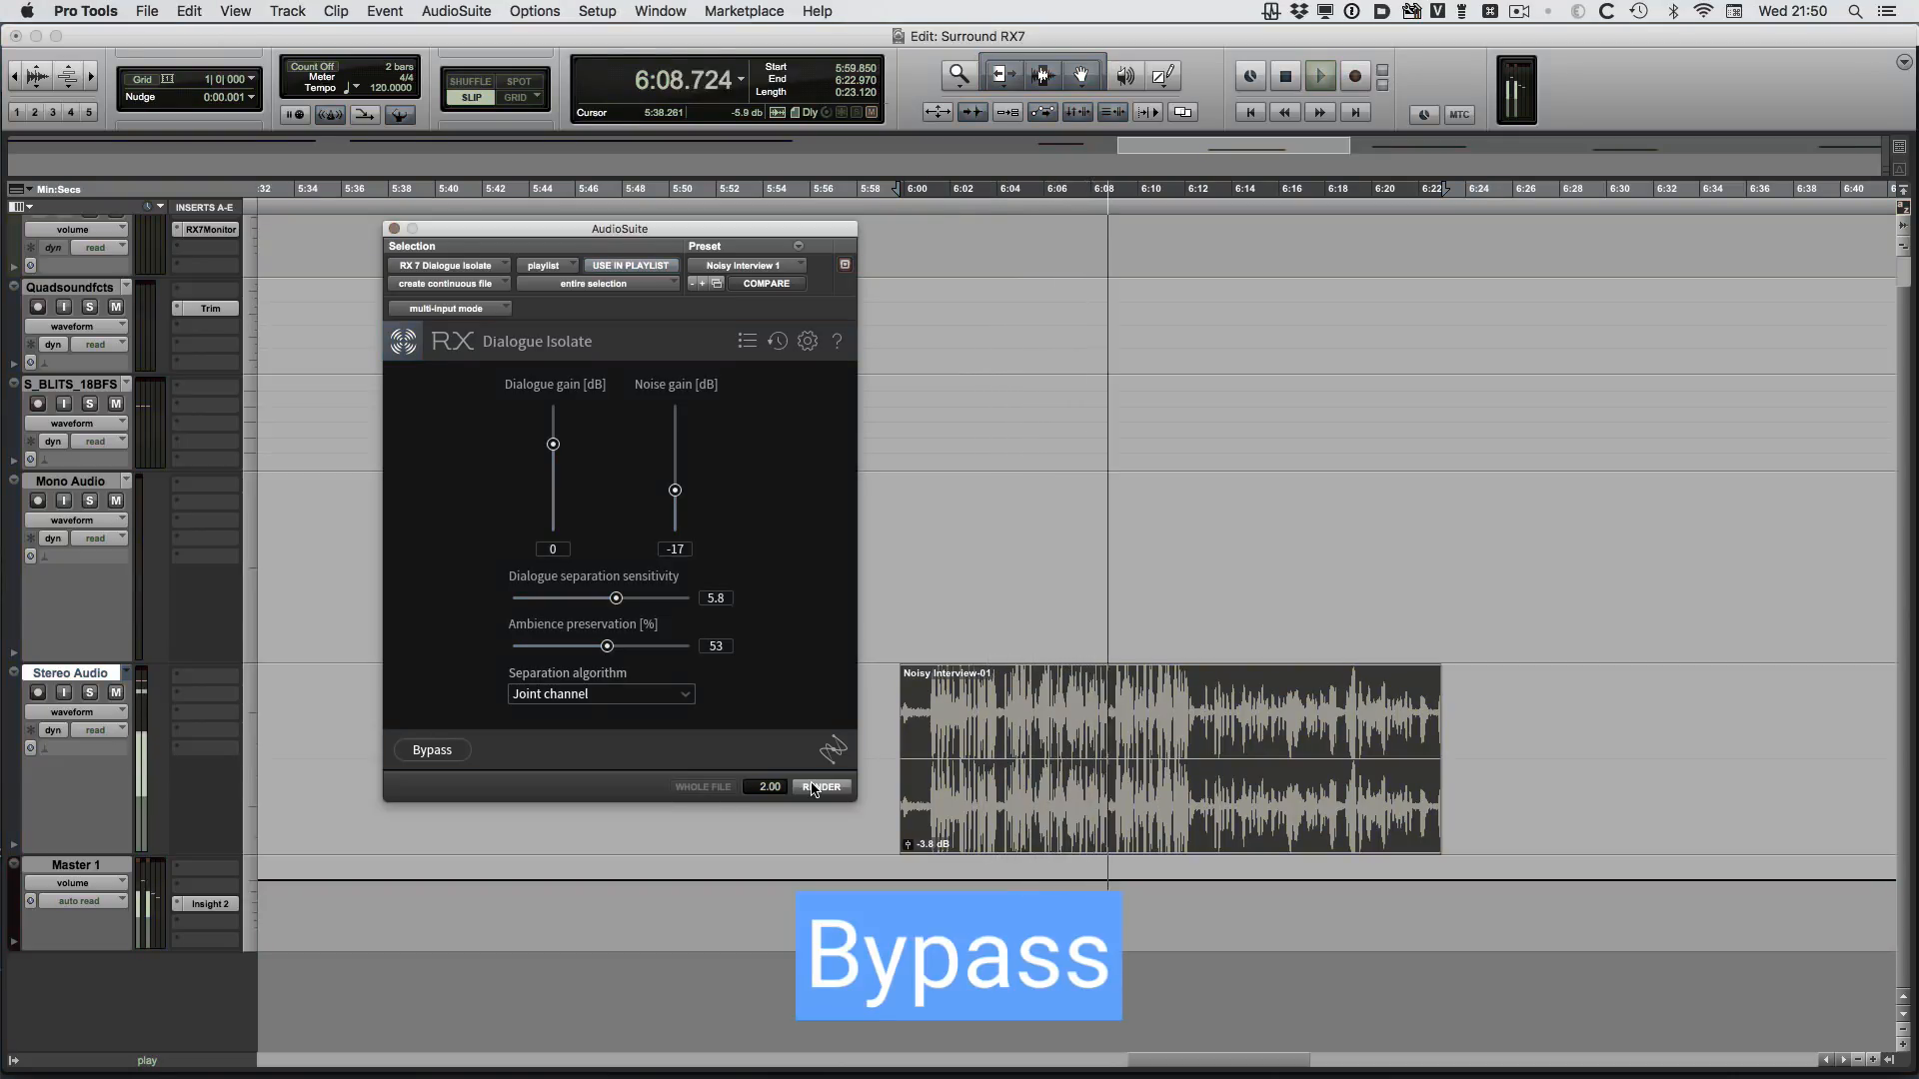
pyautogui.click(822, 788)
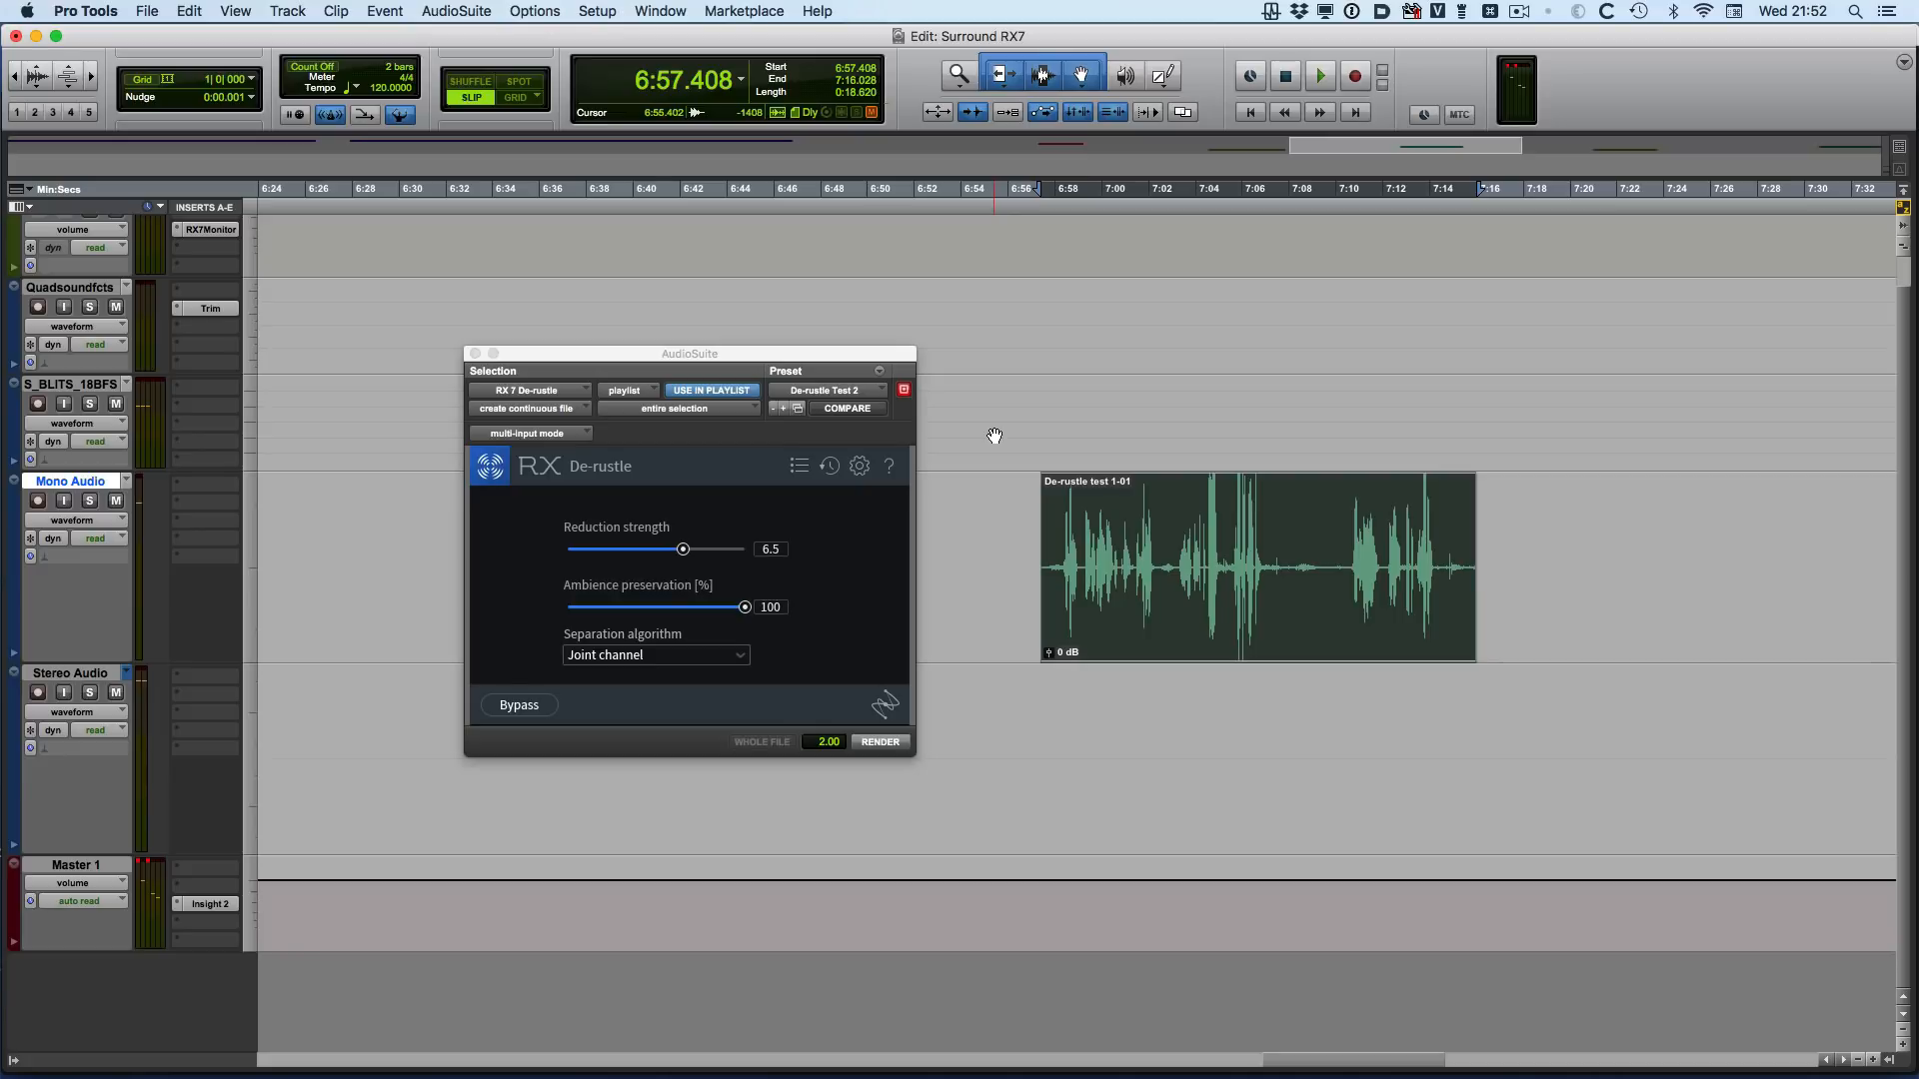
# - Play the De-rustle test clip and render De-rustle Test 2 at strength 6.5
pyautogui.click(1317, 74)
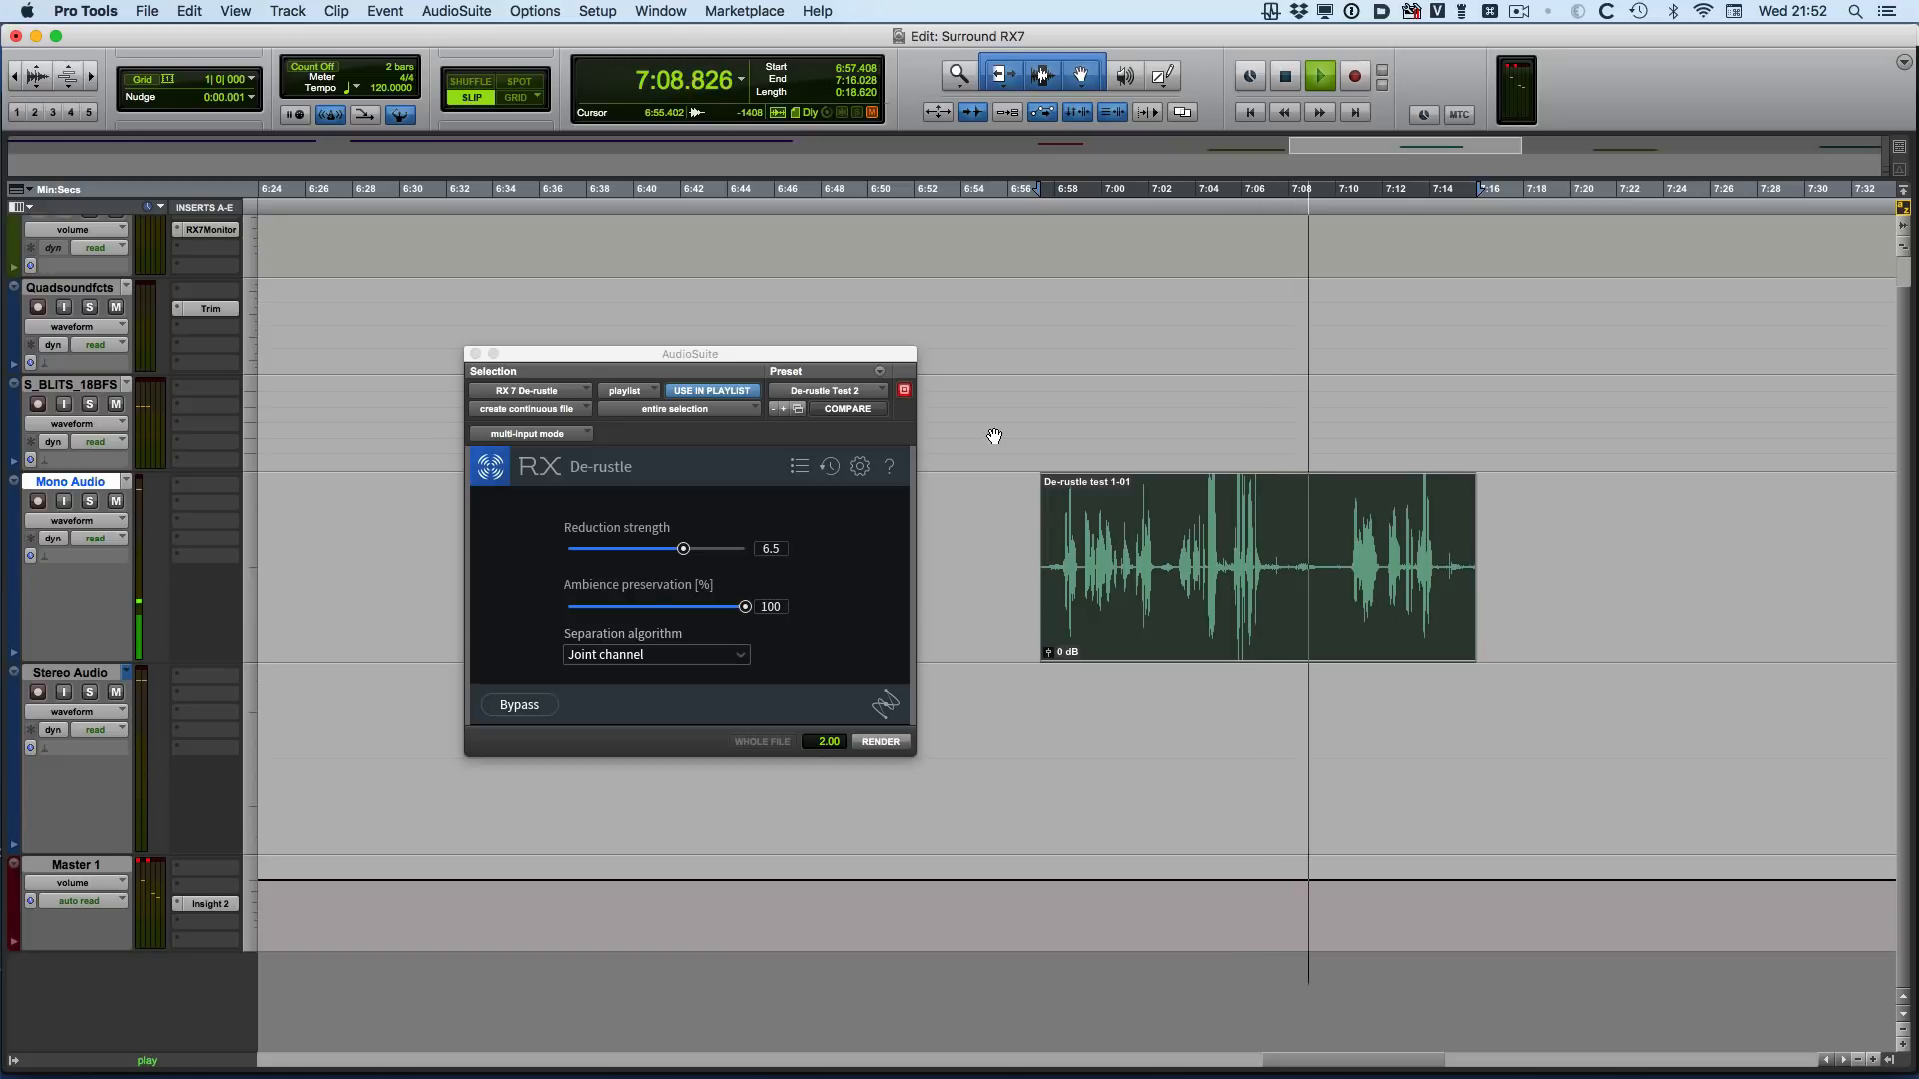
pyautogui.click(879, 739)
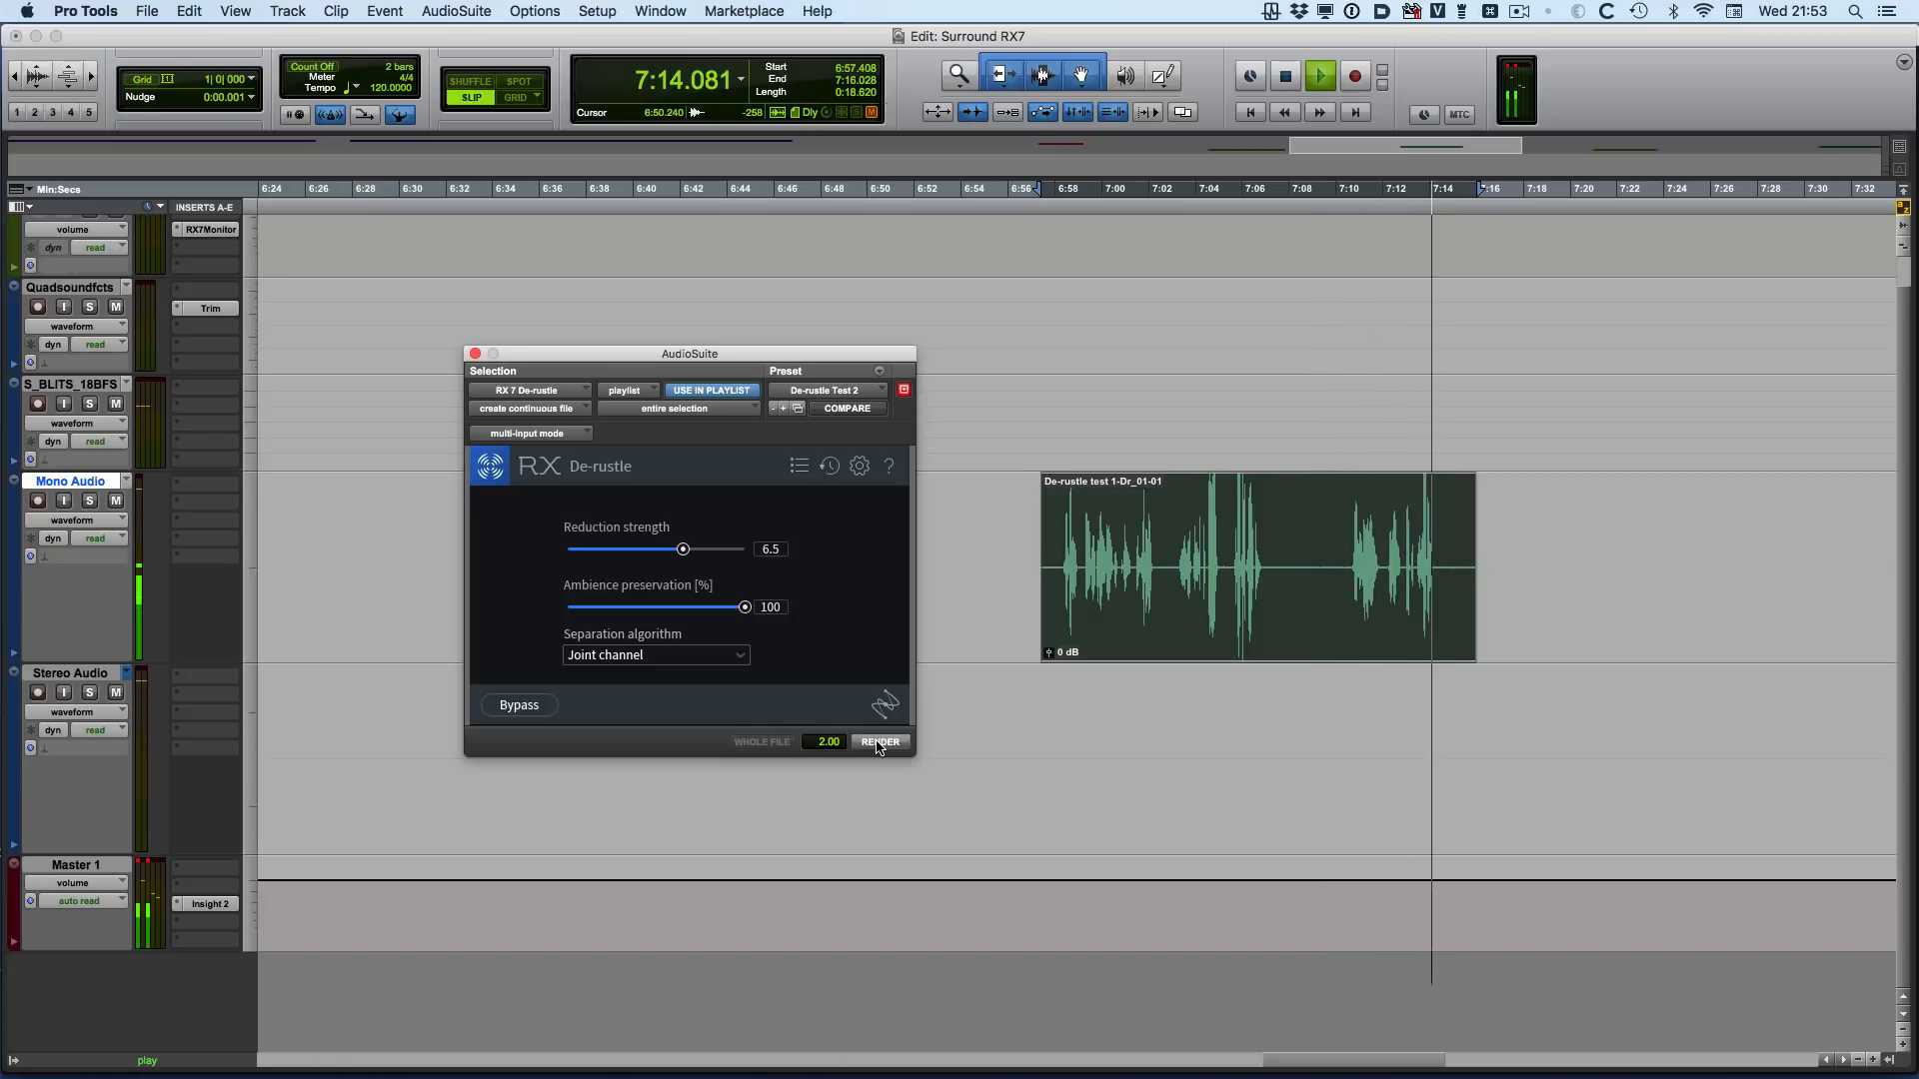
pyautogui.click(1317, 76)
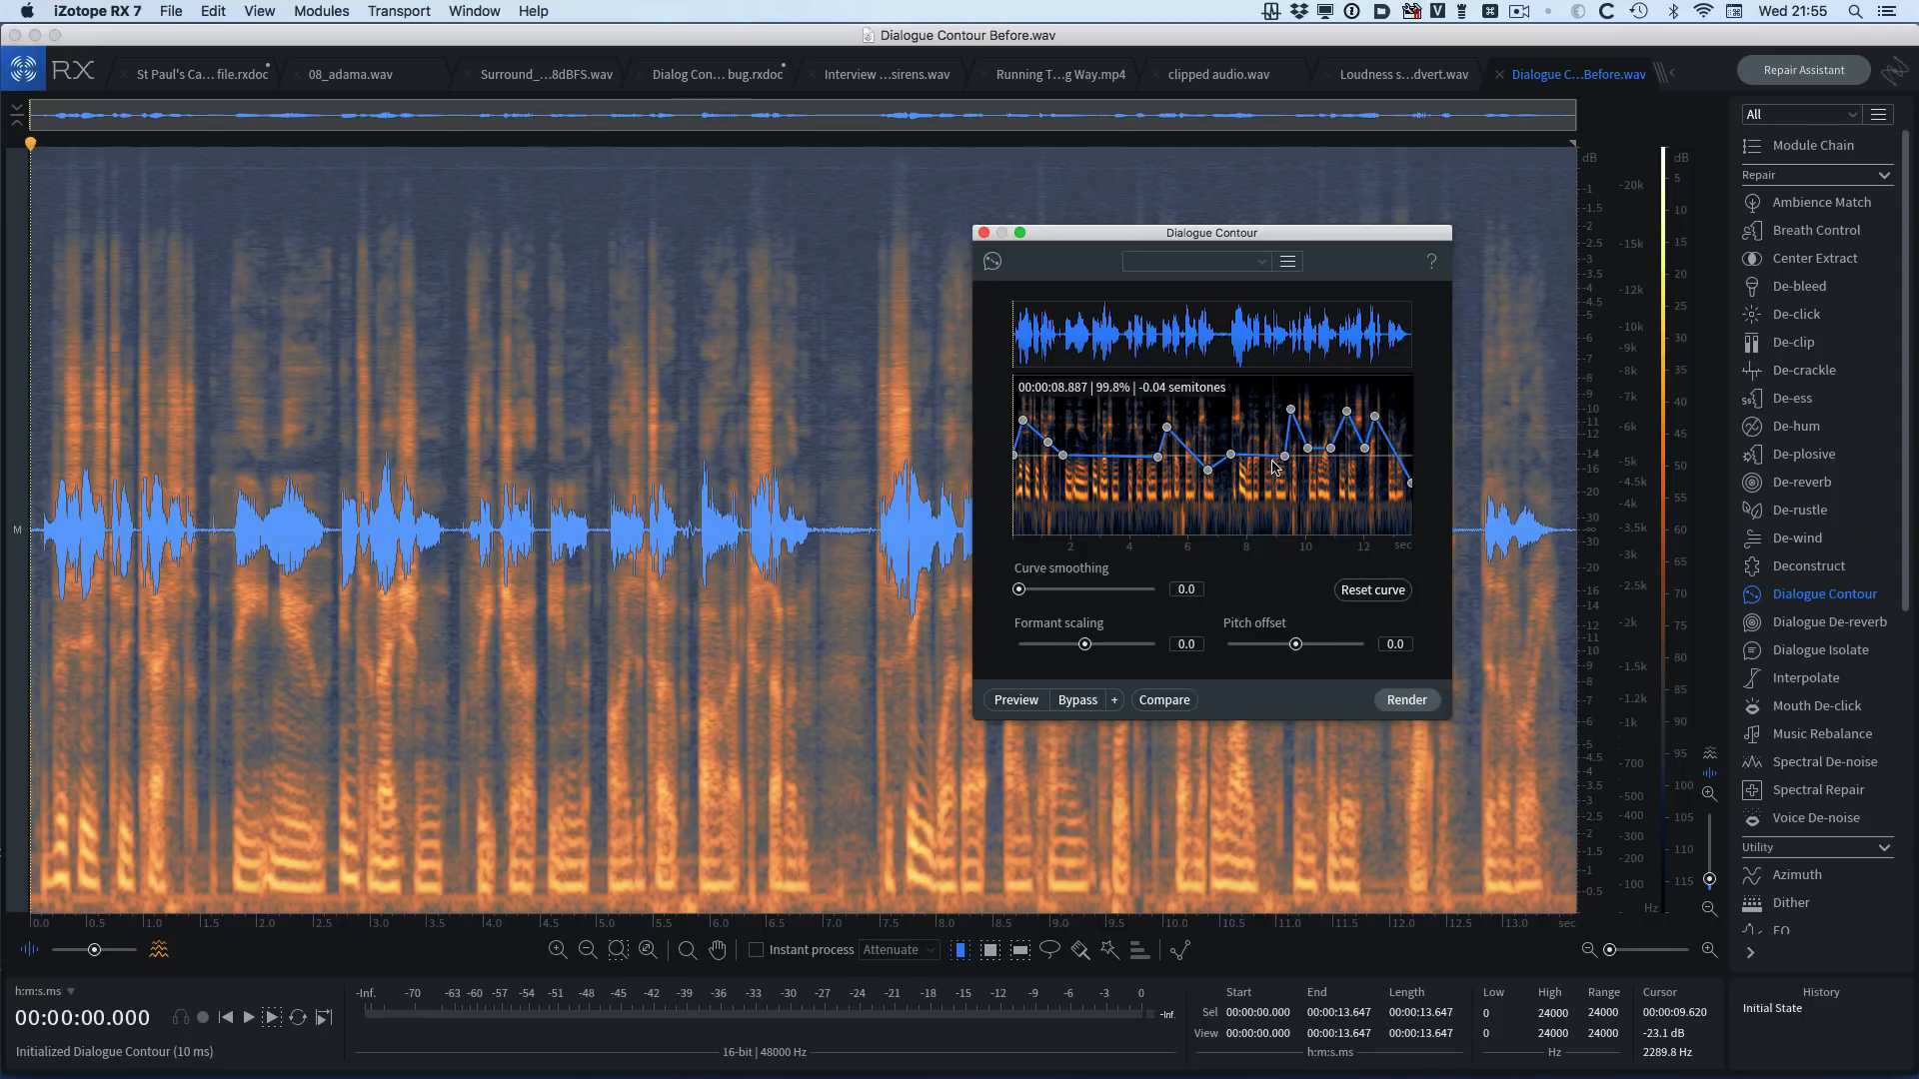
pyautogui.moveTo(1163, 700)
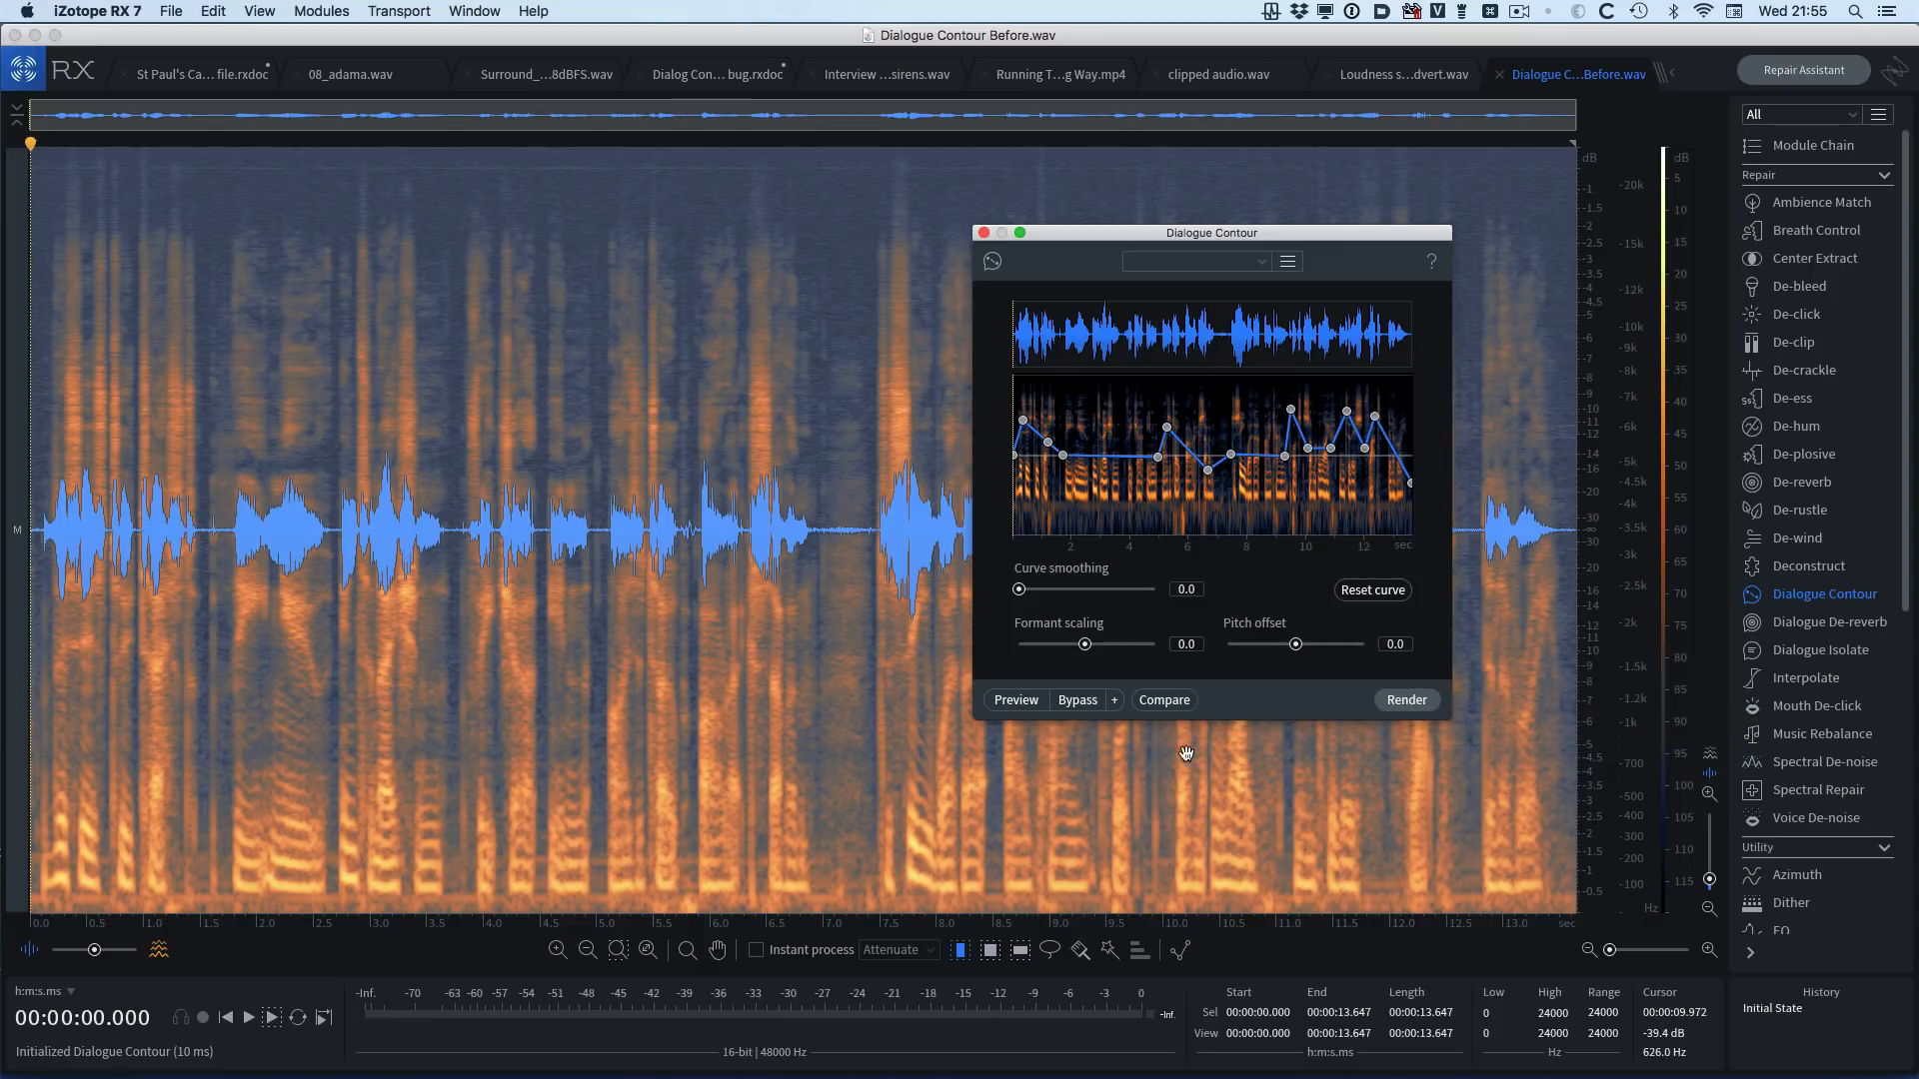
# - Render the reshaped Dialogue Contour pitch curve onto the dialogue recording
pyautogui.click(1405, 699)
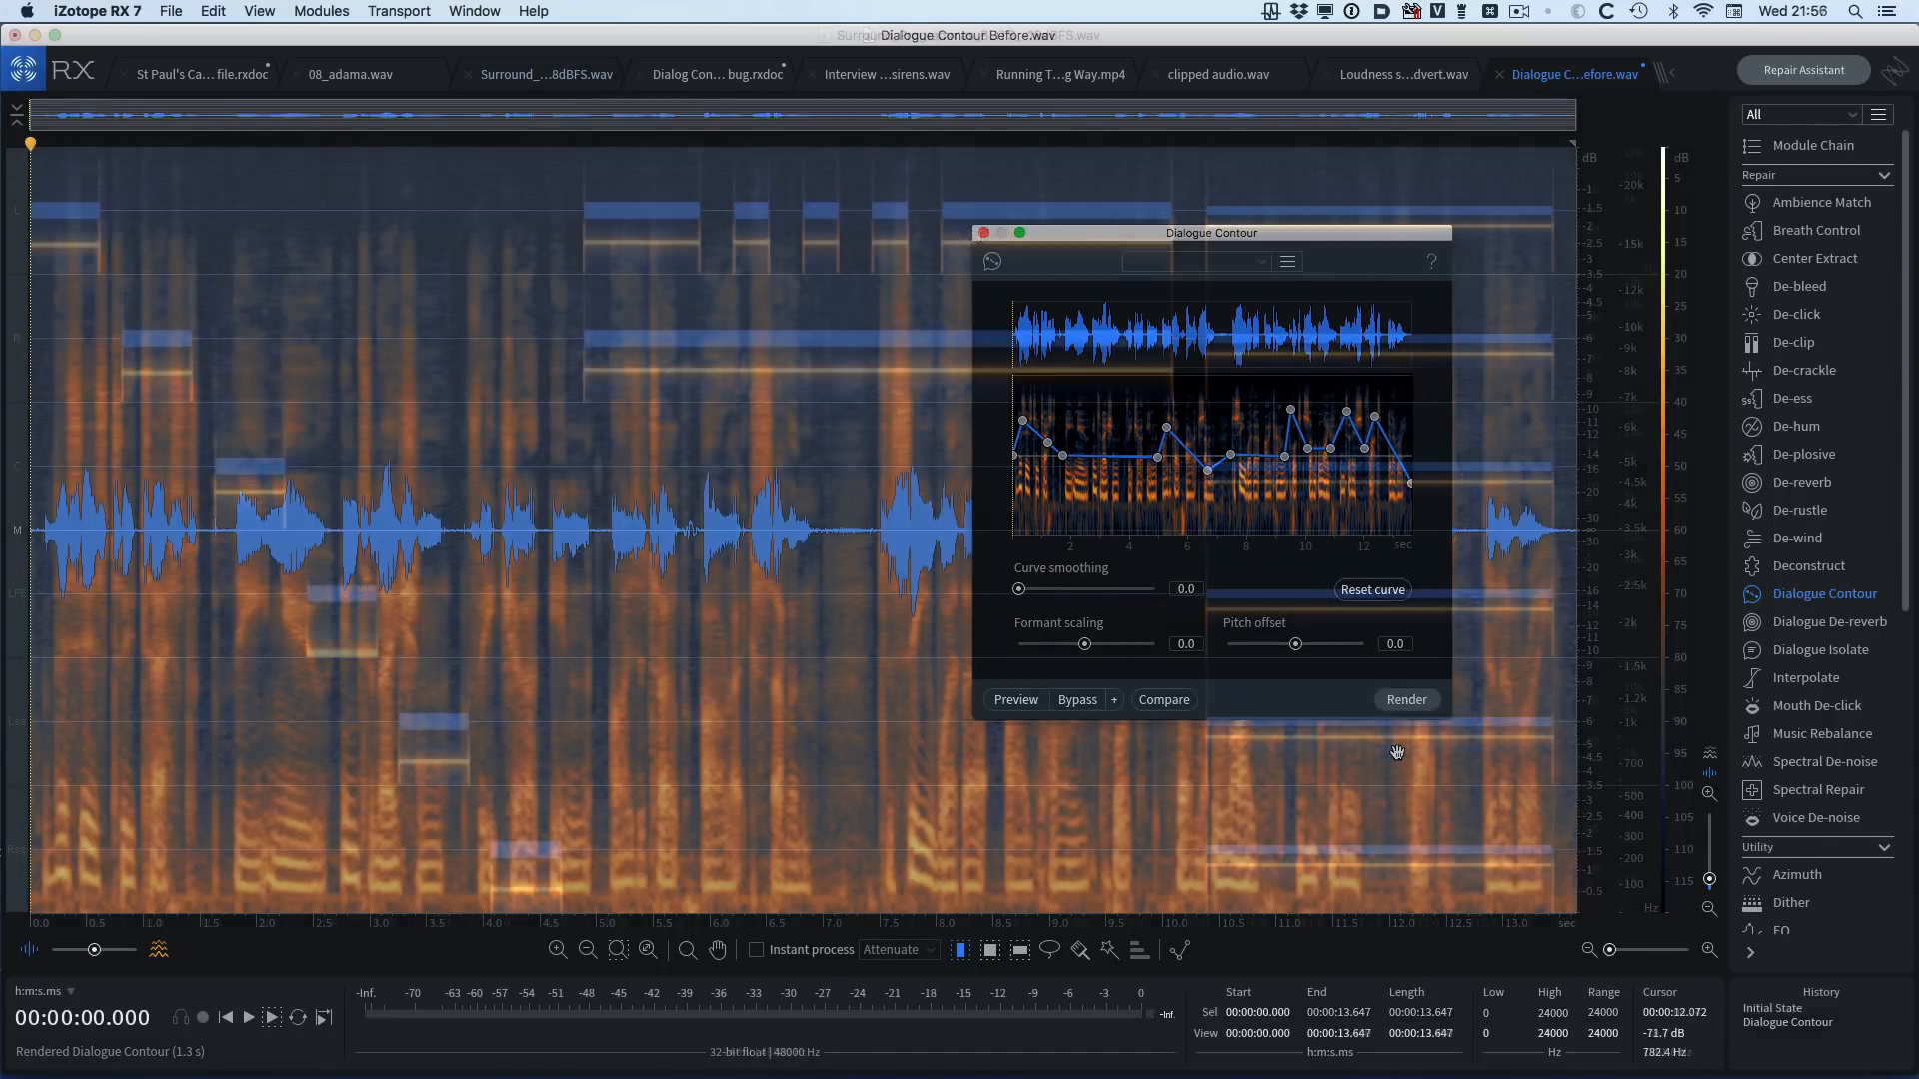
# - Show the Surround_Programmes_BLITS_-18dBFS.wav test file with its L, R, C, LFE, Ls, Rs lanes
pyautogui.click(546, 74)
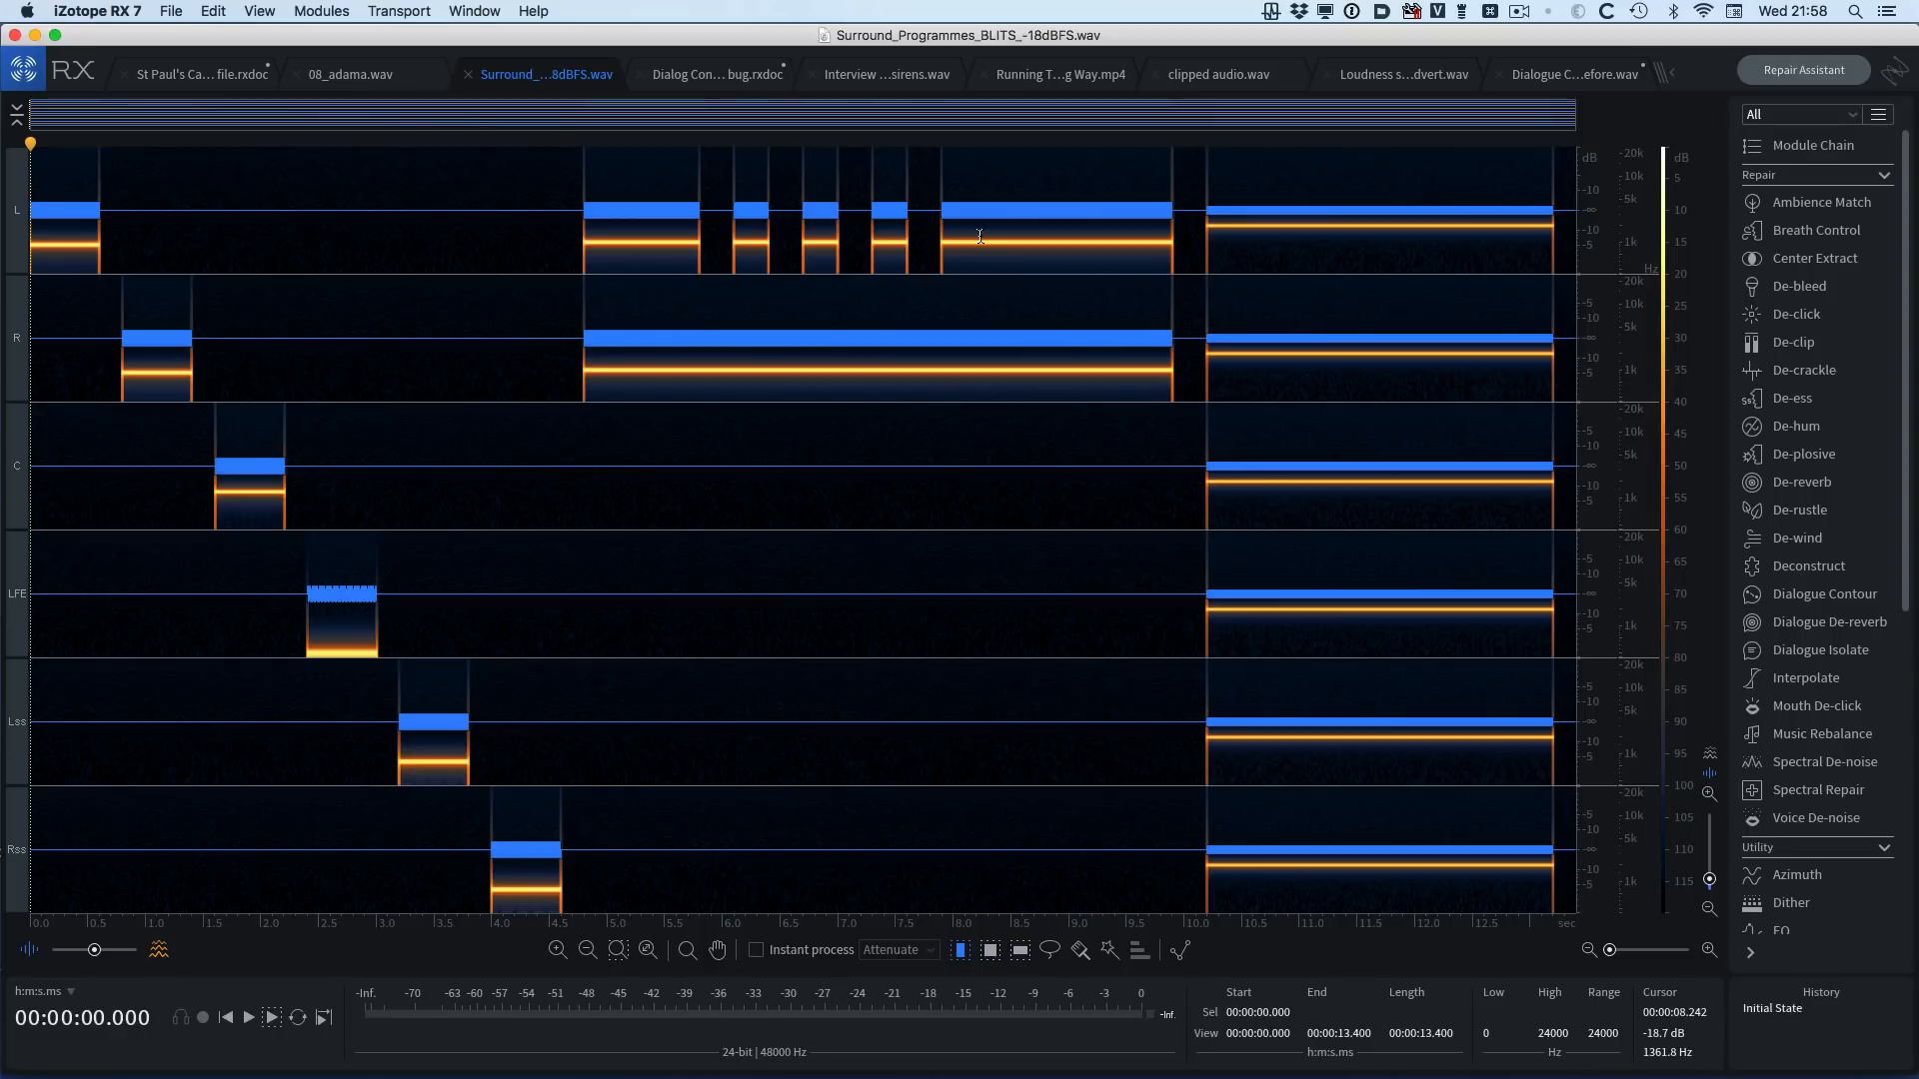
pyautogui.click(248, 1017)
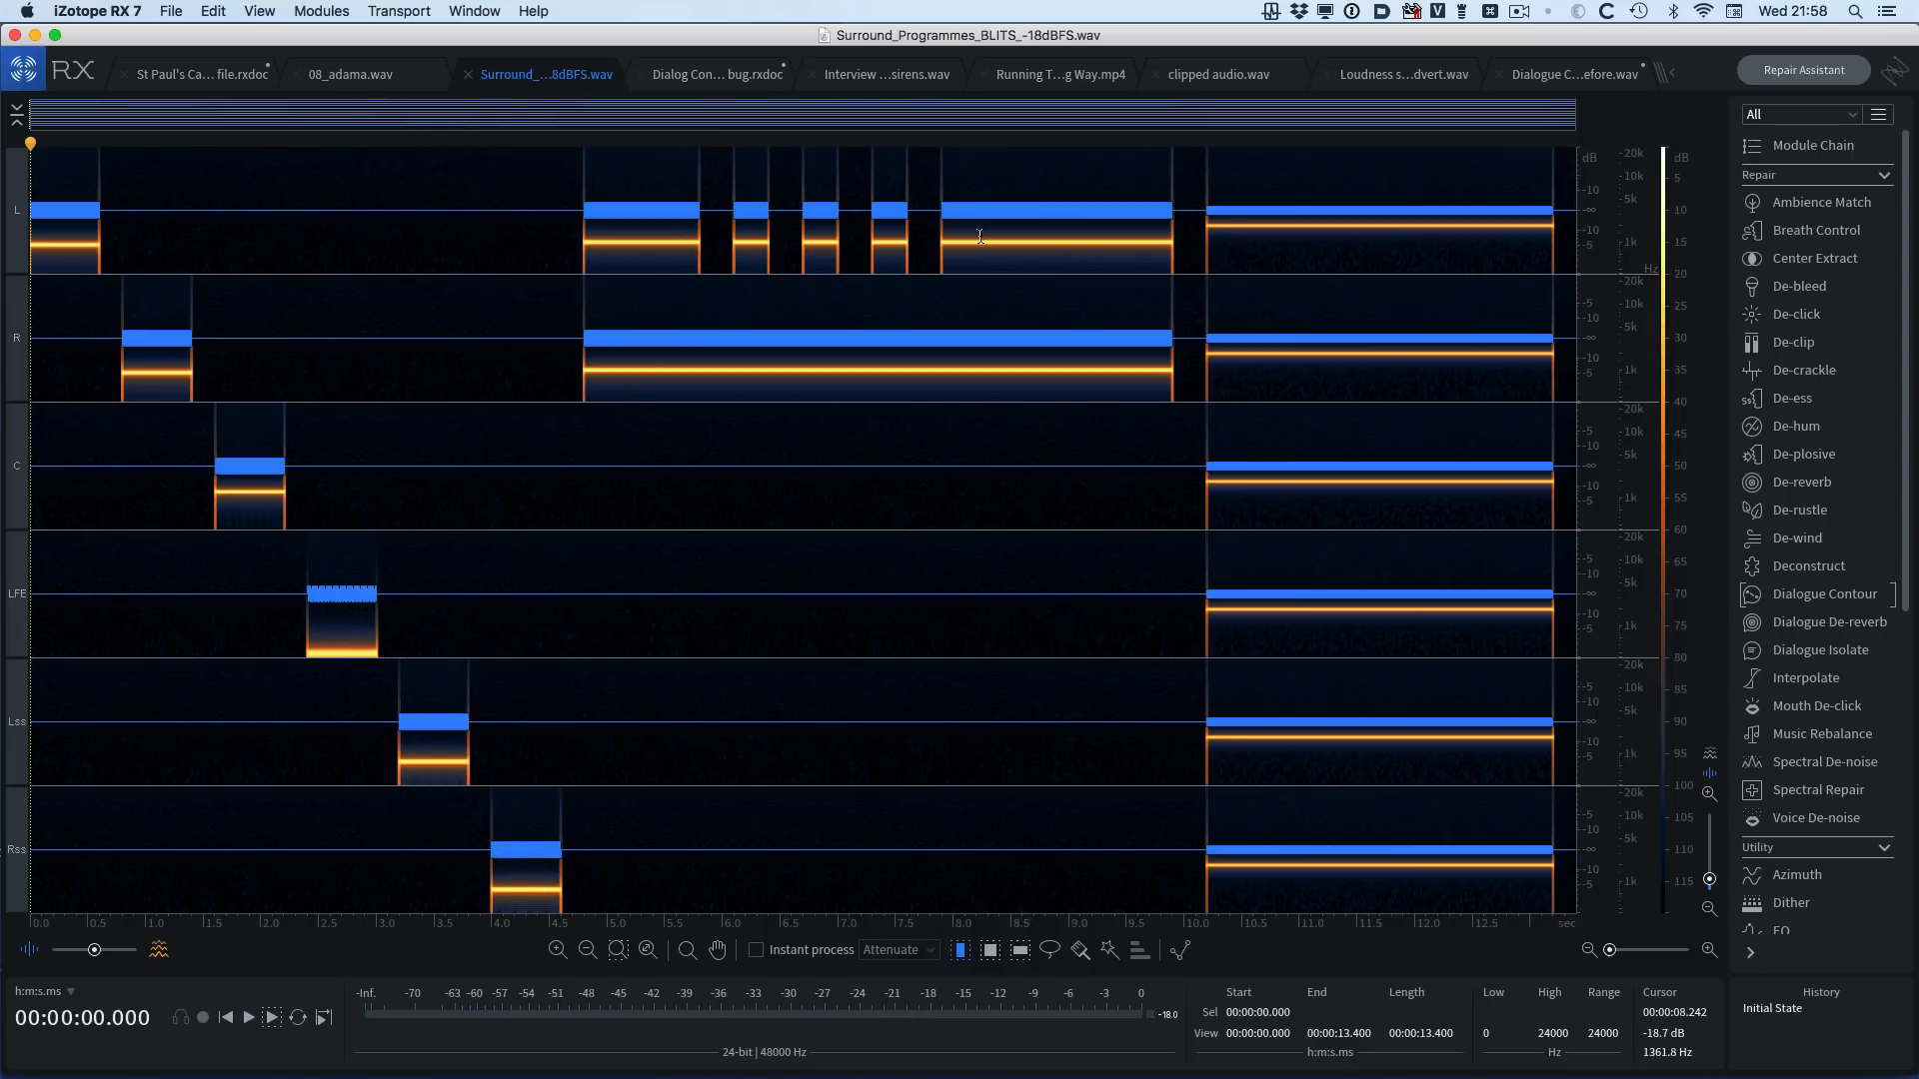
pyautogui.moveTo(10, 220)
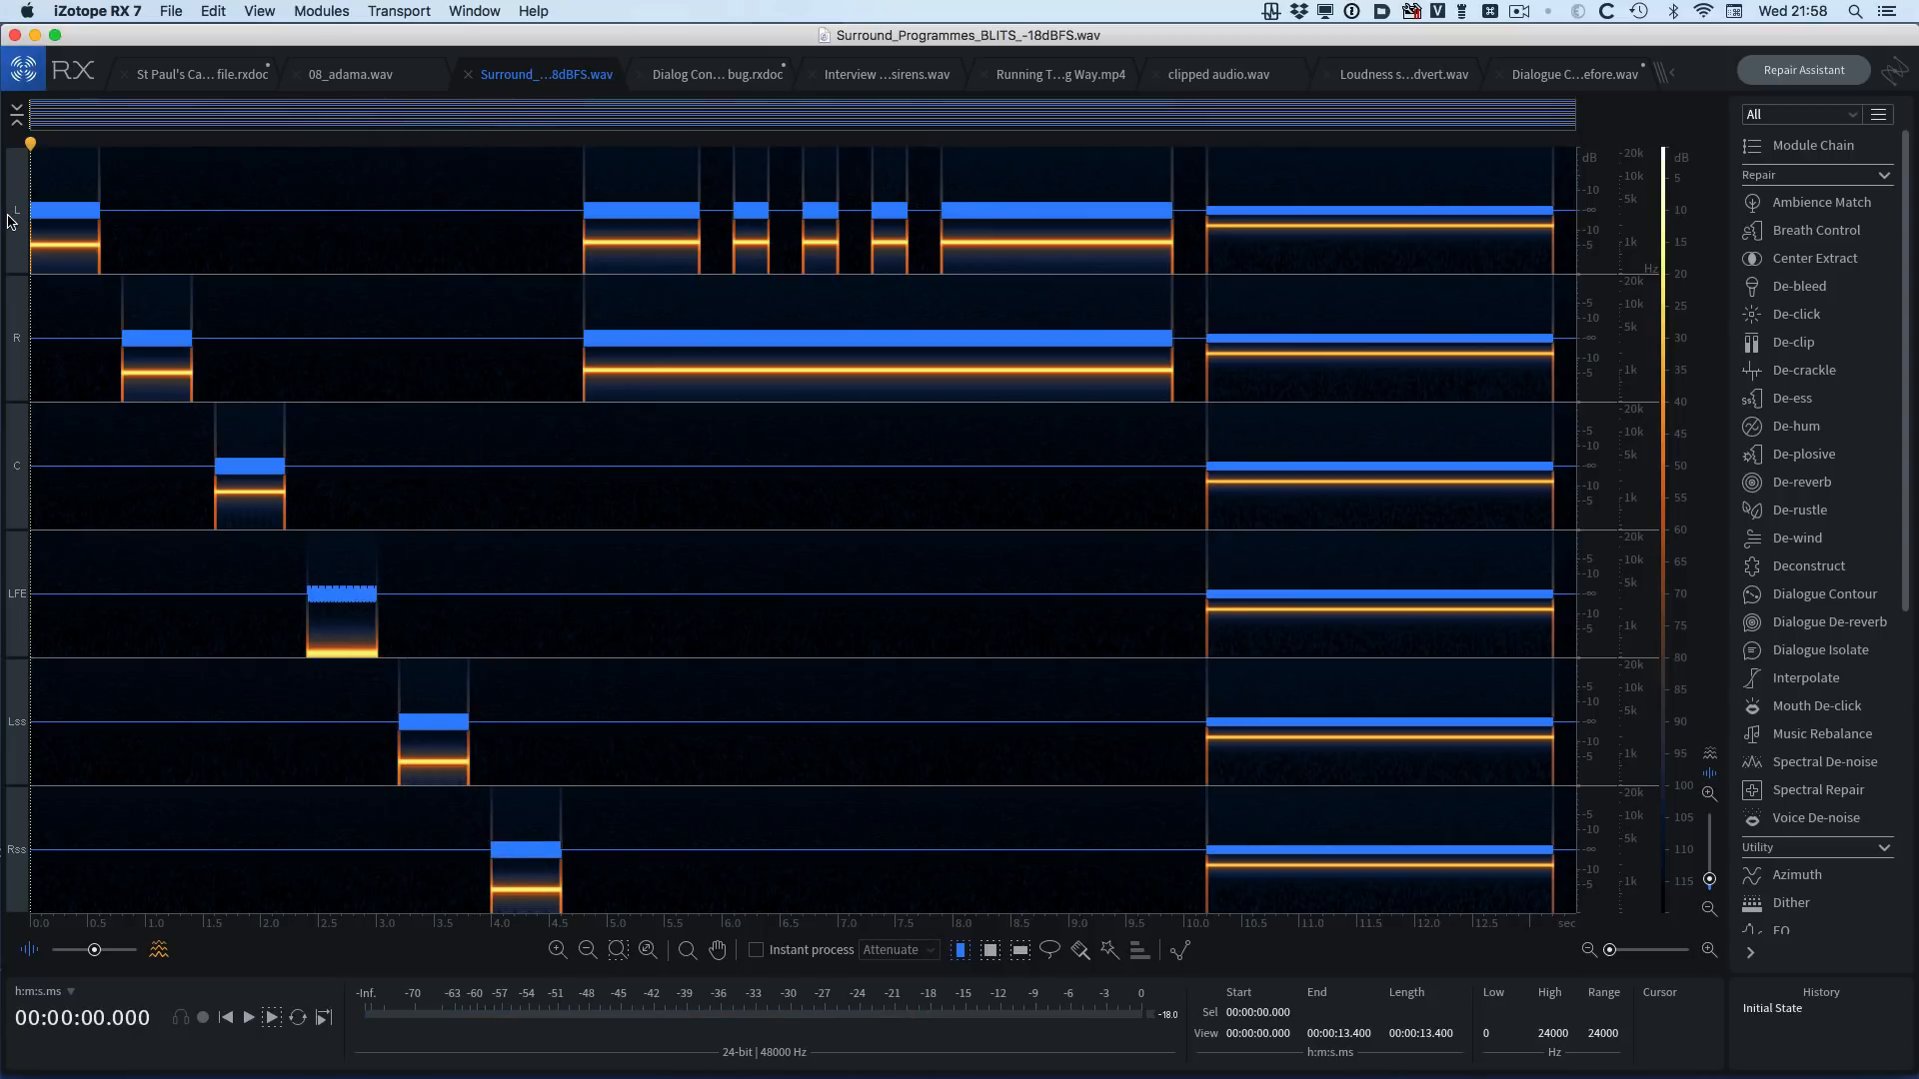
pyautogui.moveTo(12, 218)
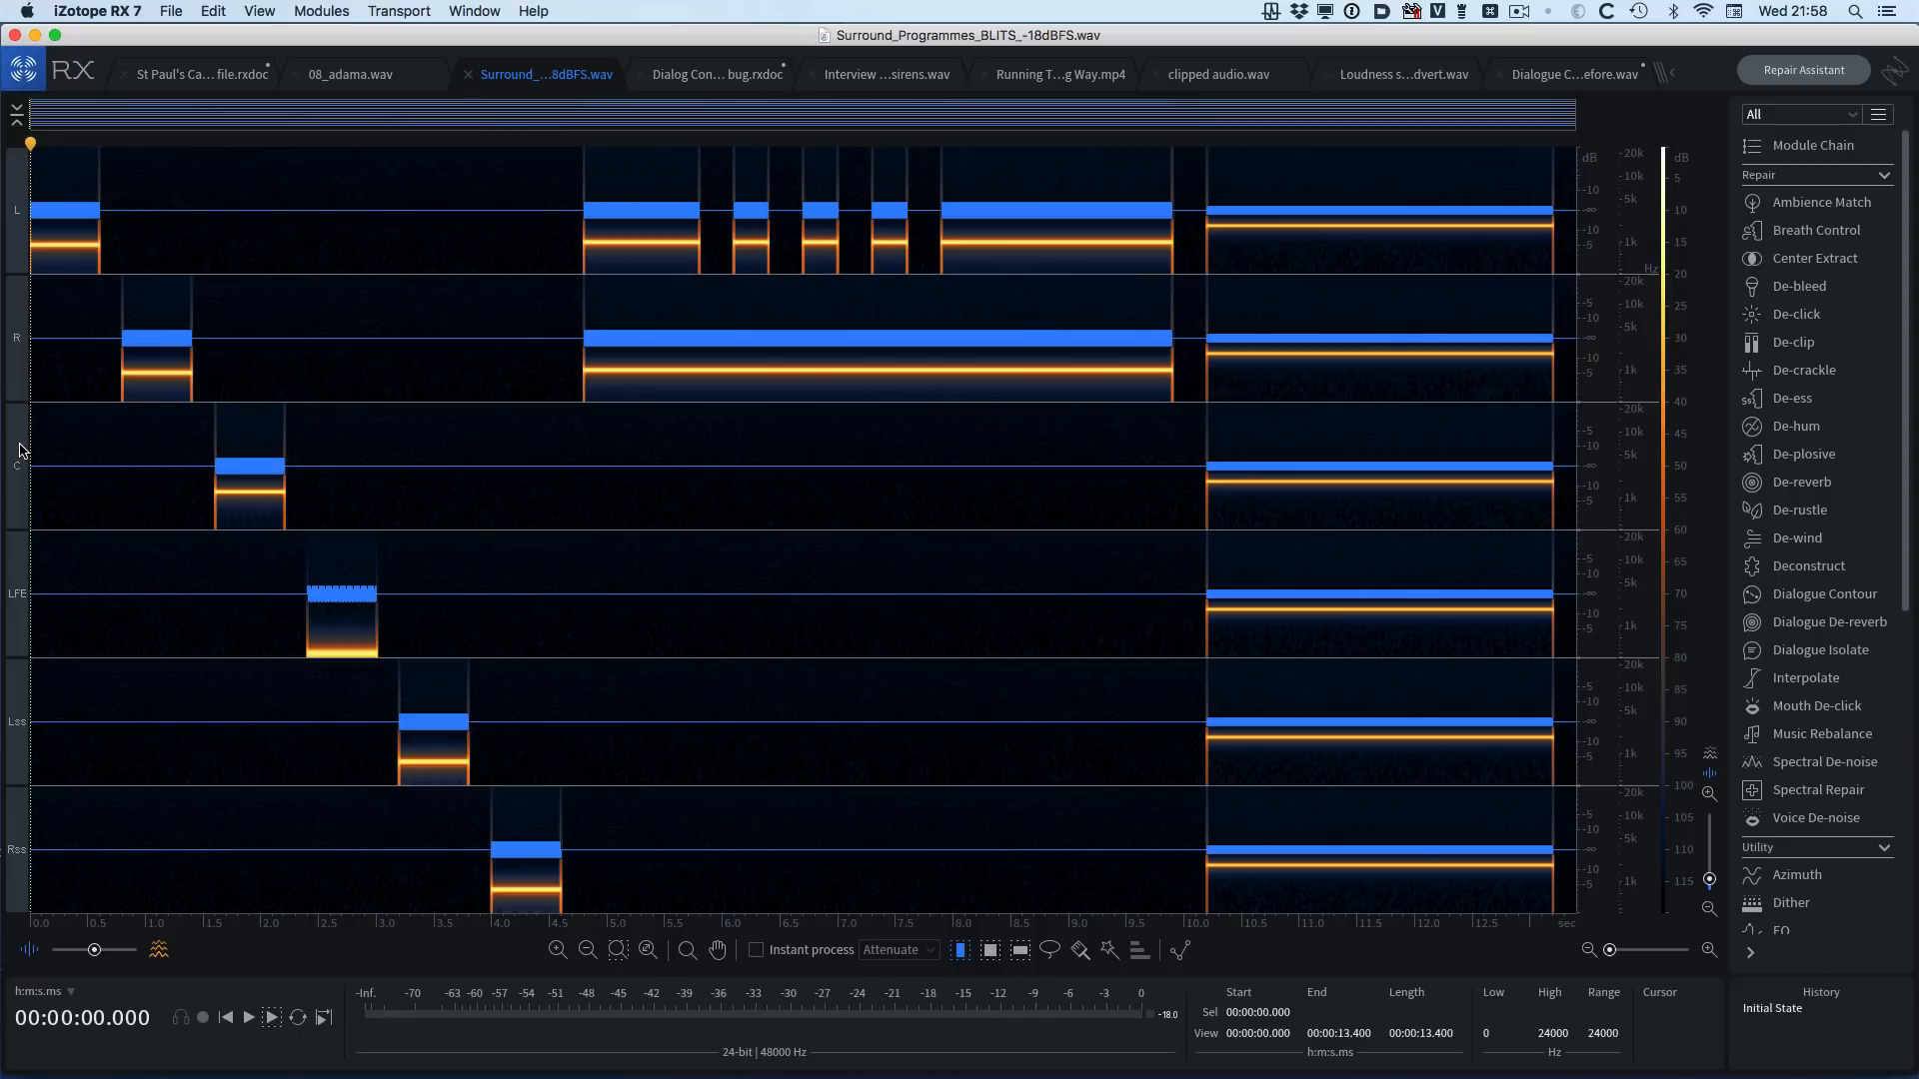
# - Display the six-channel 08_adama.wav surround music file from the file tab bar
pyautogui.click(353, 74)
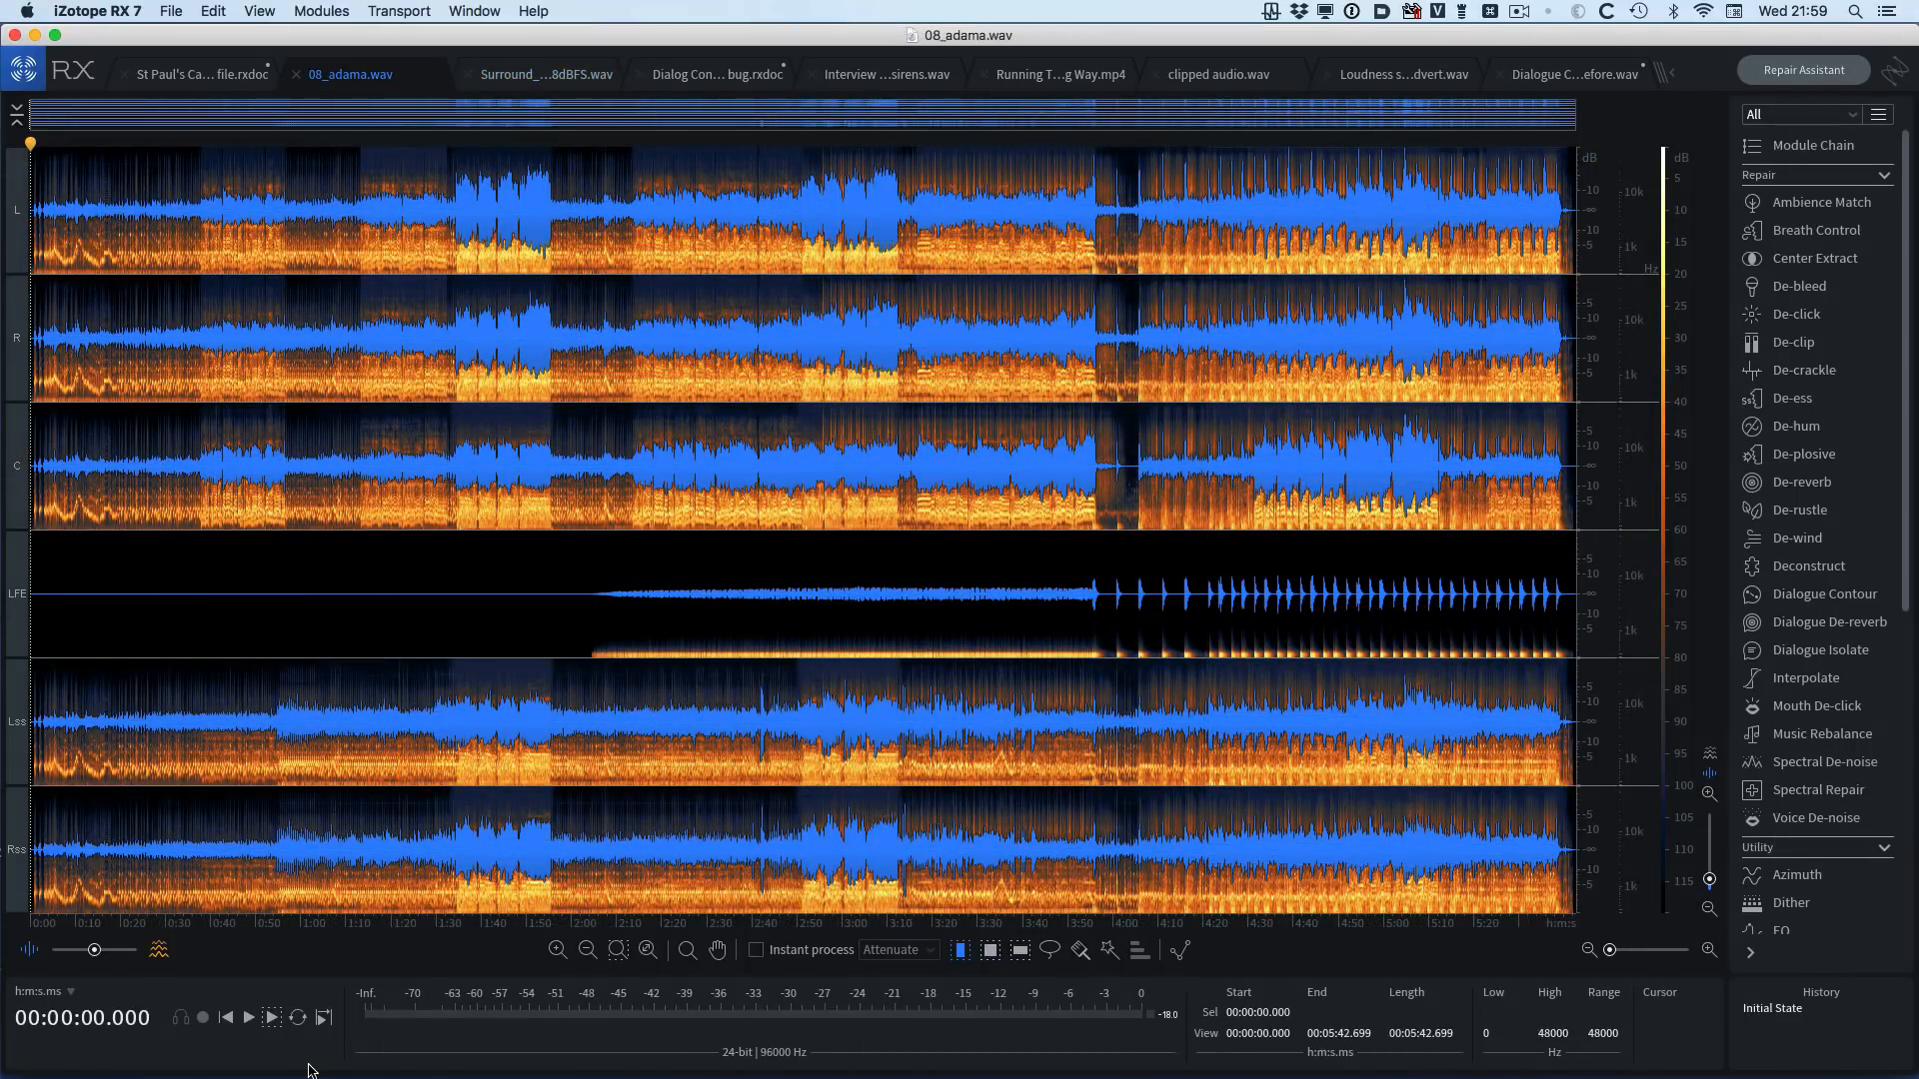